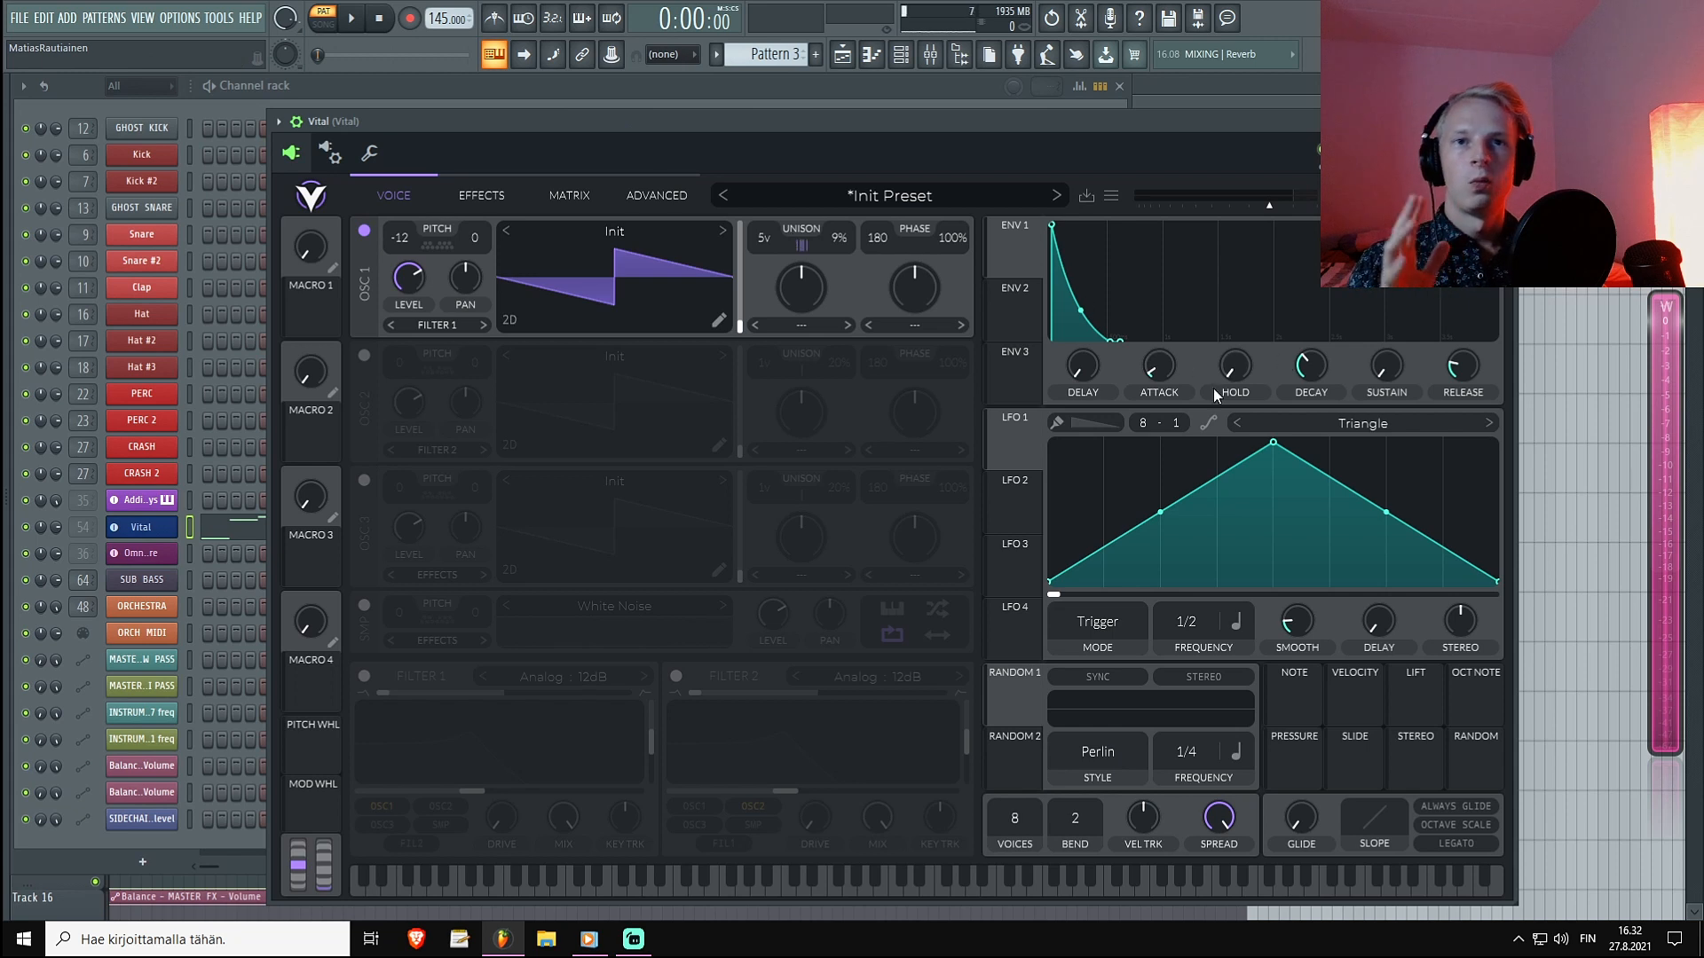
mouse_move(1095, 253)
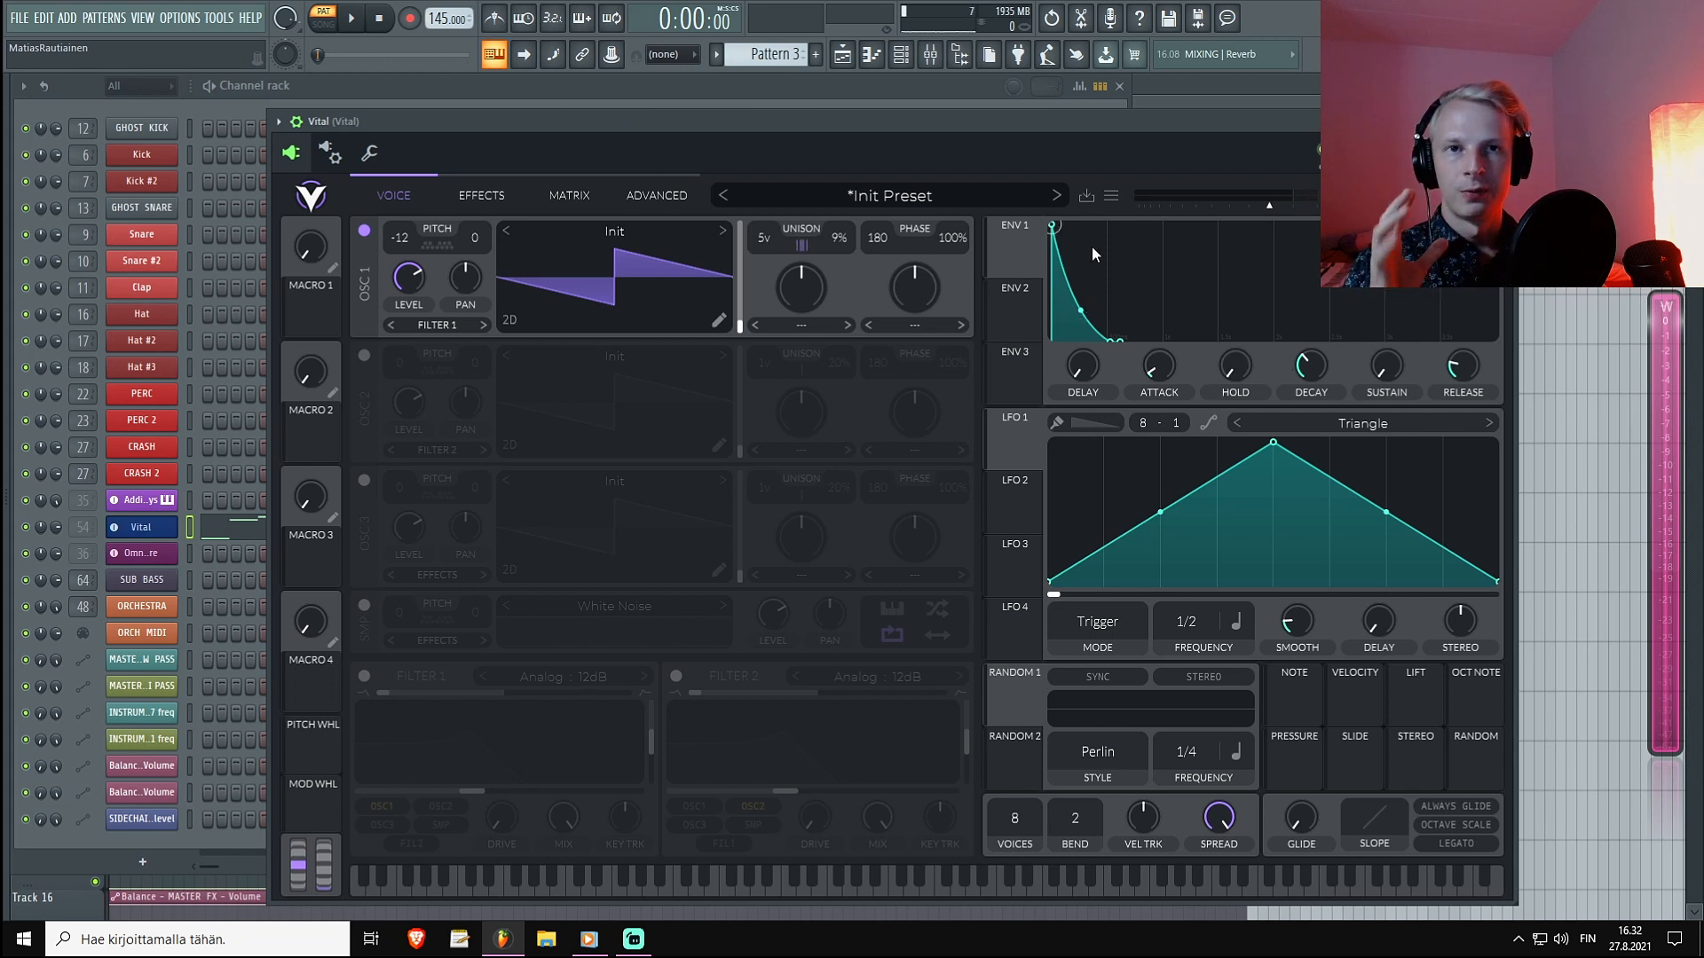
mouse_move(1082, 391)
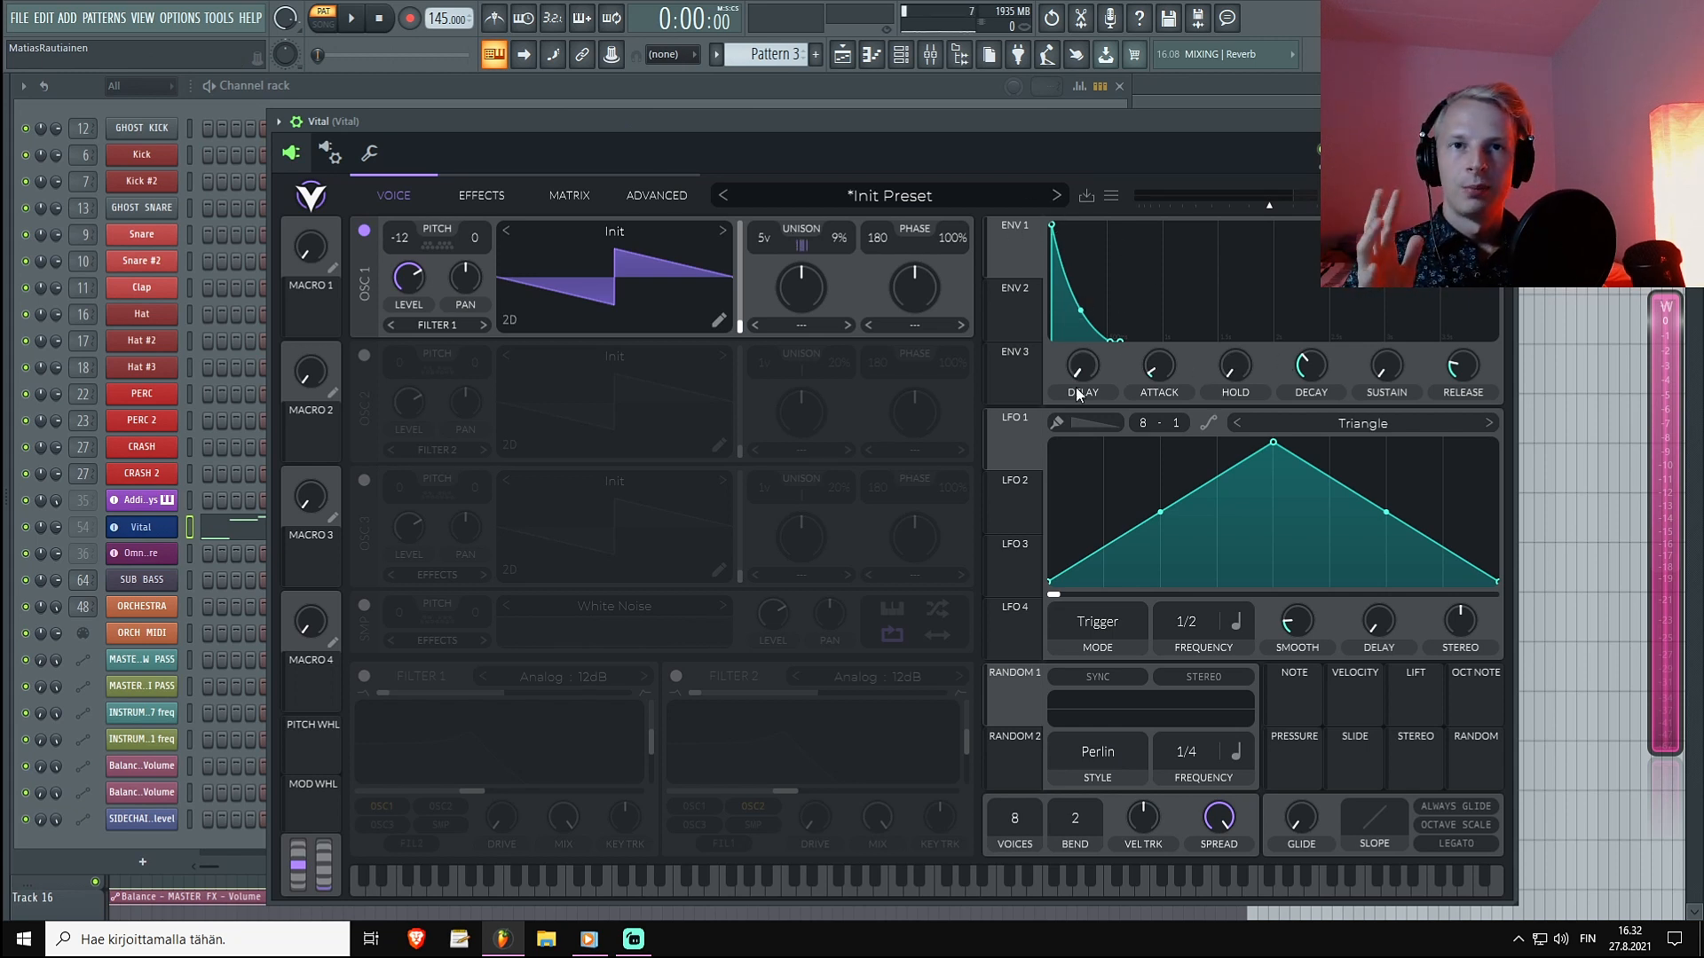
mouse_move(976, 259)
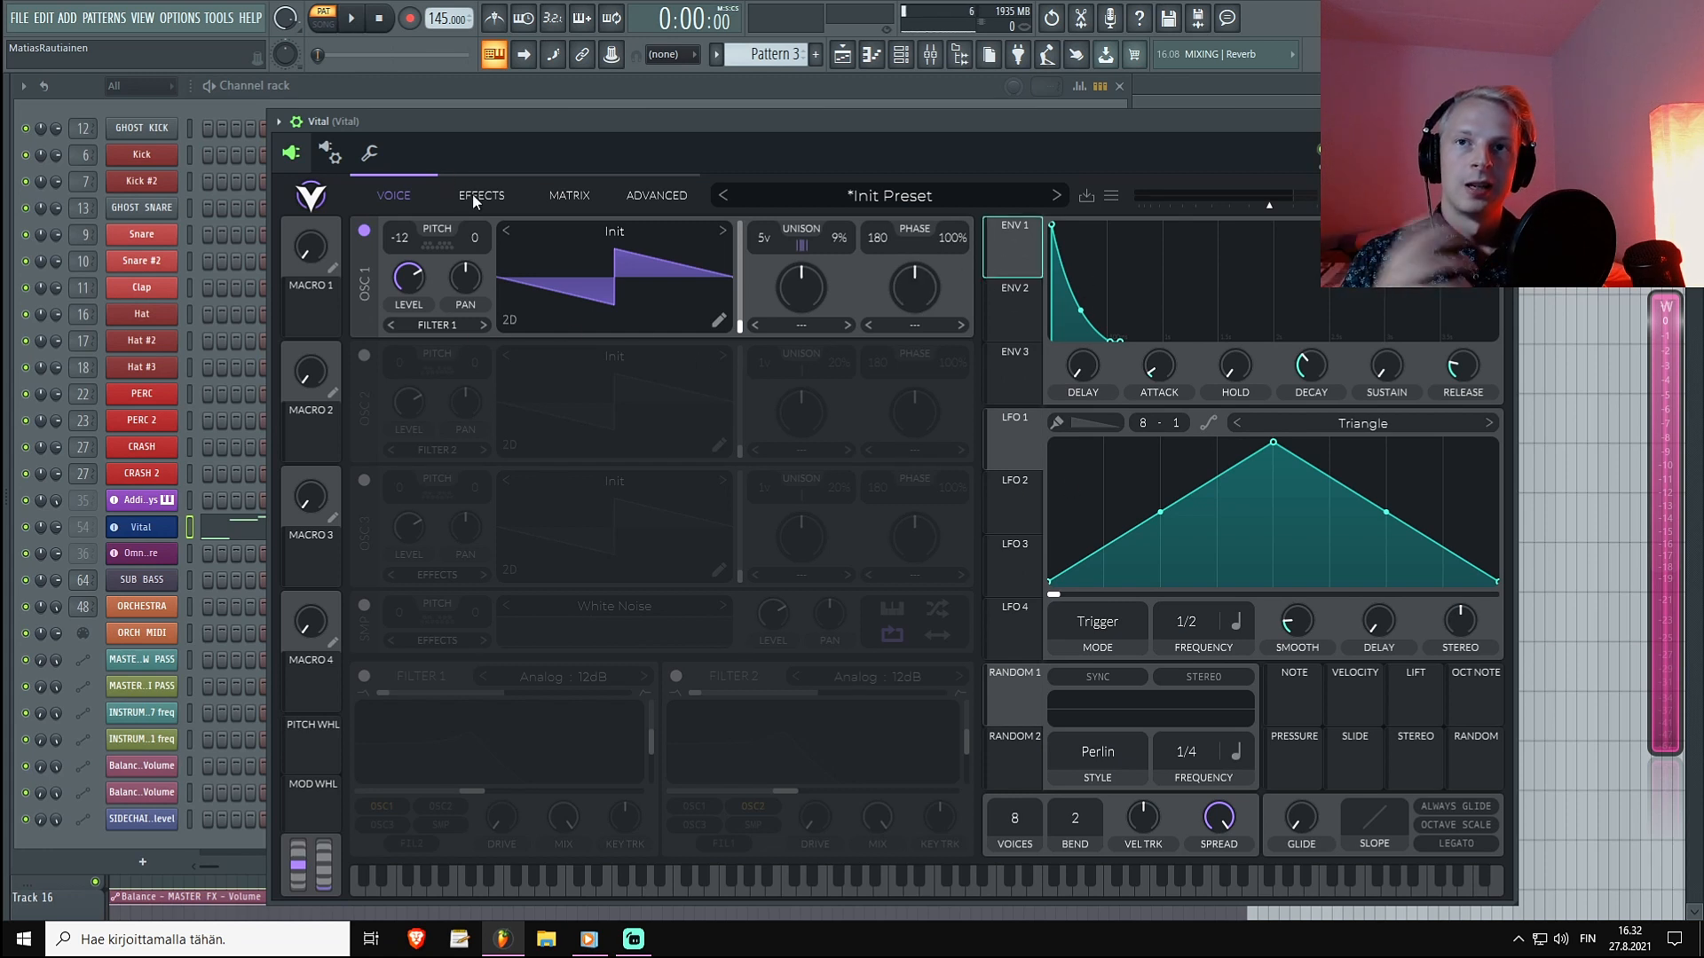
Bring up Vital's effects page with the reverb, then stop the chord pattern.
click(480, 195)
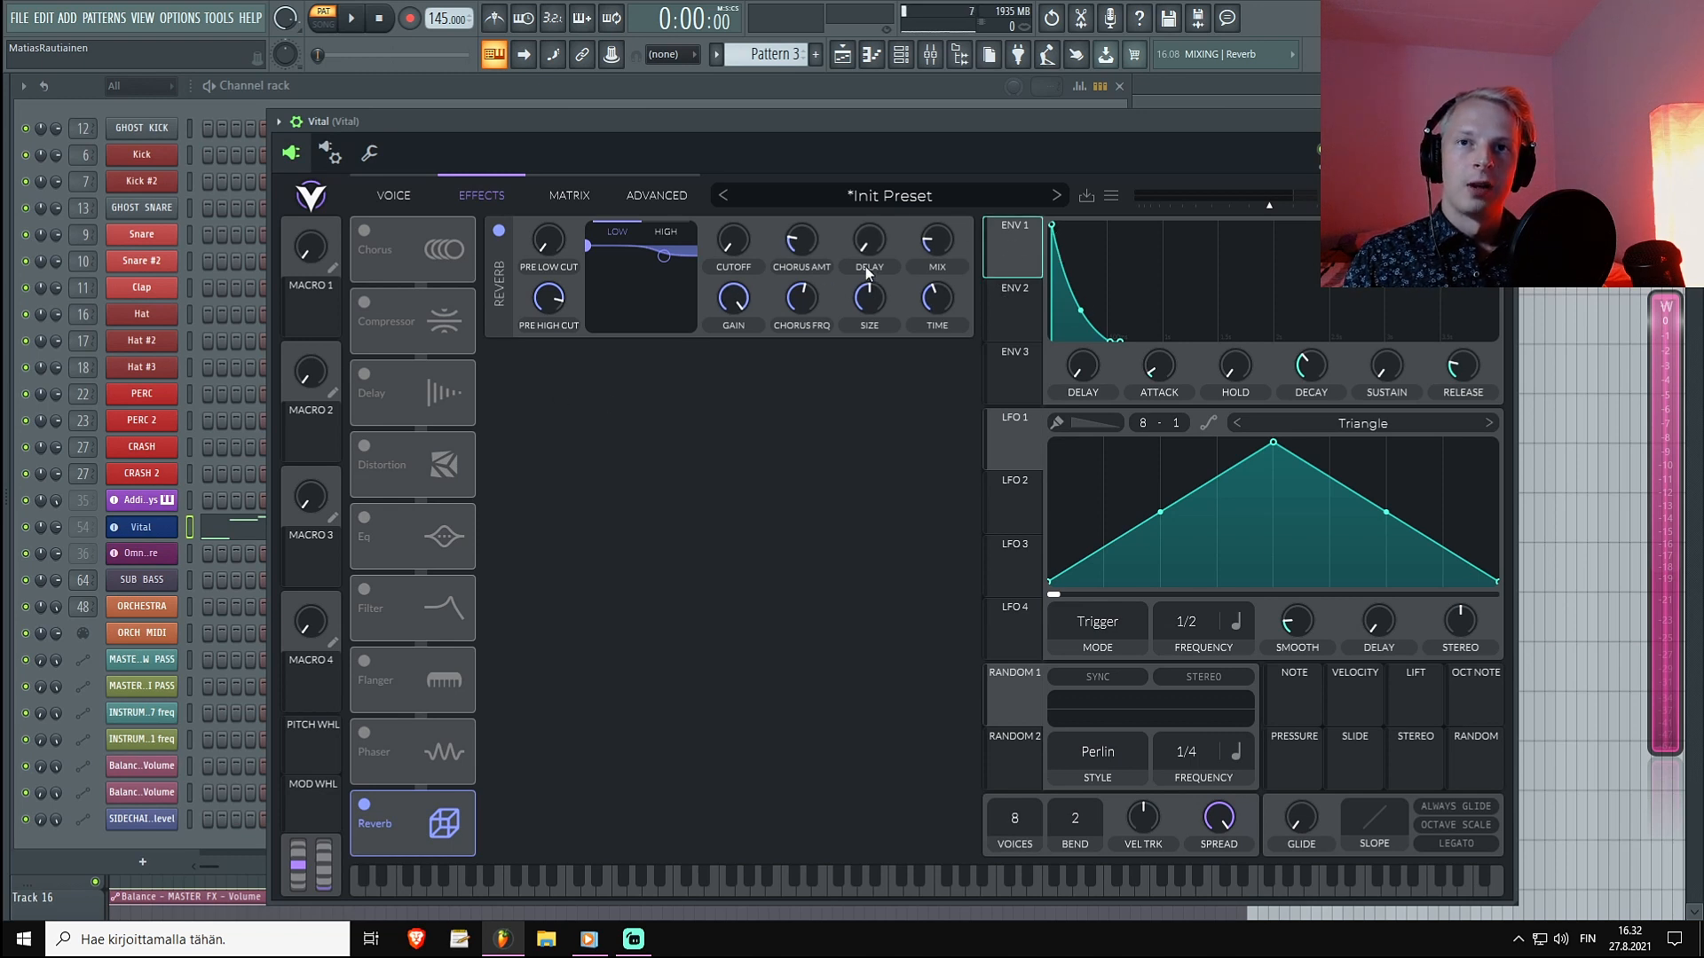
click(392, 195)
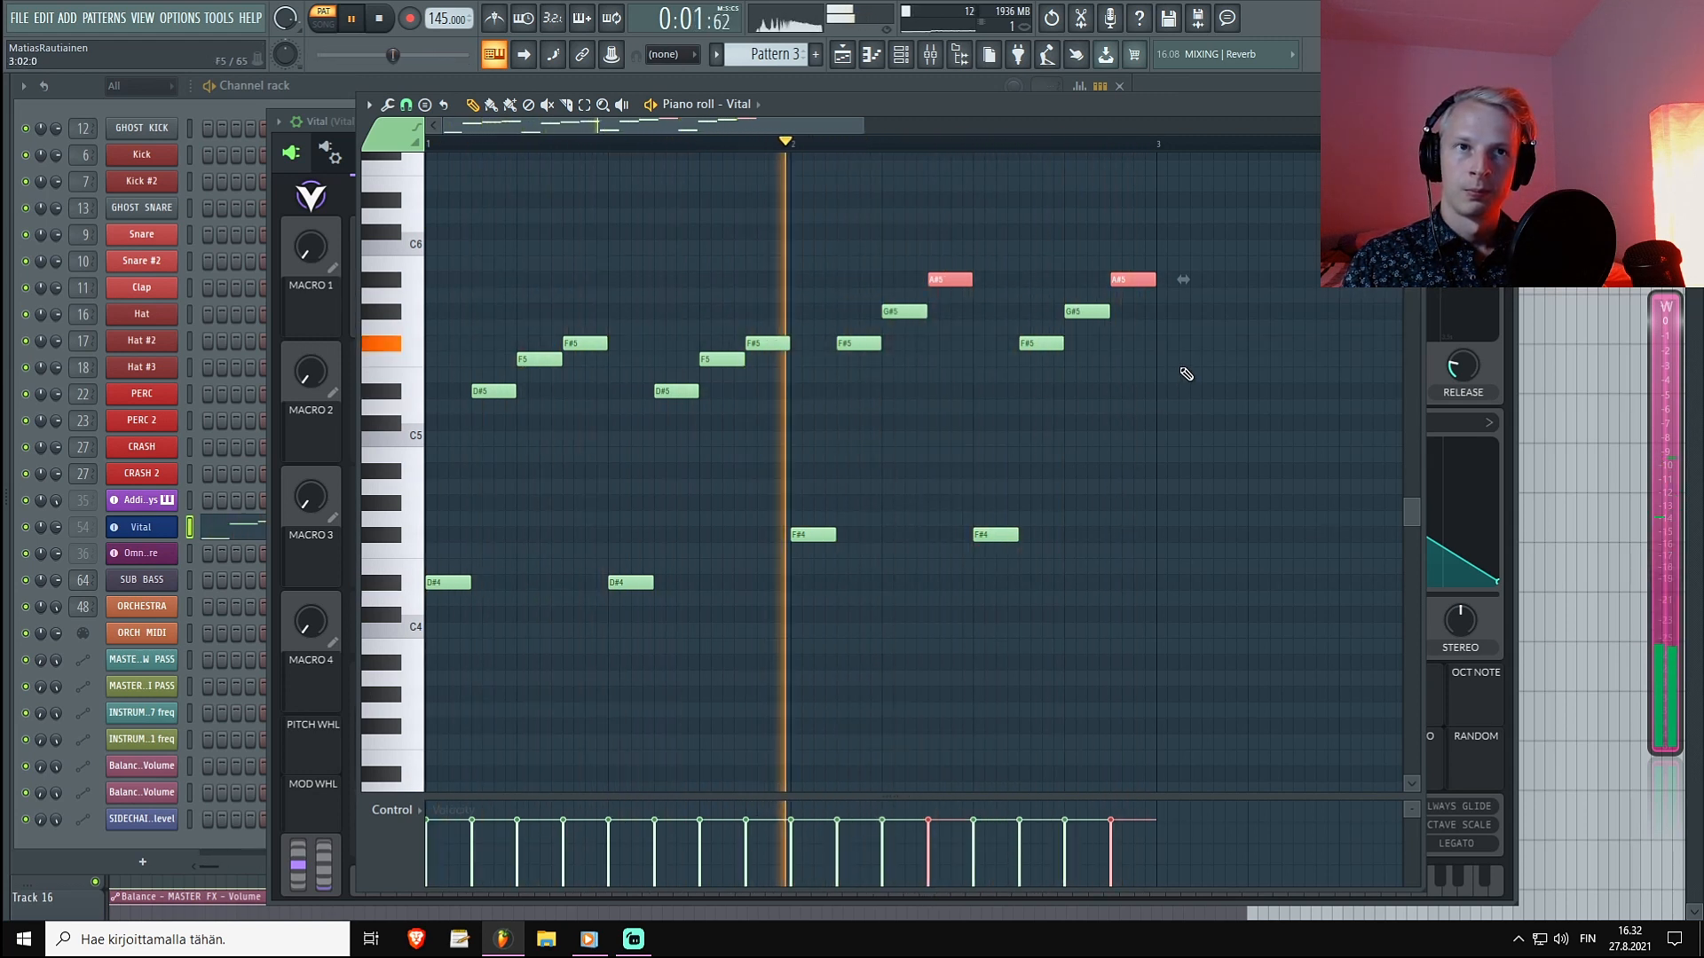
click(378, 18)
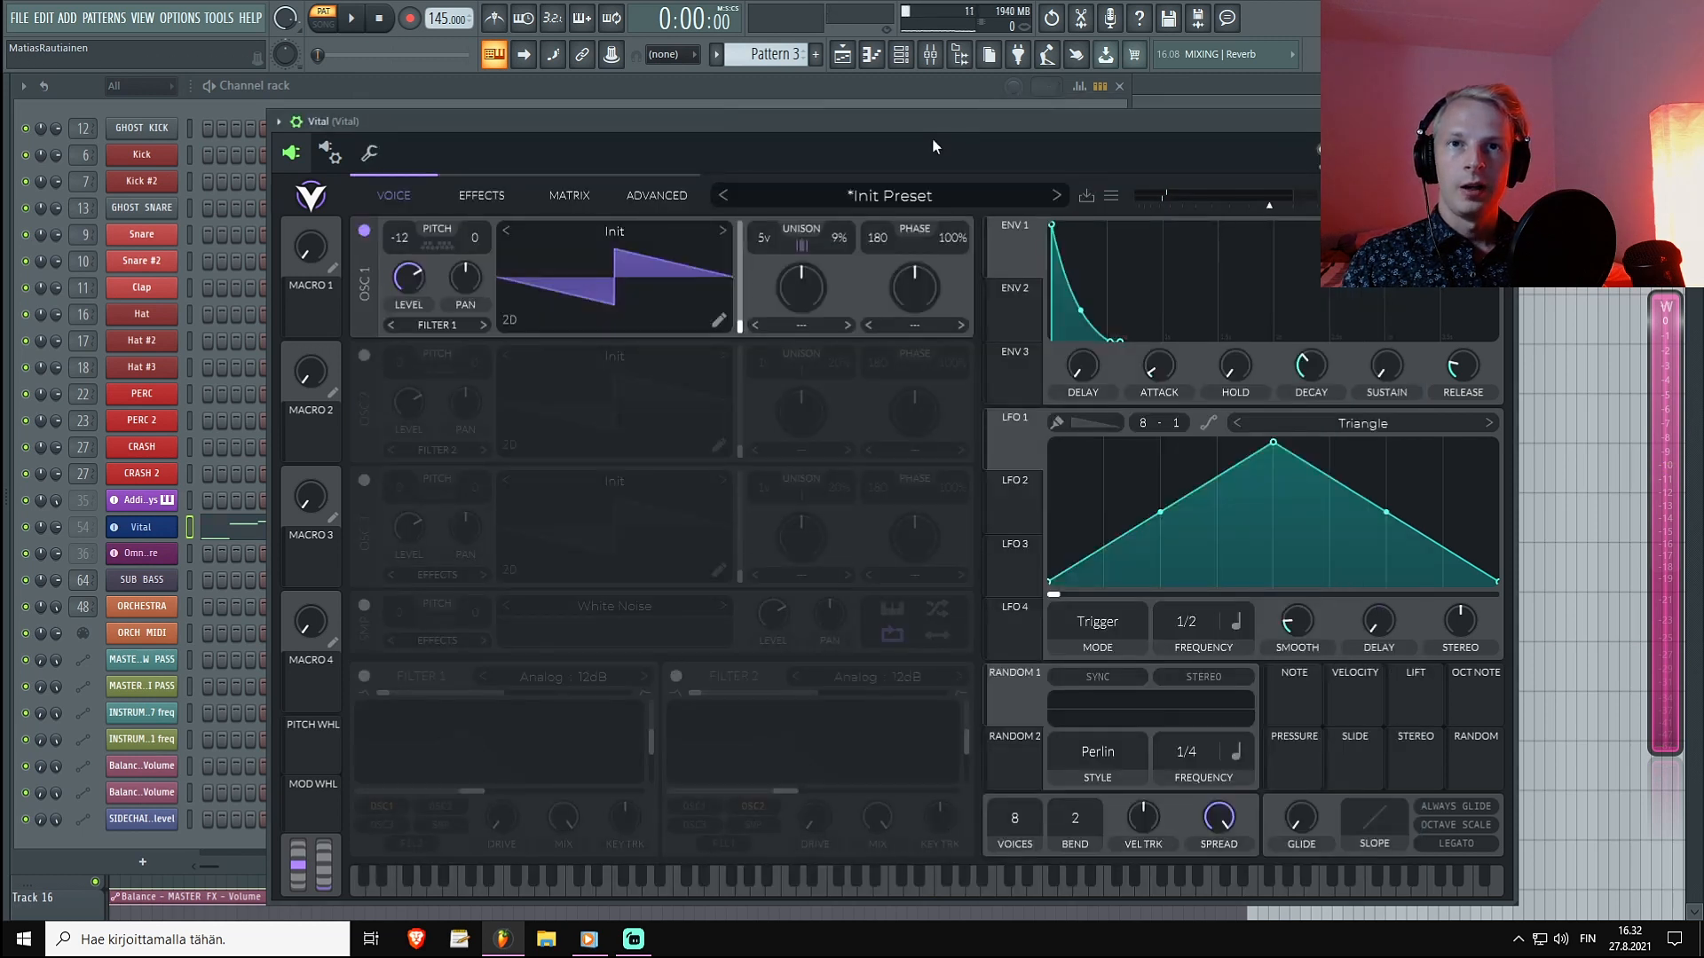
Audition the chord pattern on the effects page while setting the reverb time near 4.66 s.
click(481, 195)
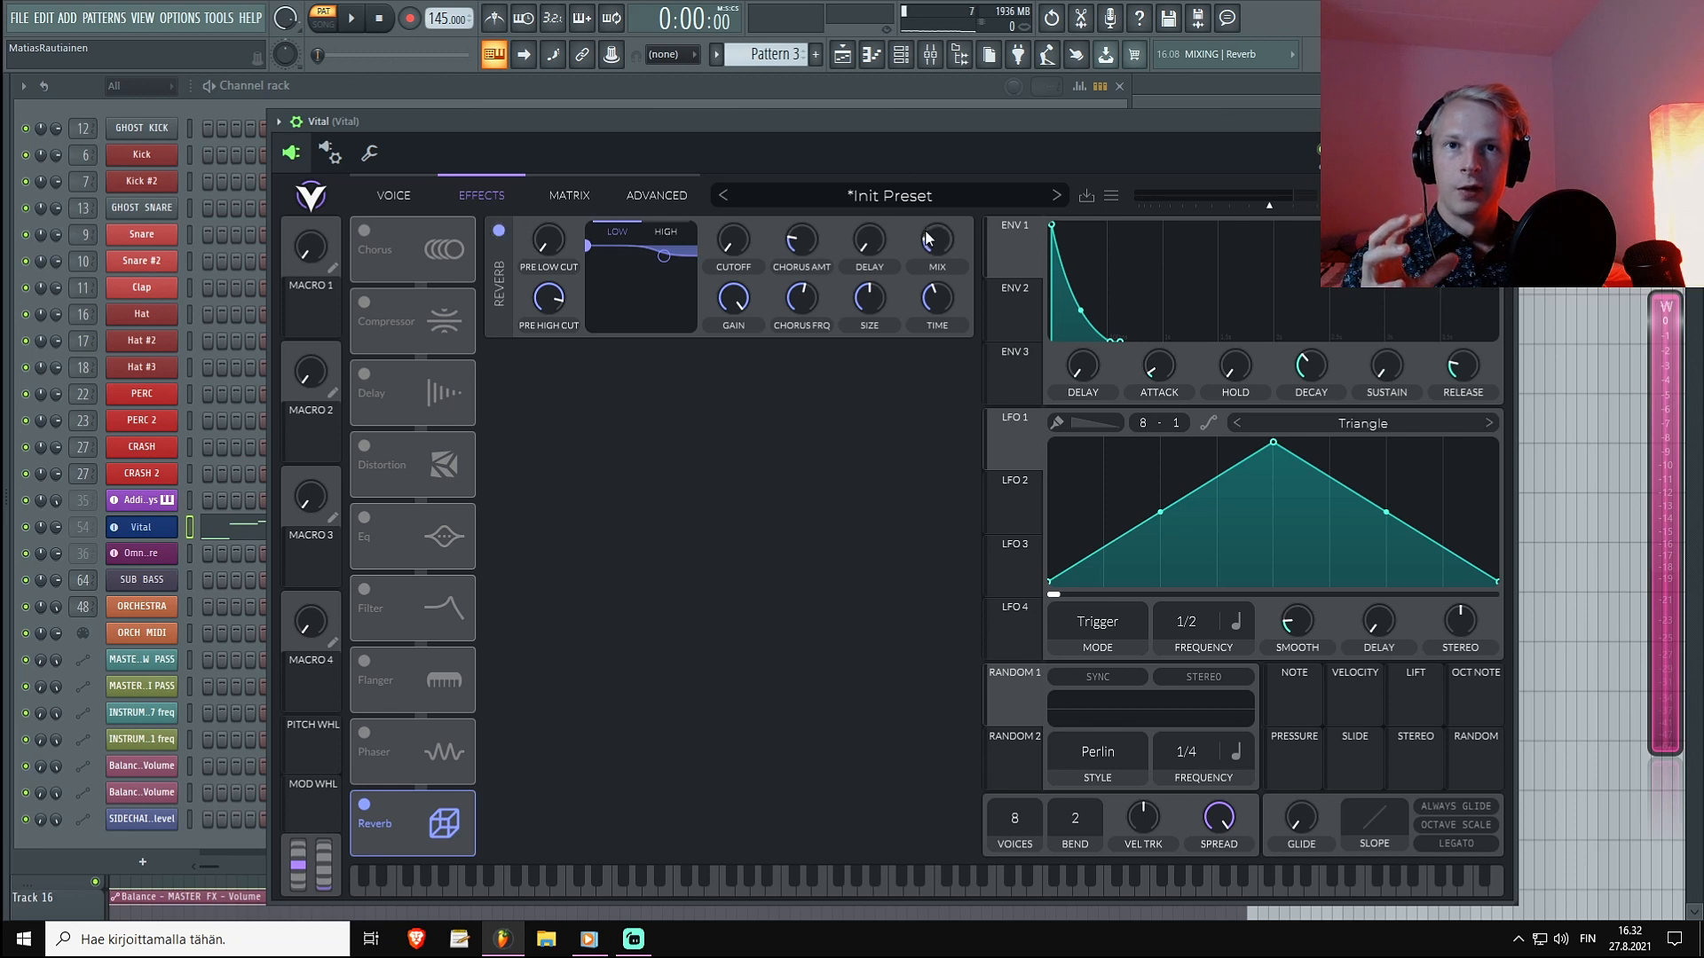
click(321, 18)
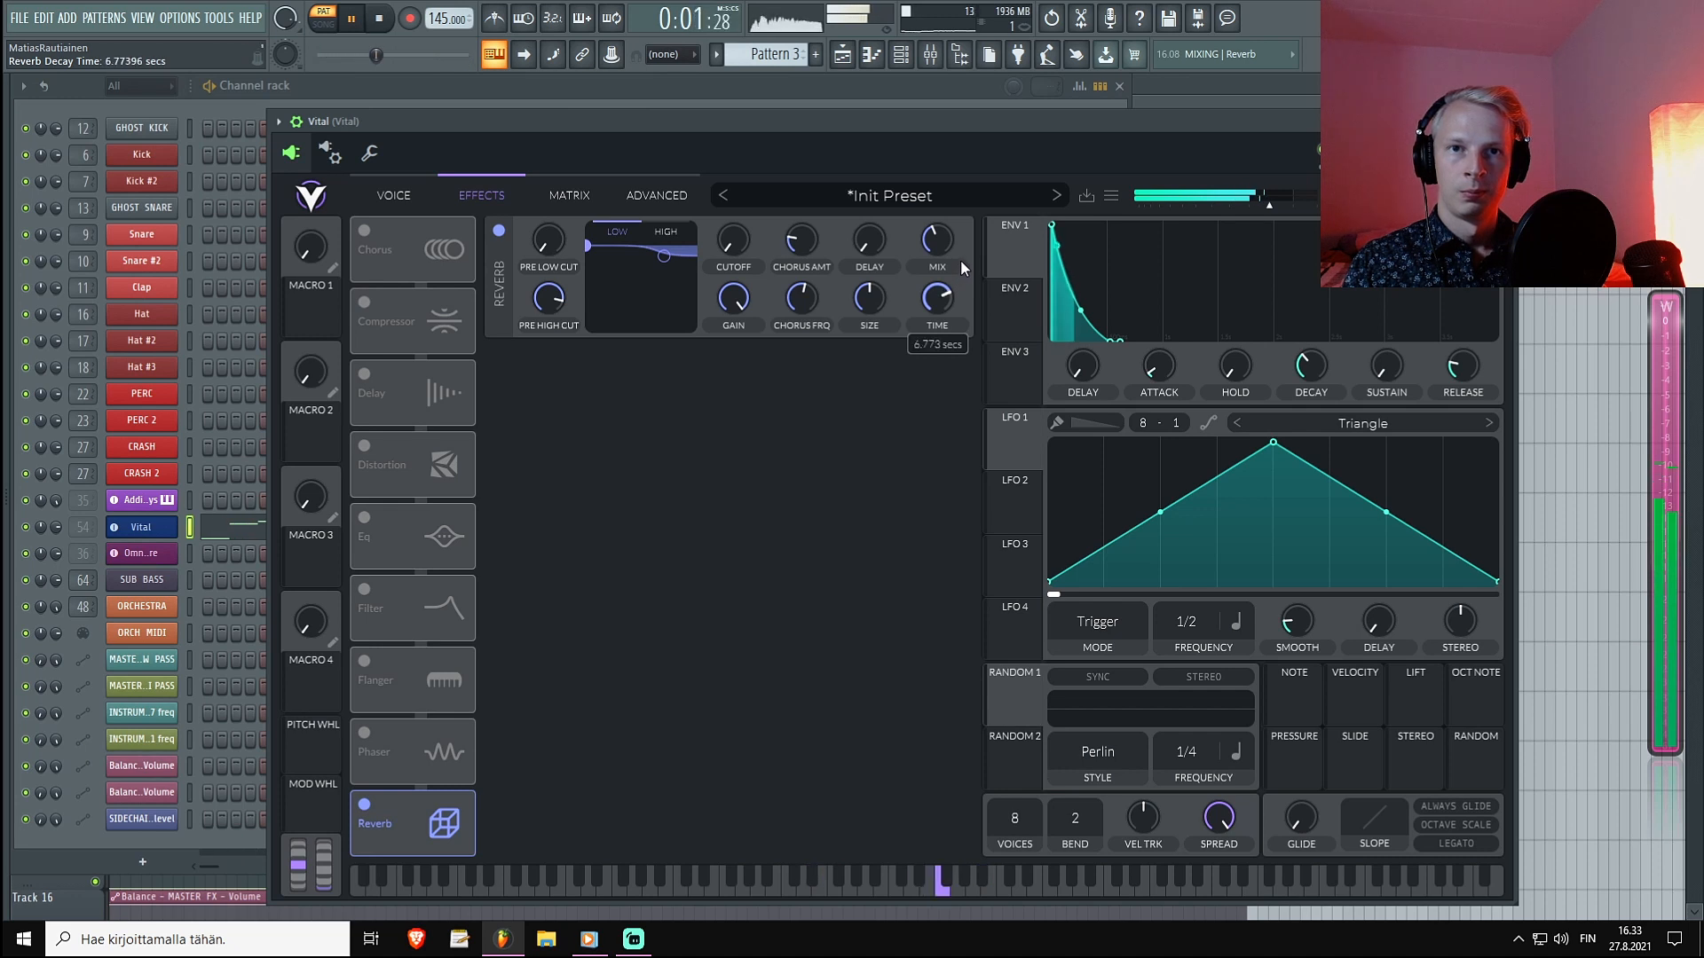
click(378, 17)
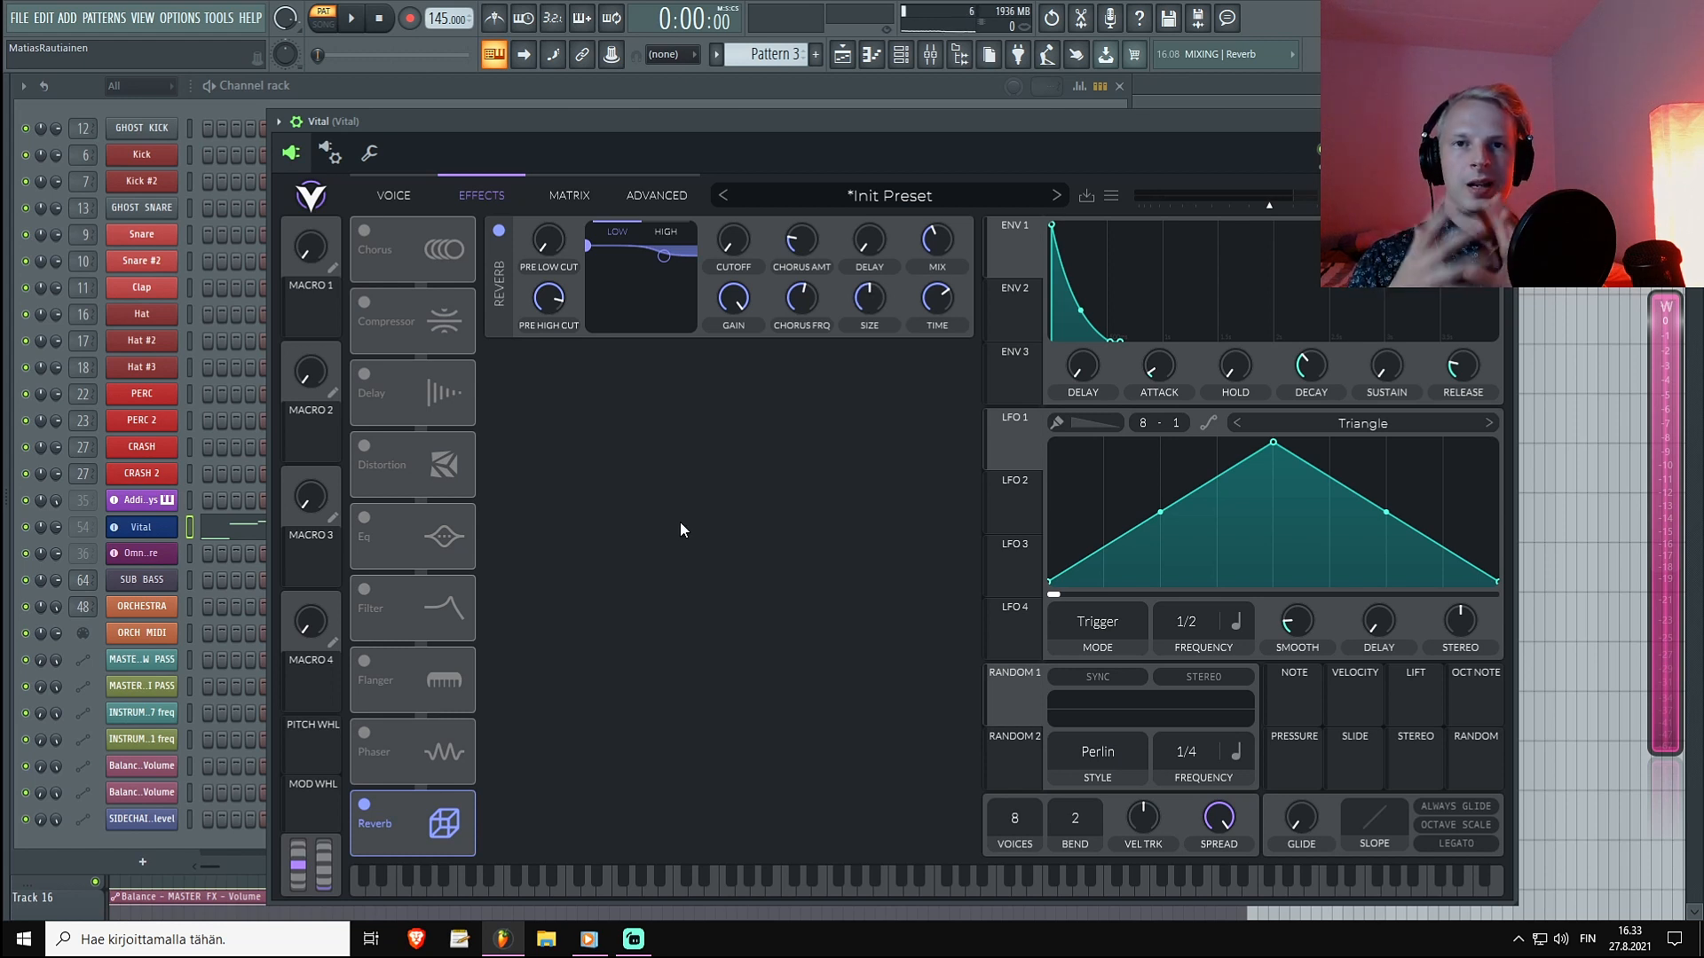
mouse_move(815, 410)
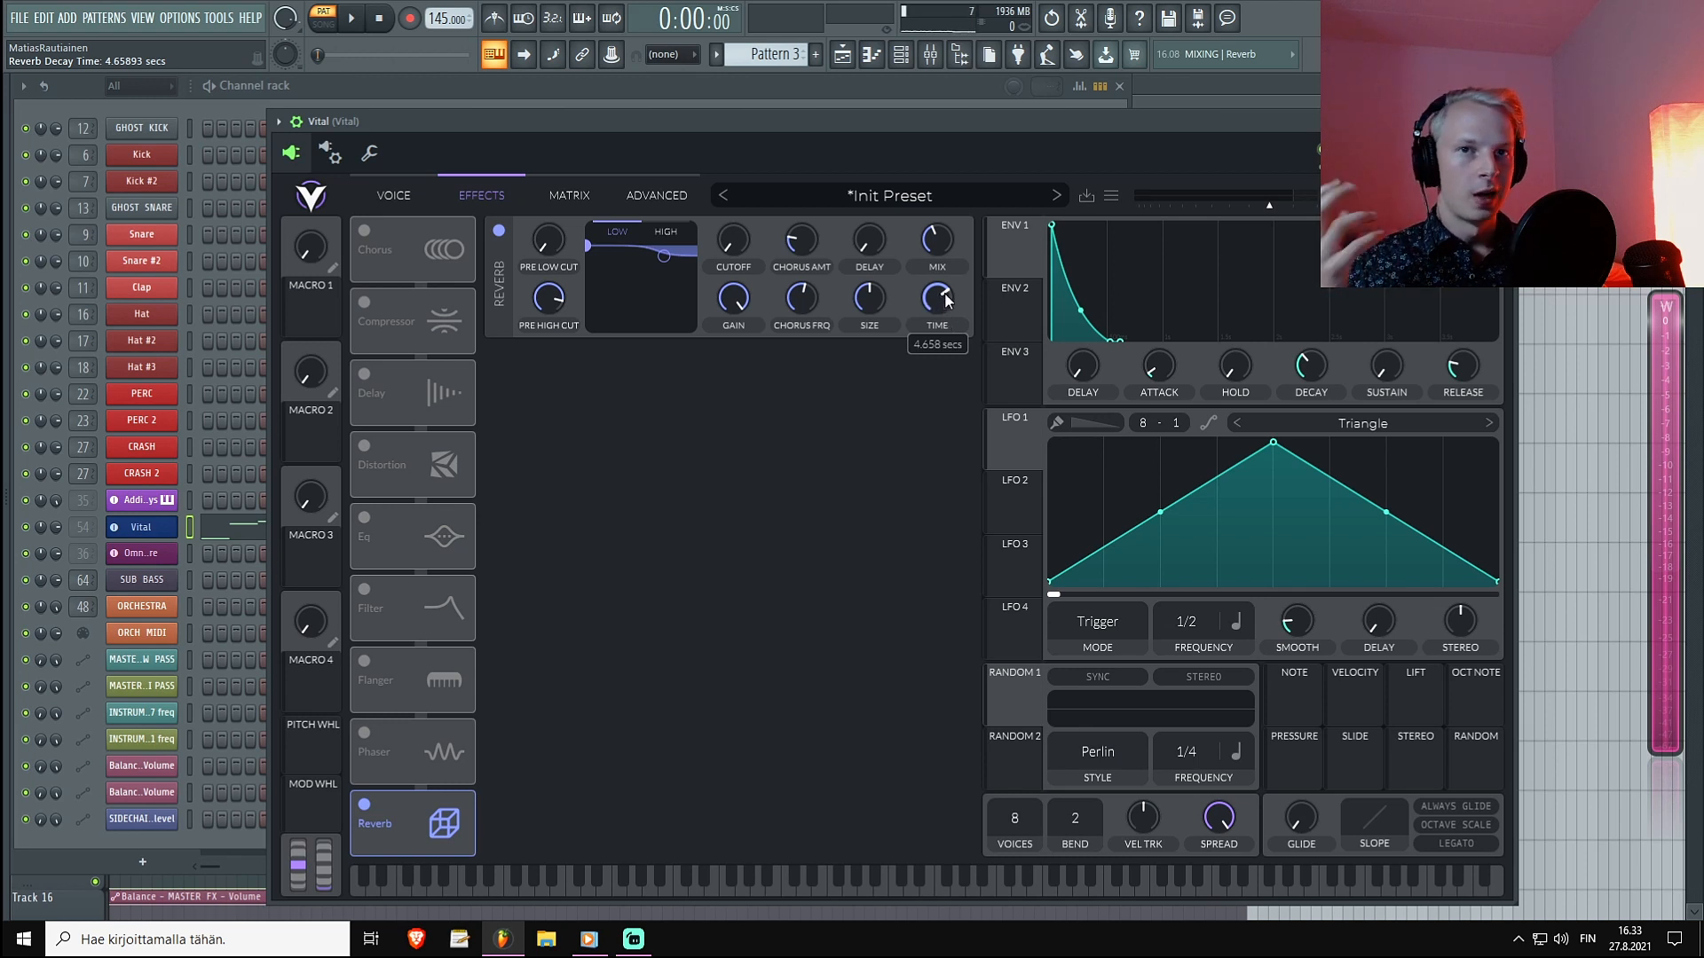
mouse_move(889, 316)
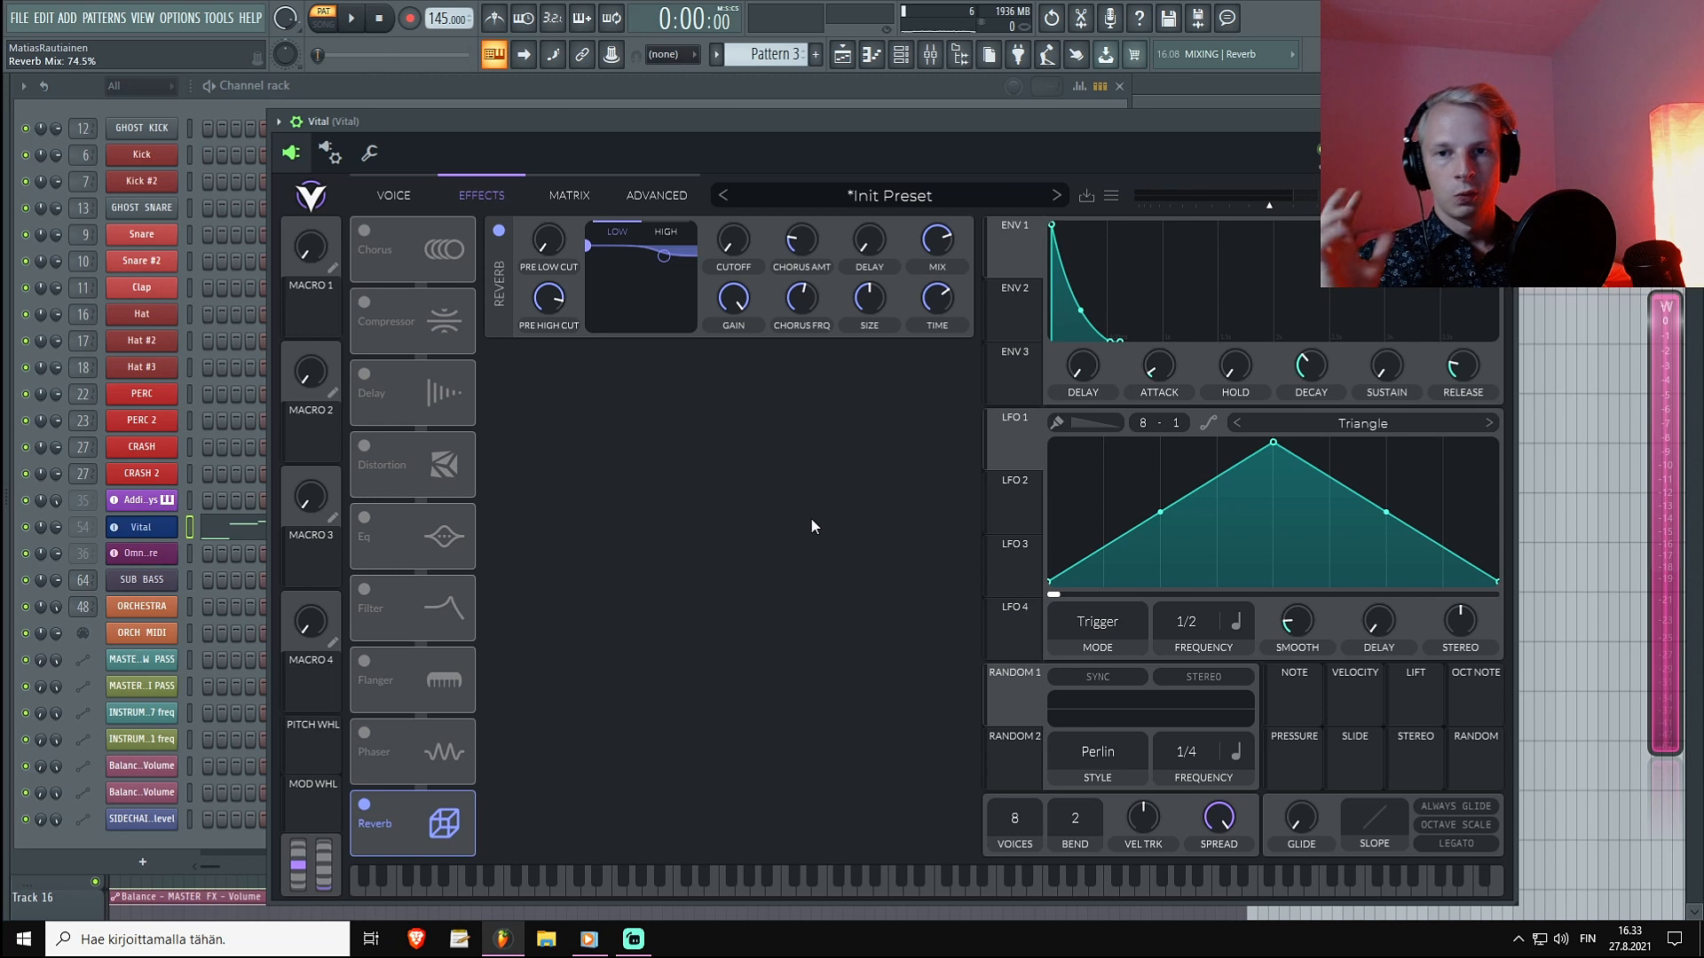
mouse_move(845, 552)
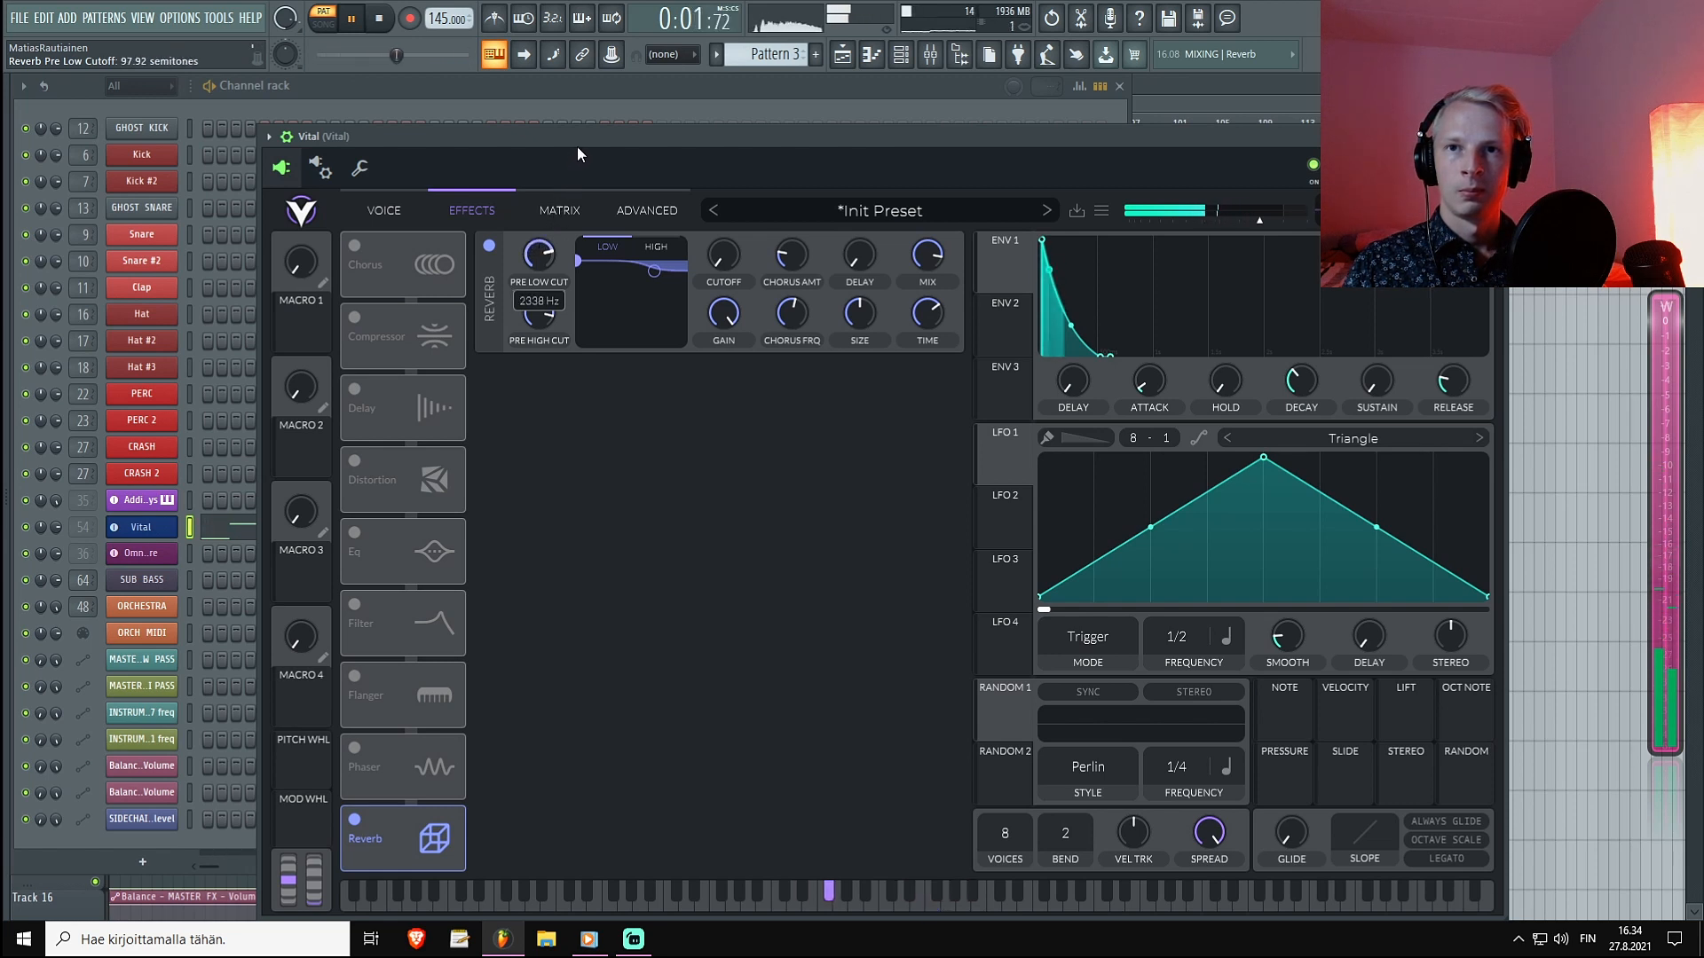
Sweep the reverb's pre low cut up to around 2338 Hz while auditioning the pattern.
drag(536, 254, 536, 266)
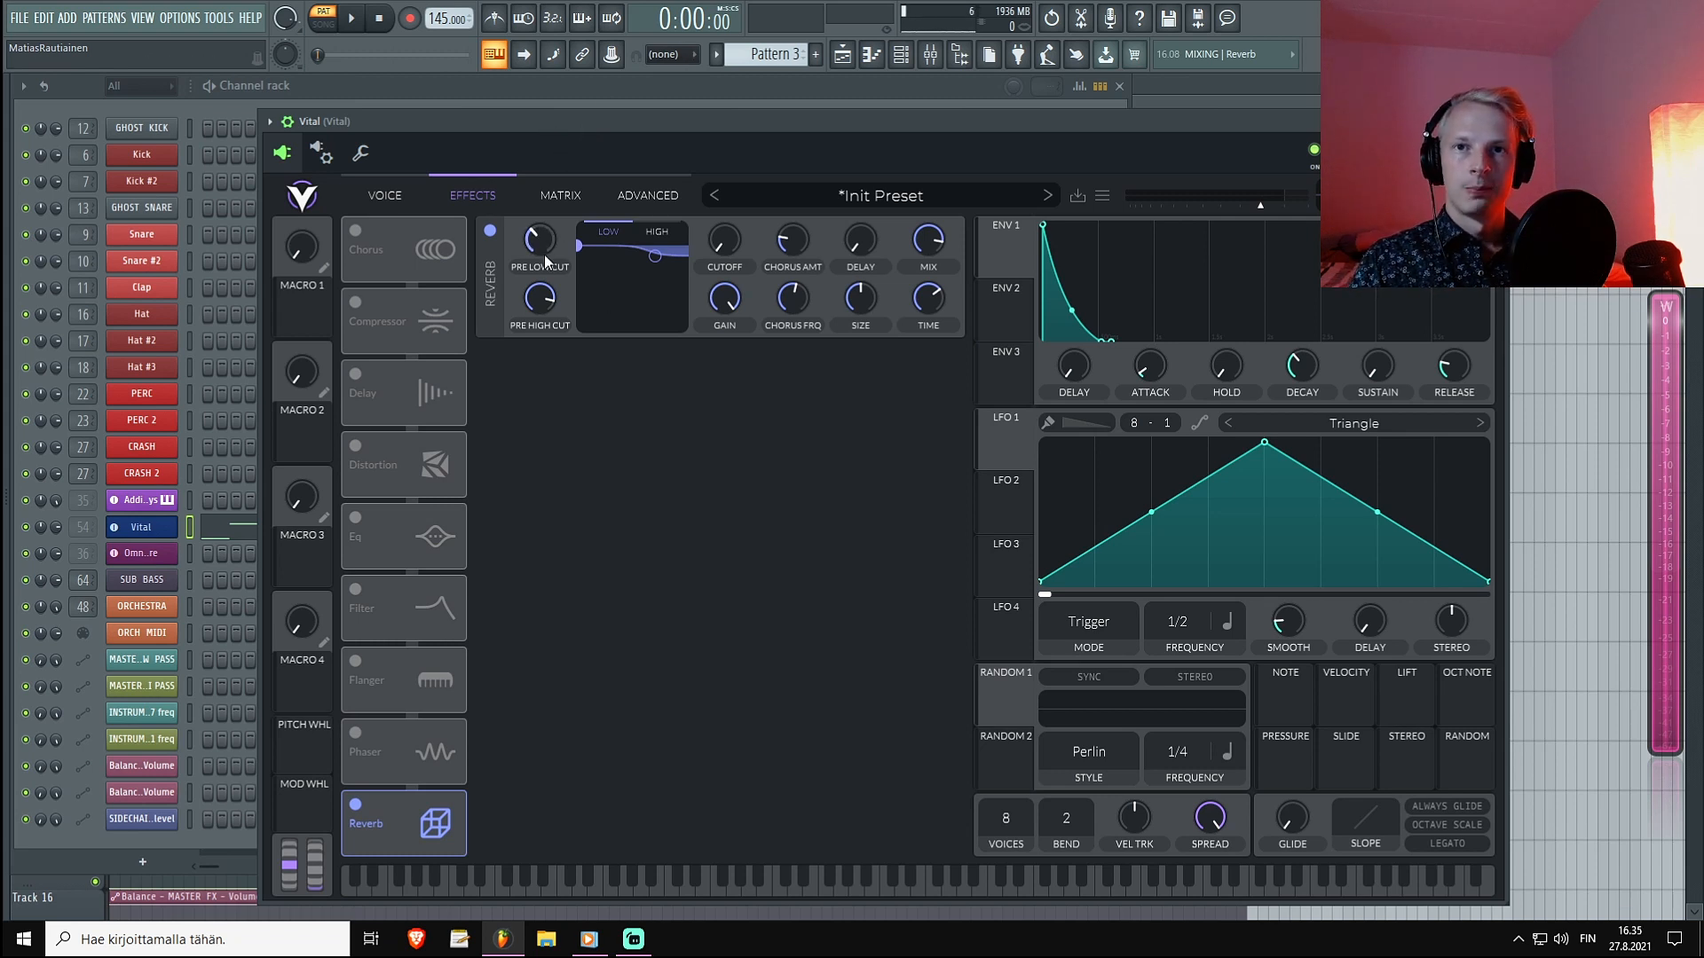
click(350, 17)
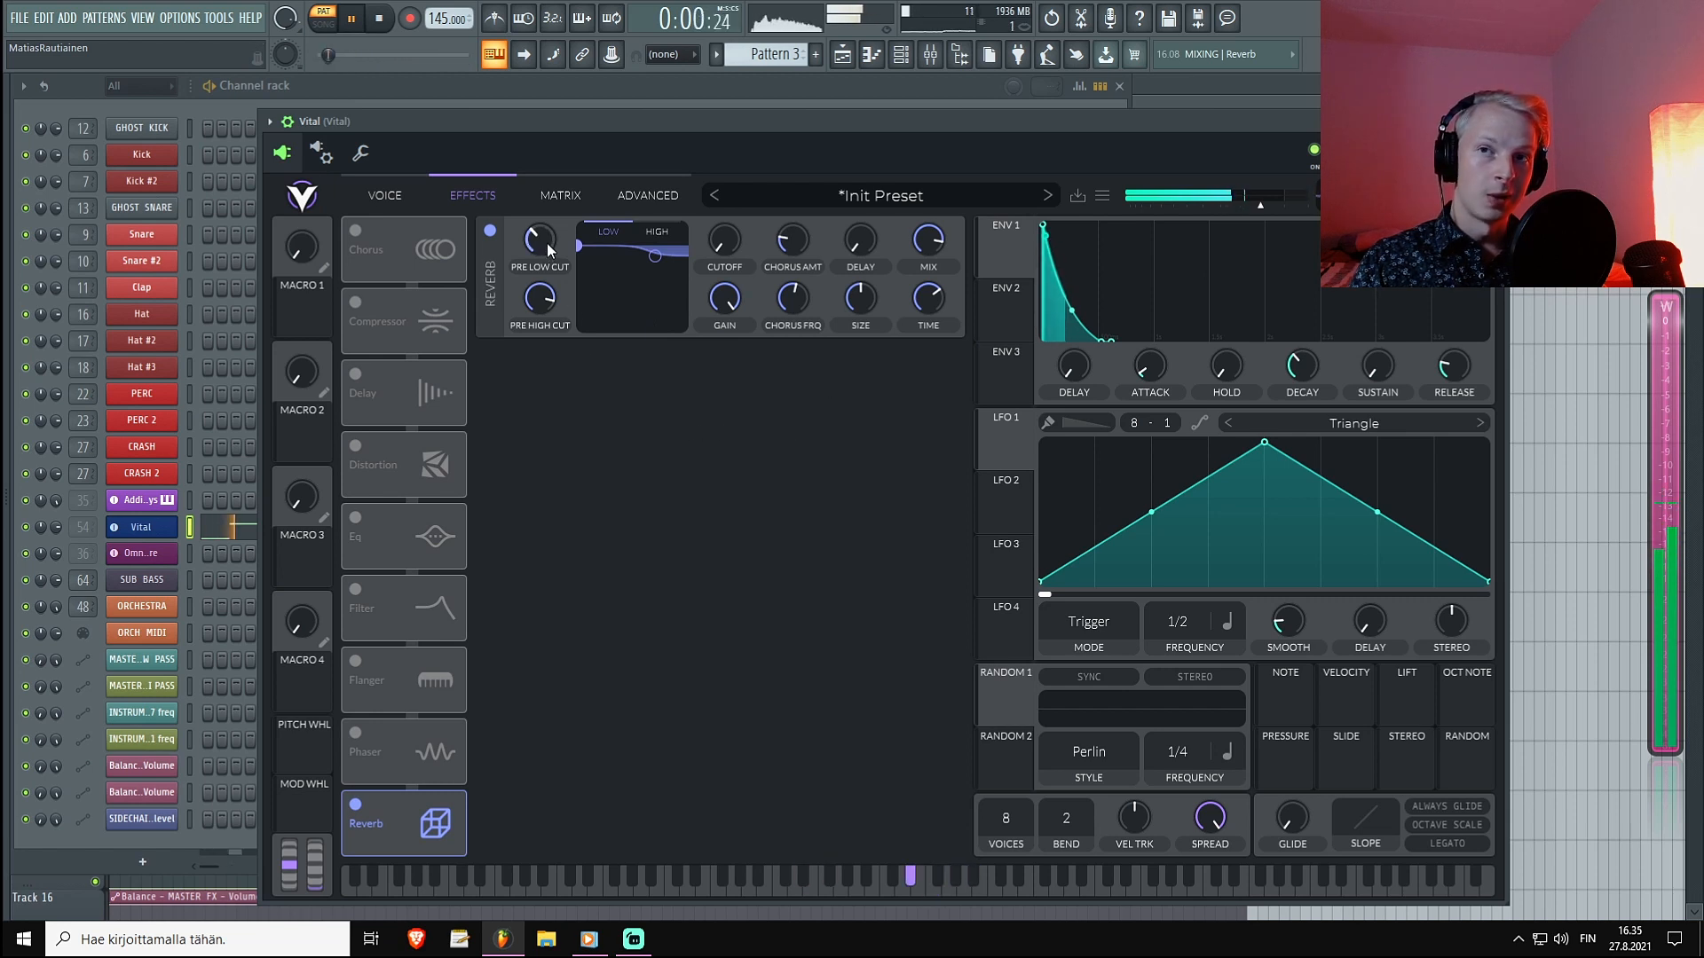
drag(536, 240, 536, 216)
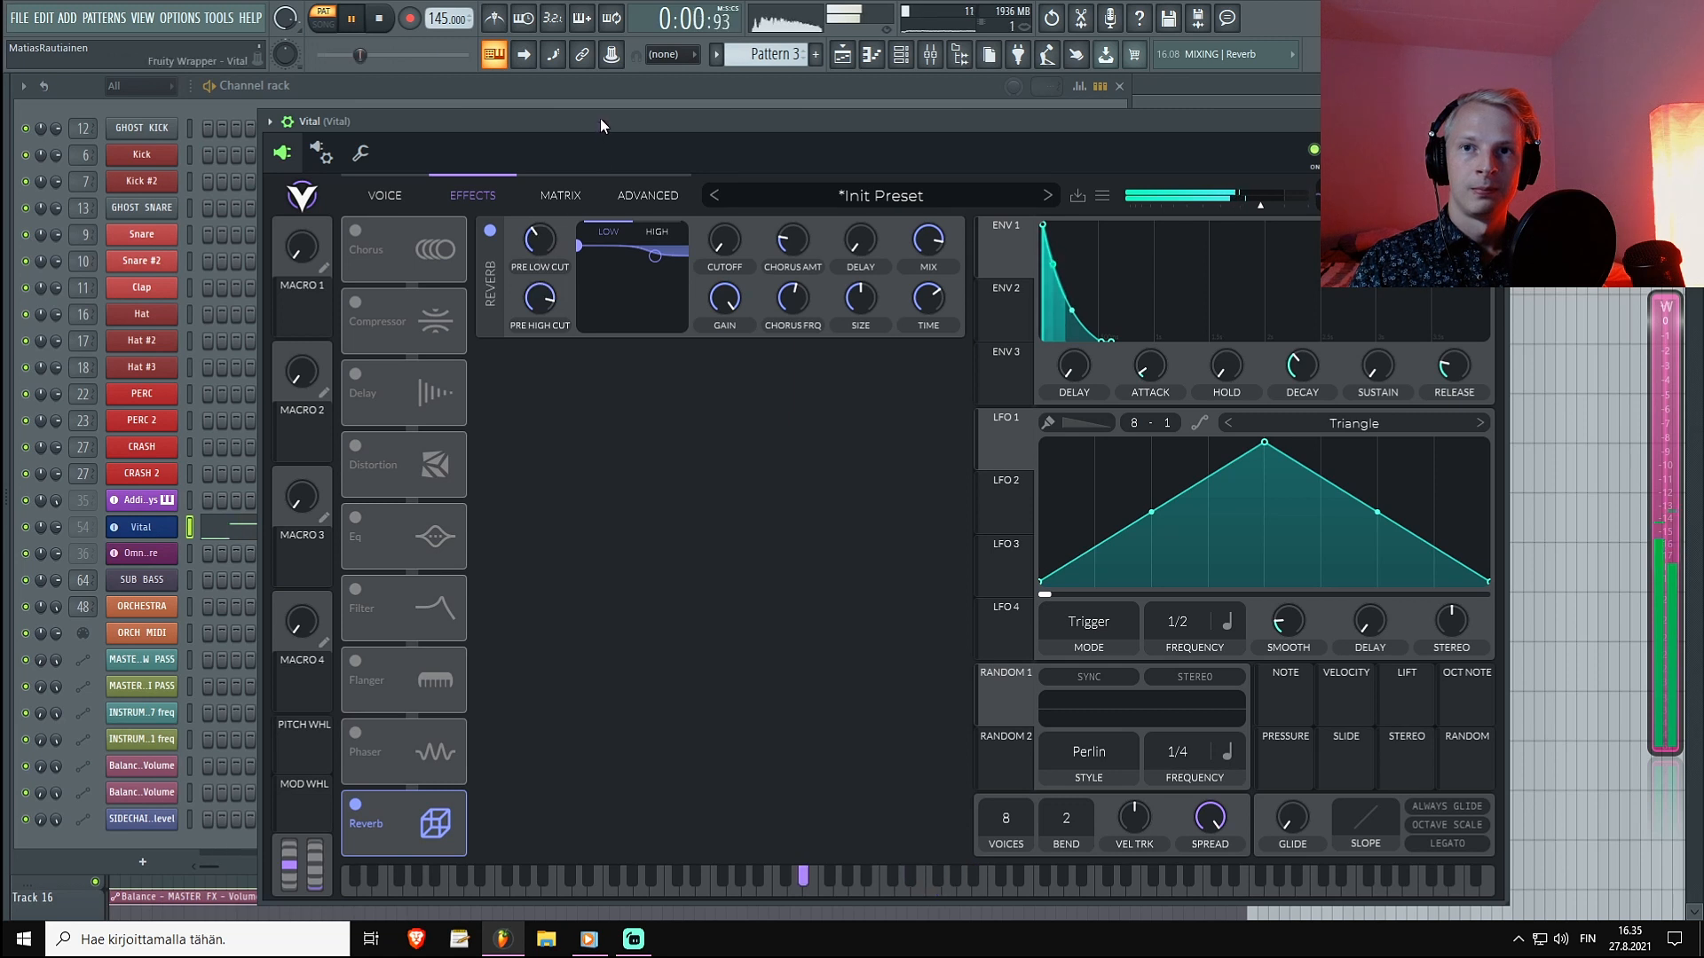
click(321, 18)
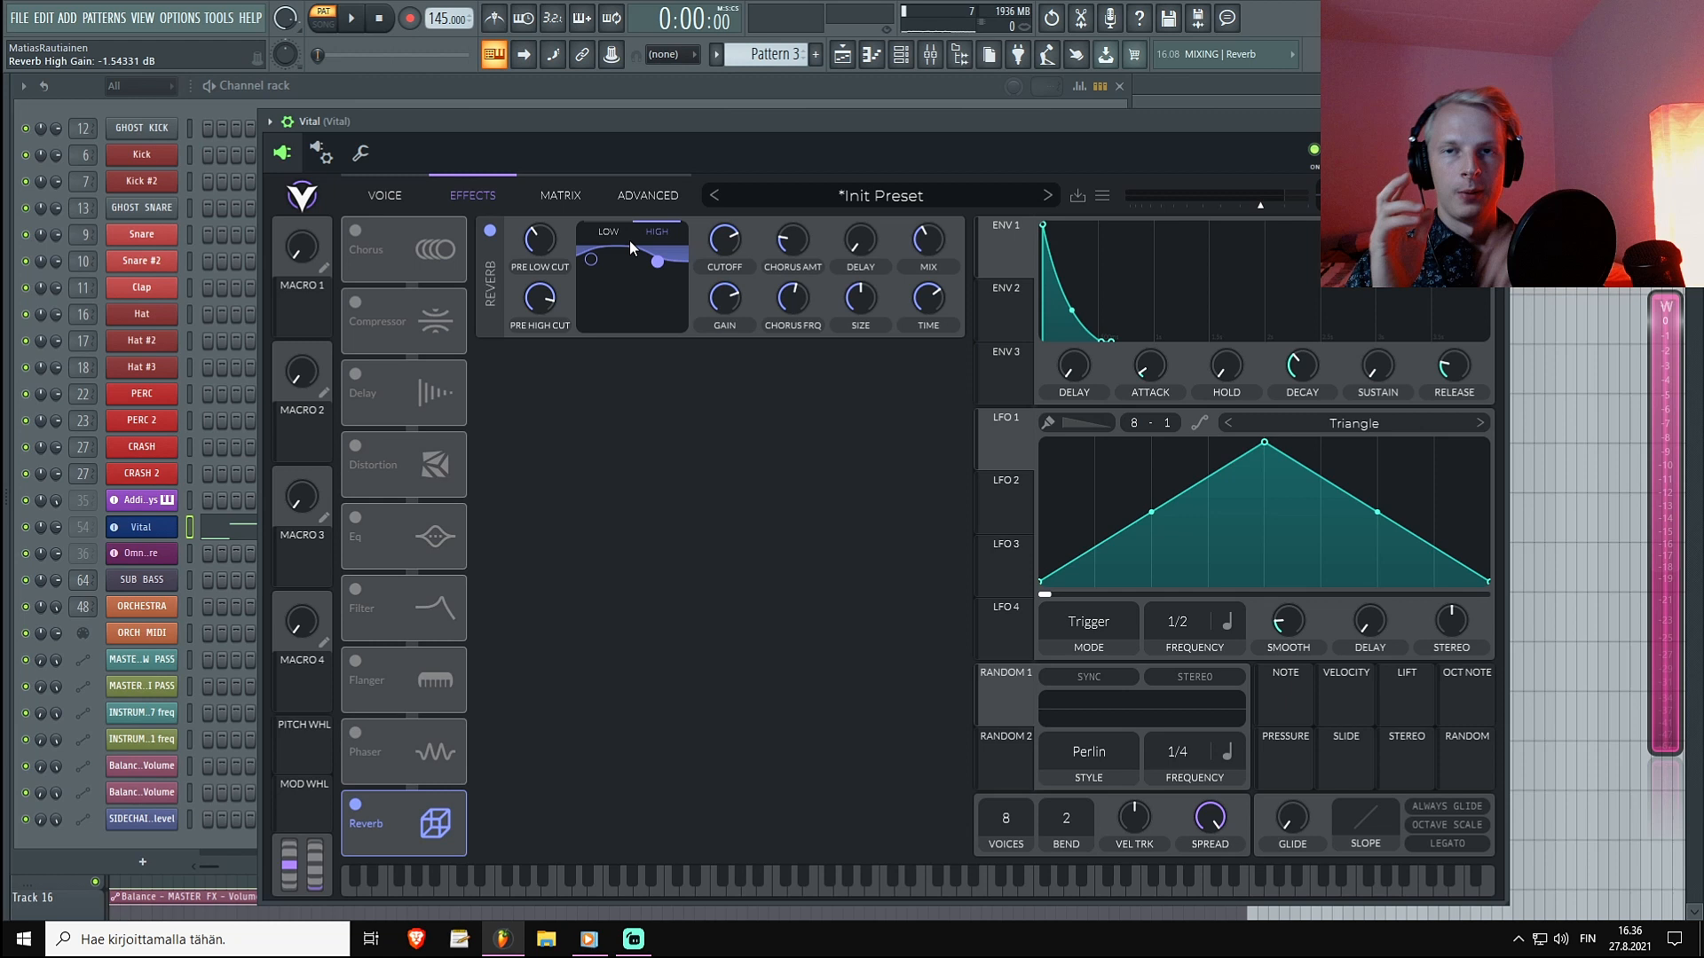
Pull the reverb EQ's low shelf node far down while the pattern plays.
click(350, 18)
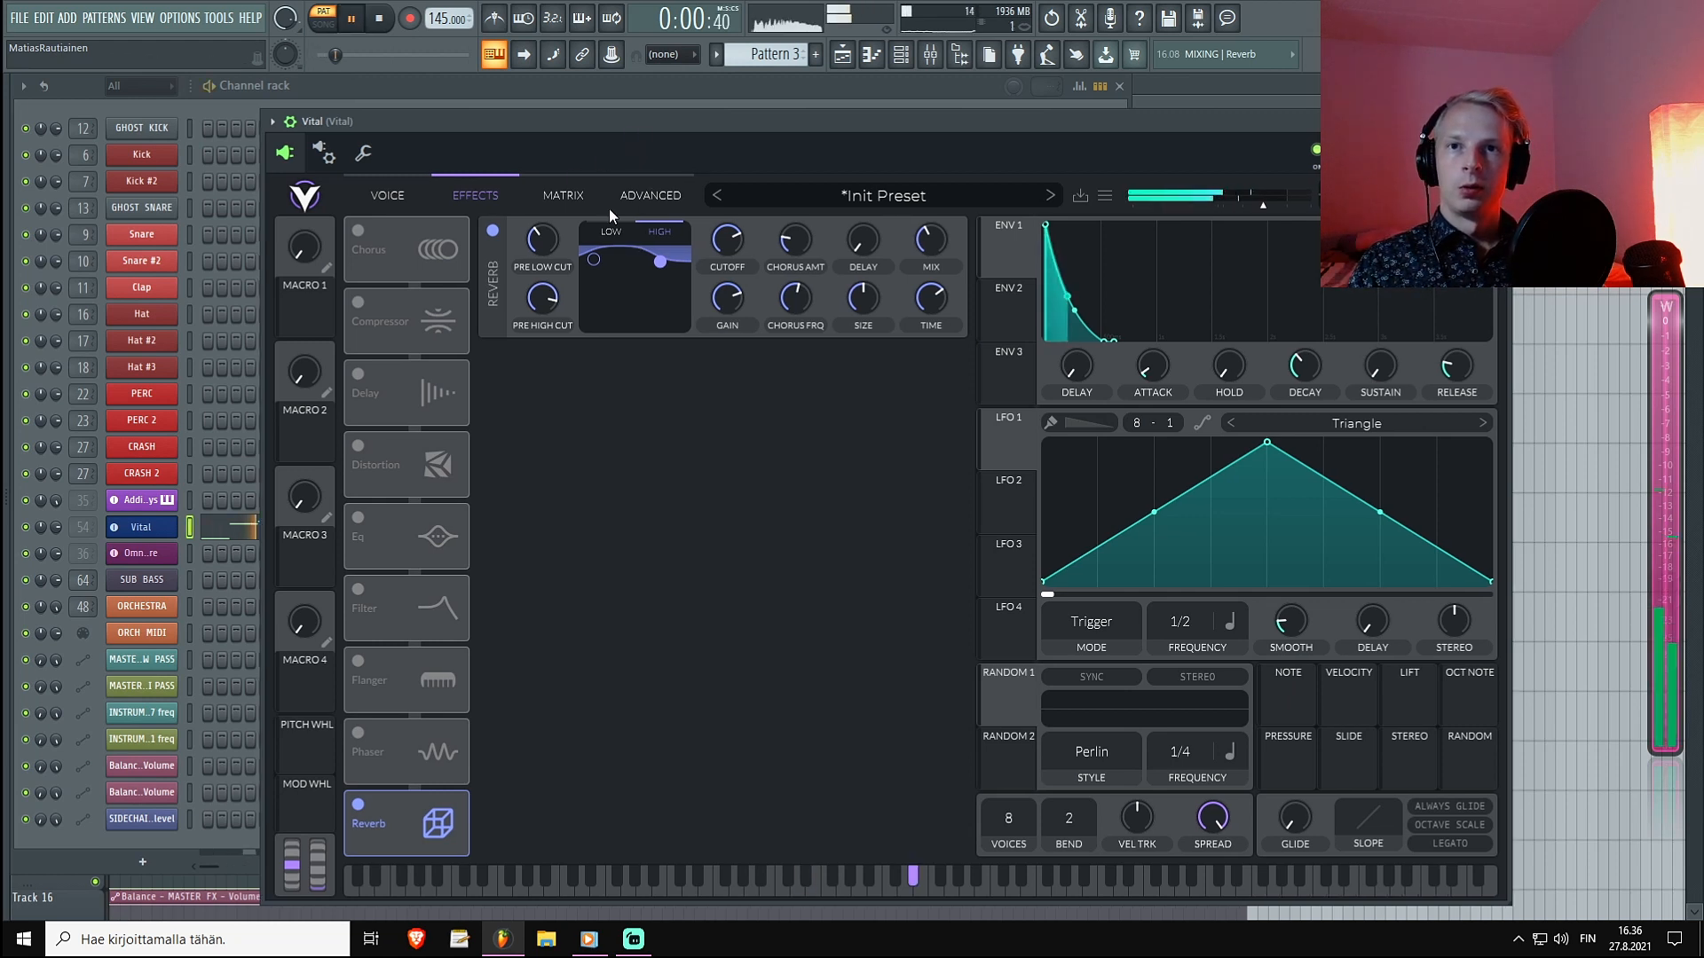
drag(660, 260, 630, 309)
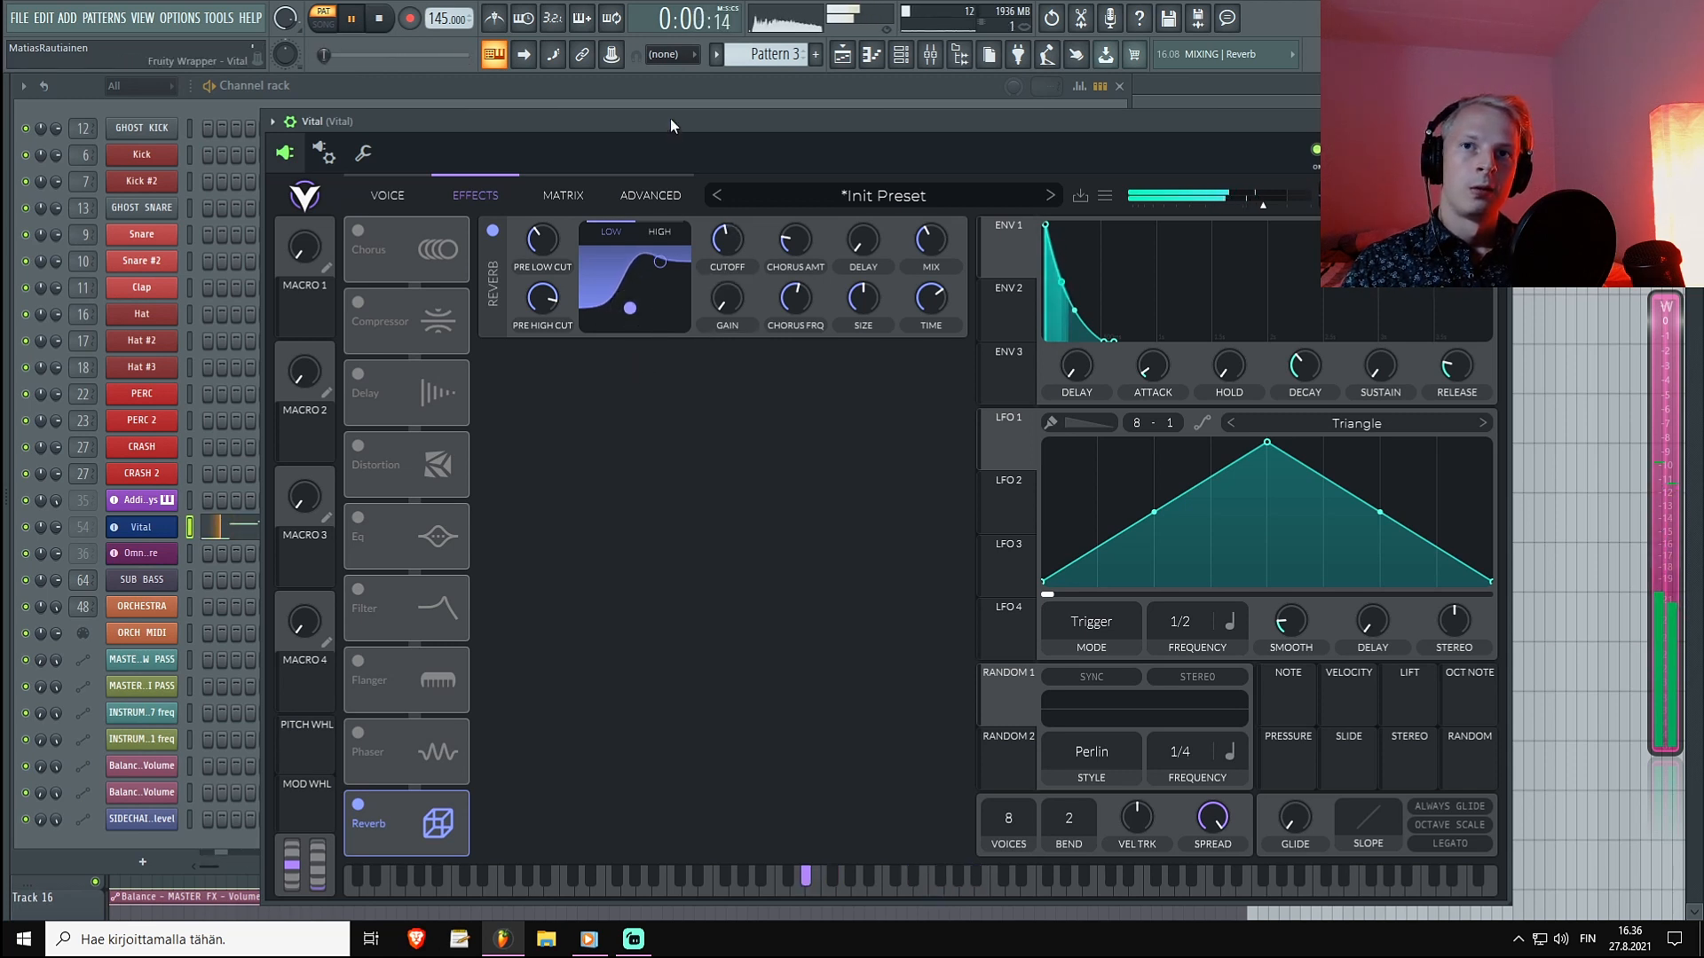
Stop playback and move the reverb's high cutoff to about 2062 Hz, reshaping the high end.
click(378, 18)
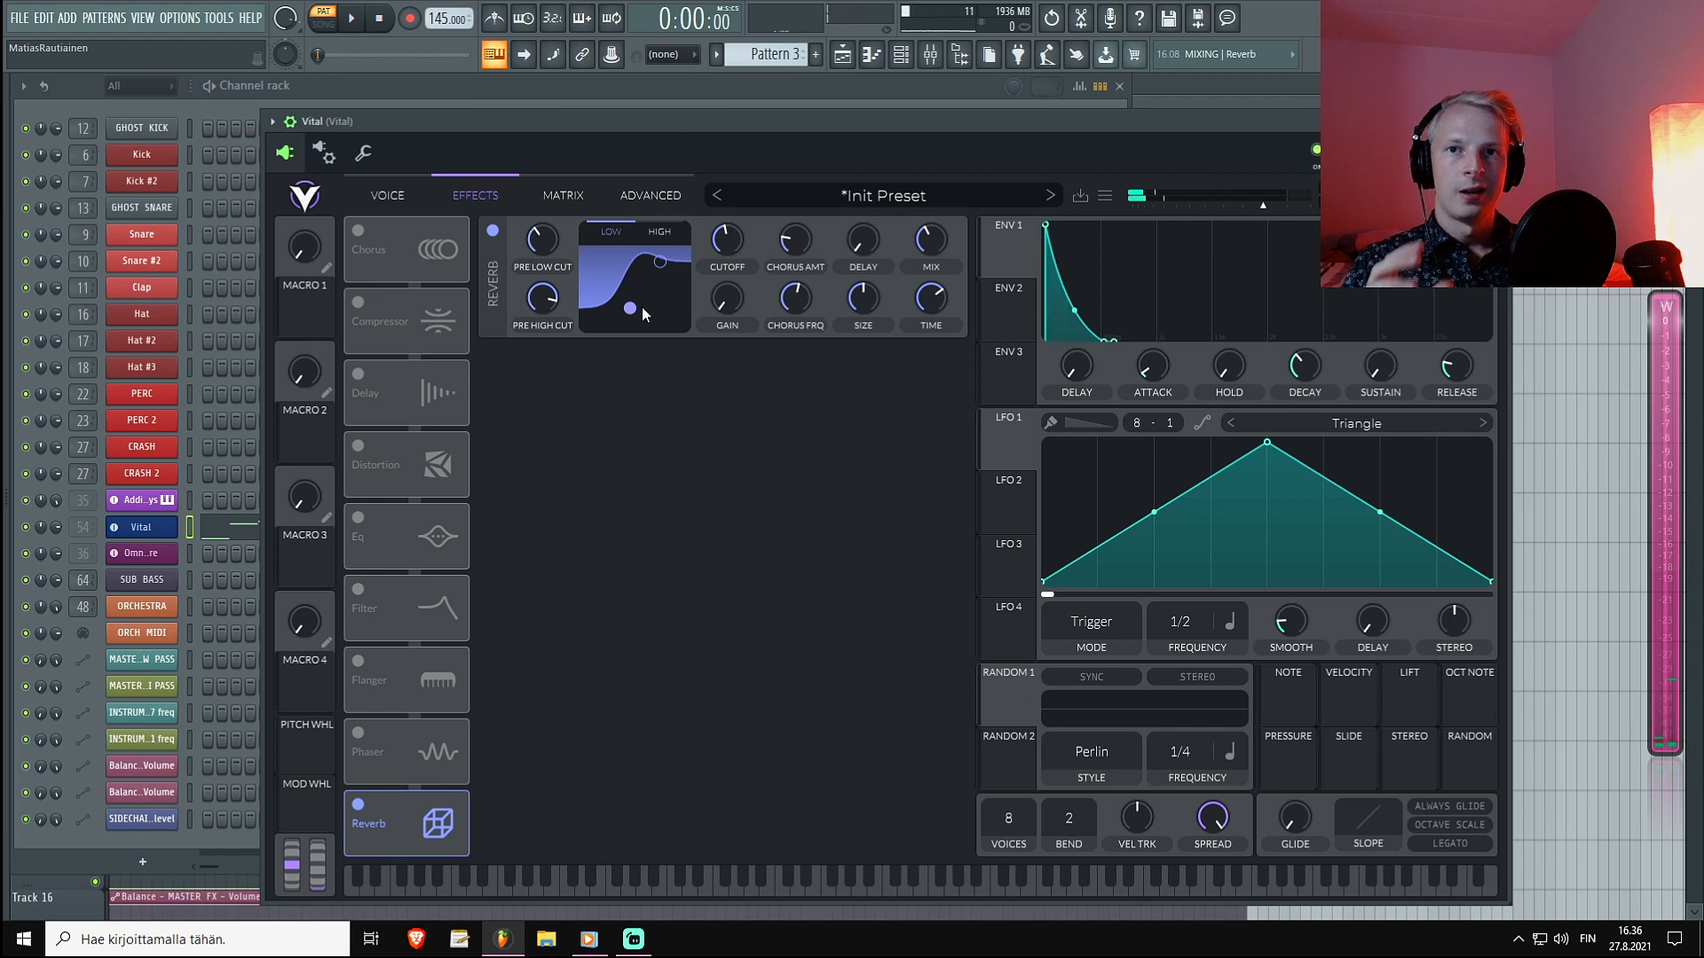
mouse_move(633, 313)
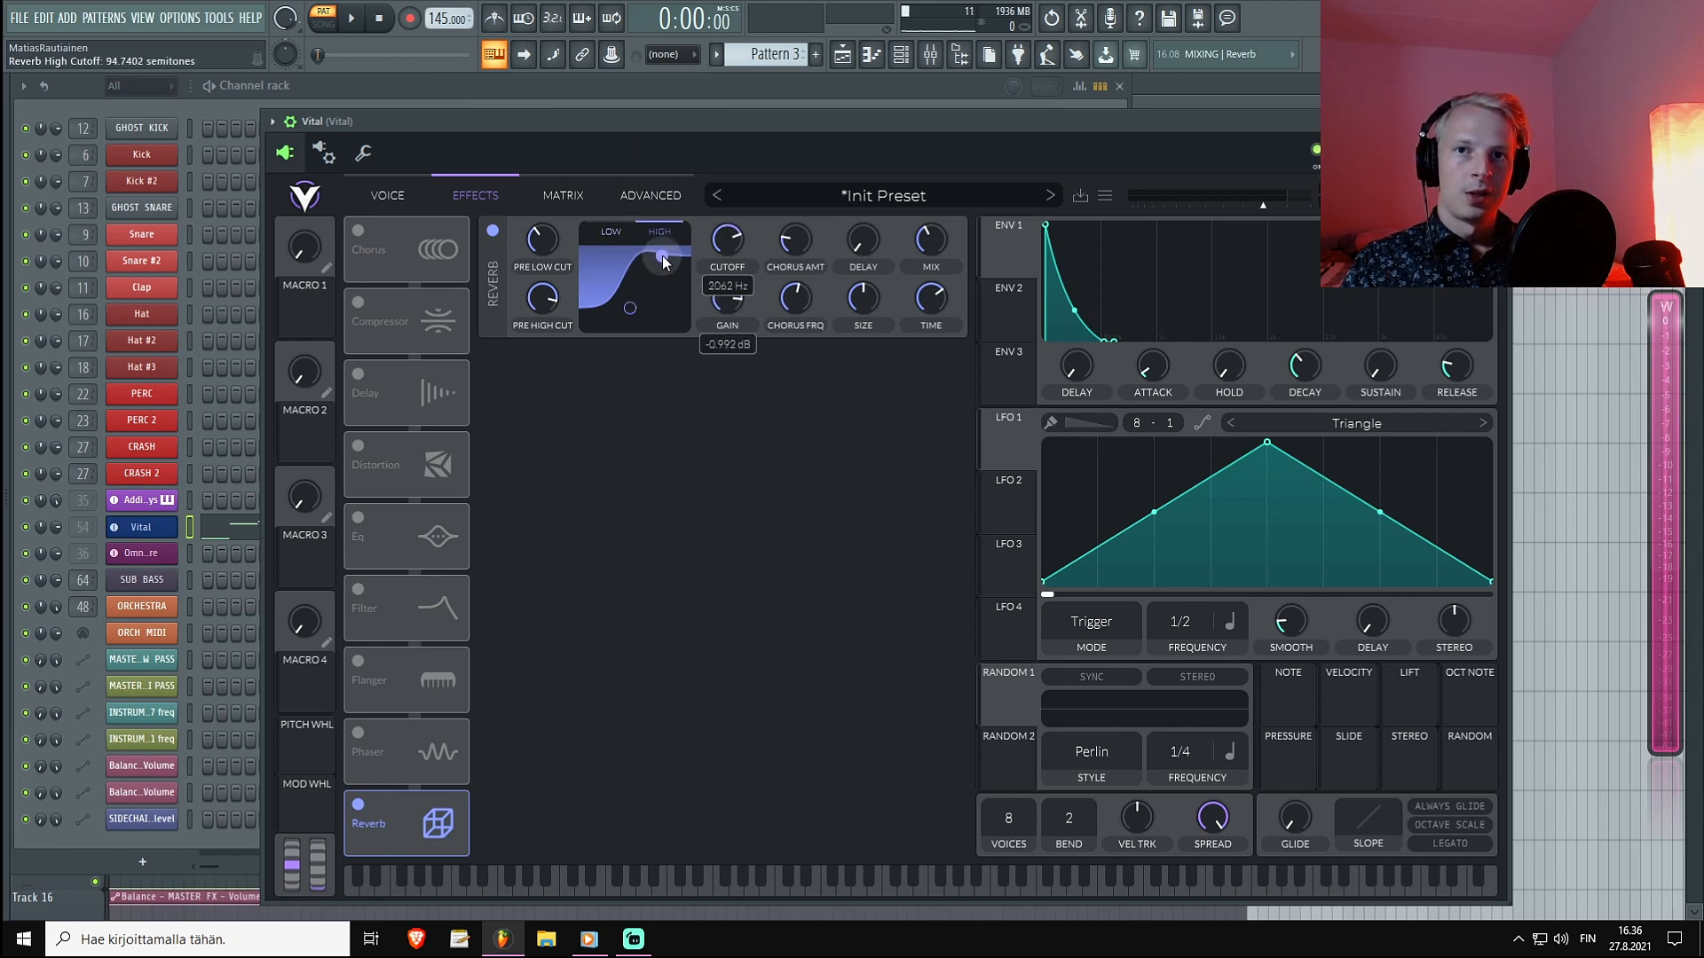
drag(662, 261, 669, 256)
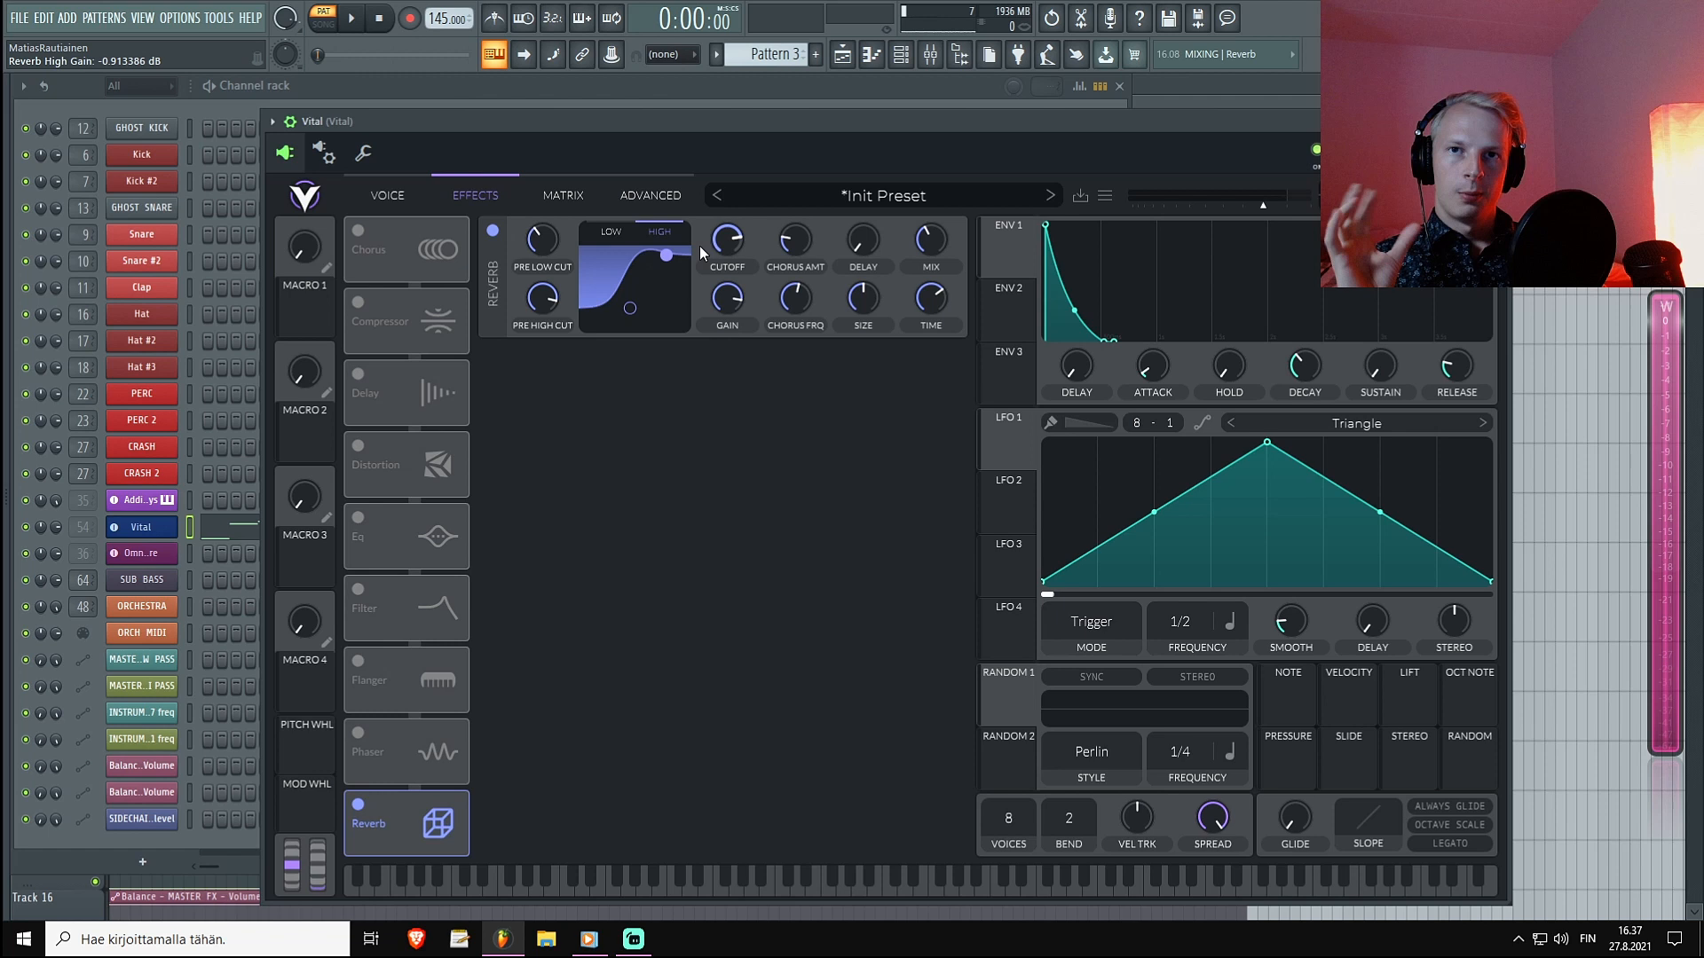
mouse_move(676, 266)
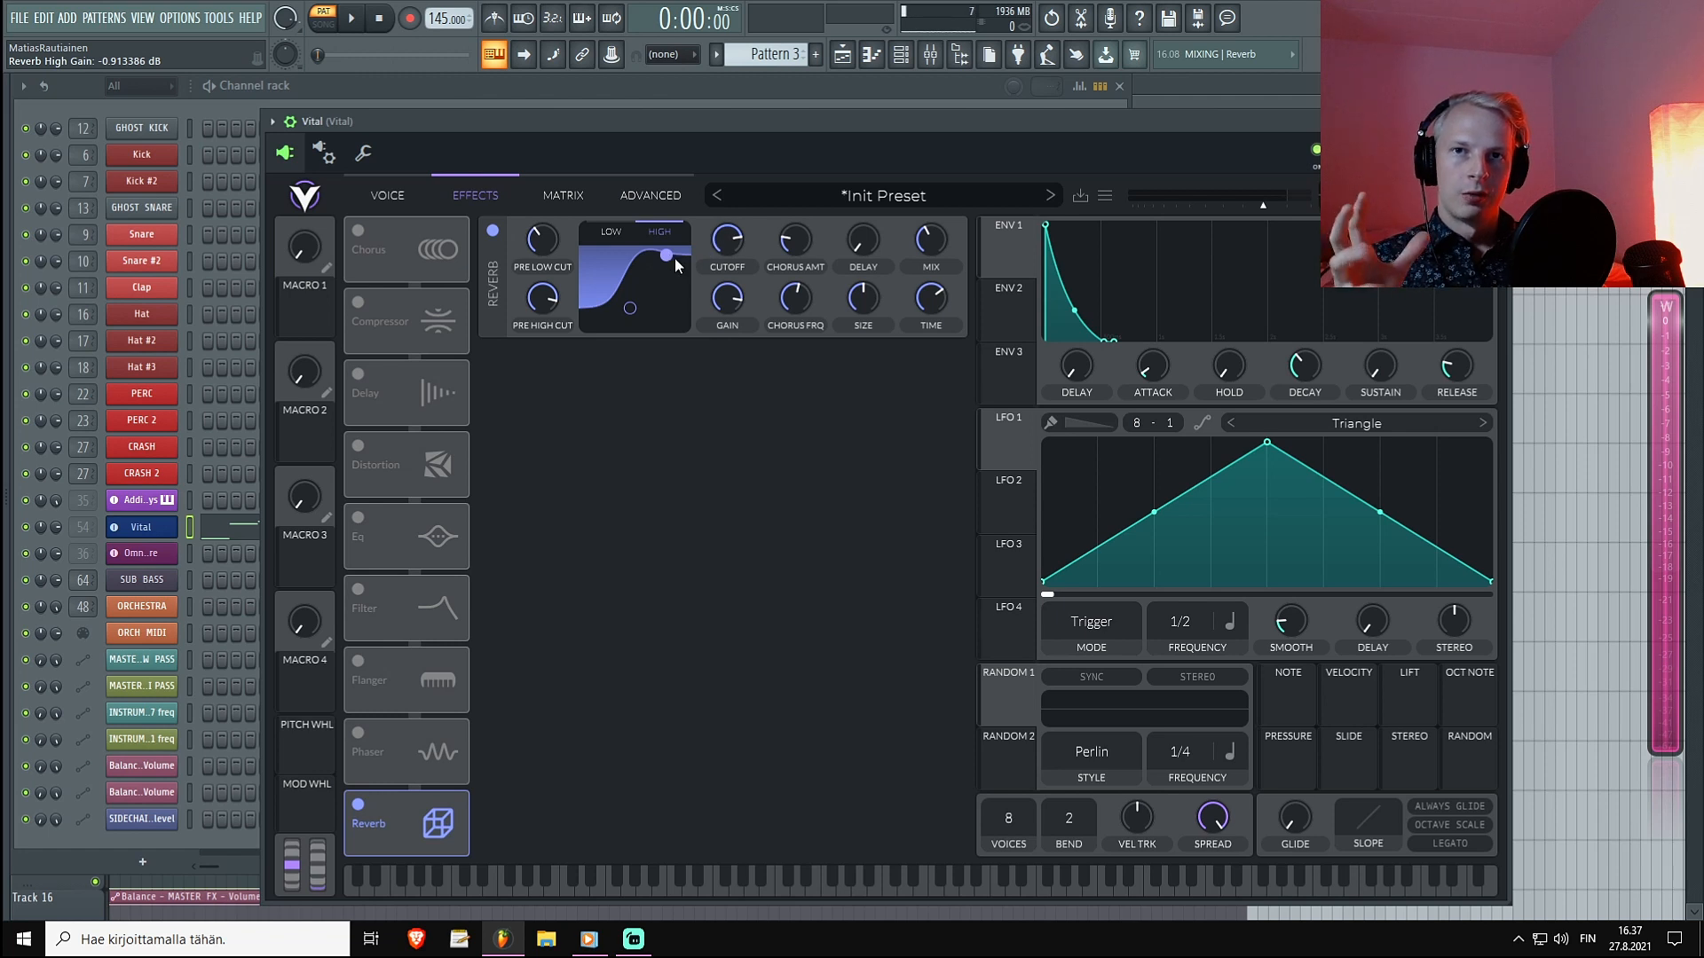
drag(662, 255, 679, 303)
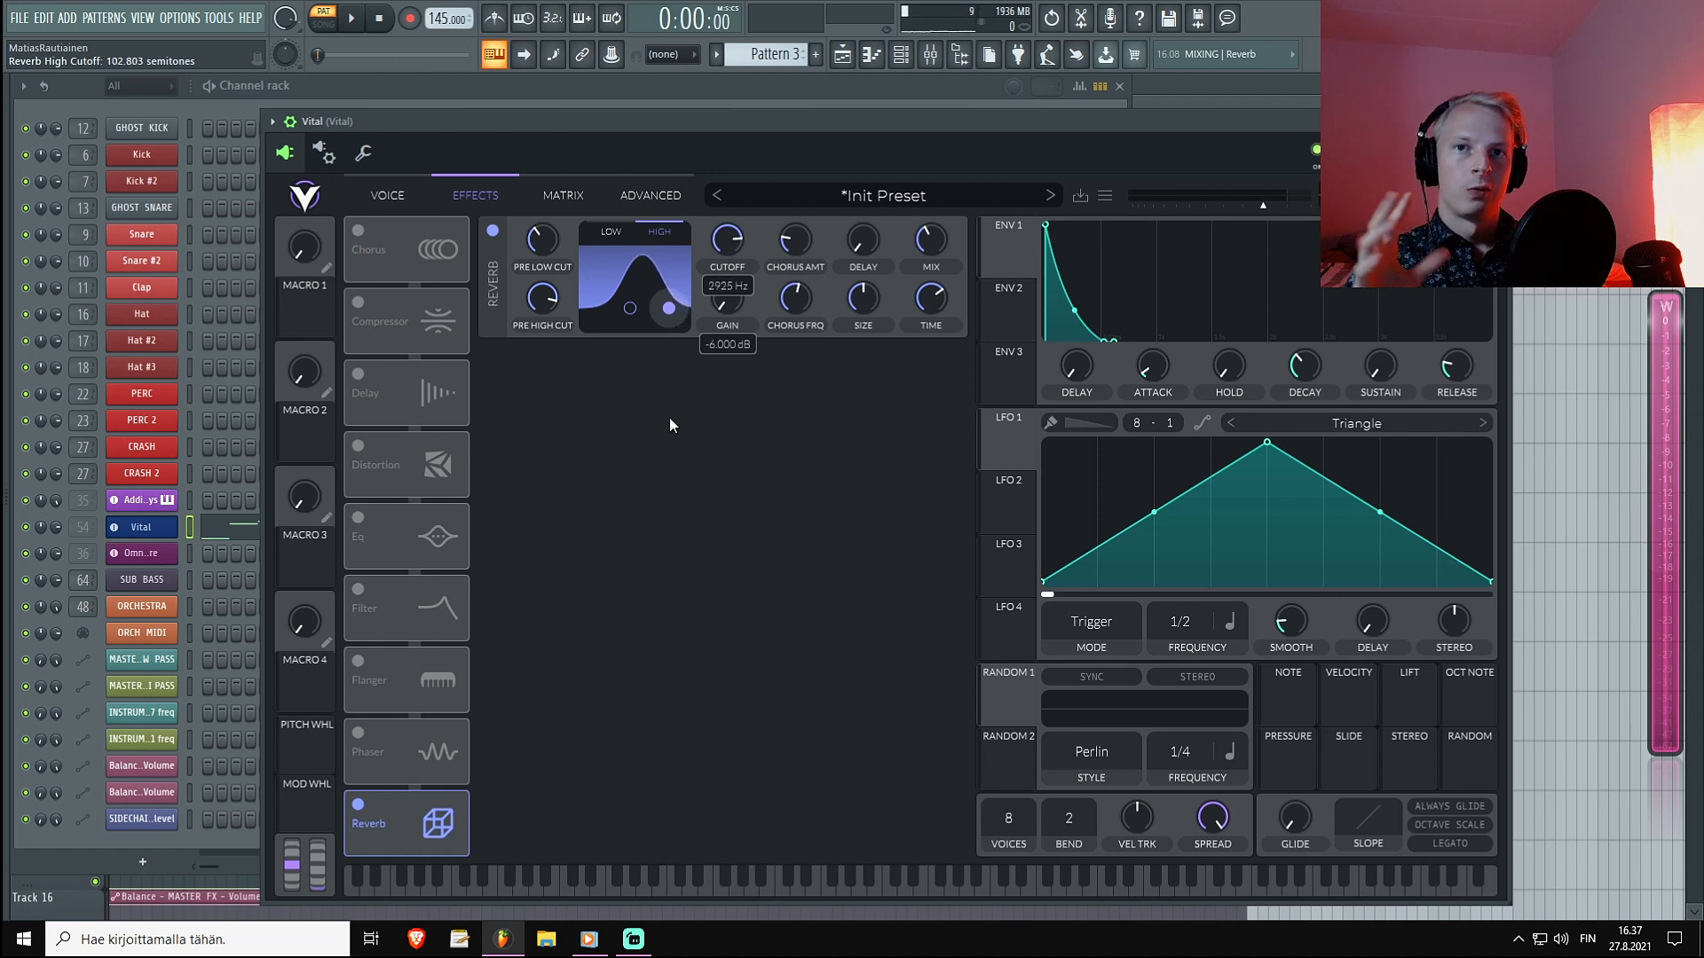
mouse_move(685, 415)
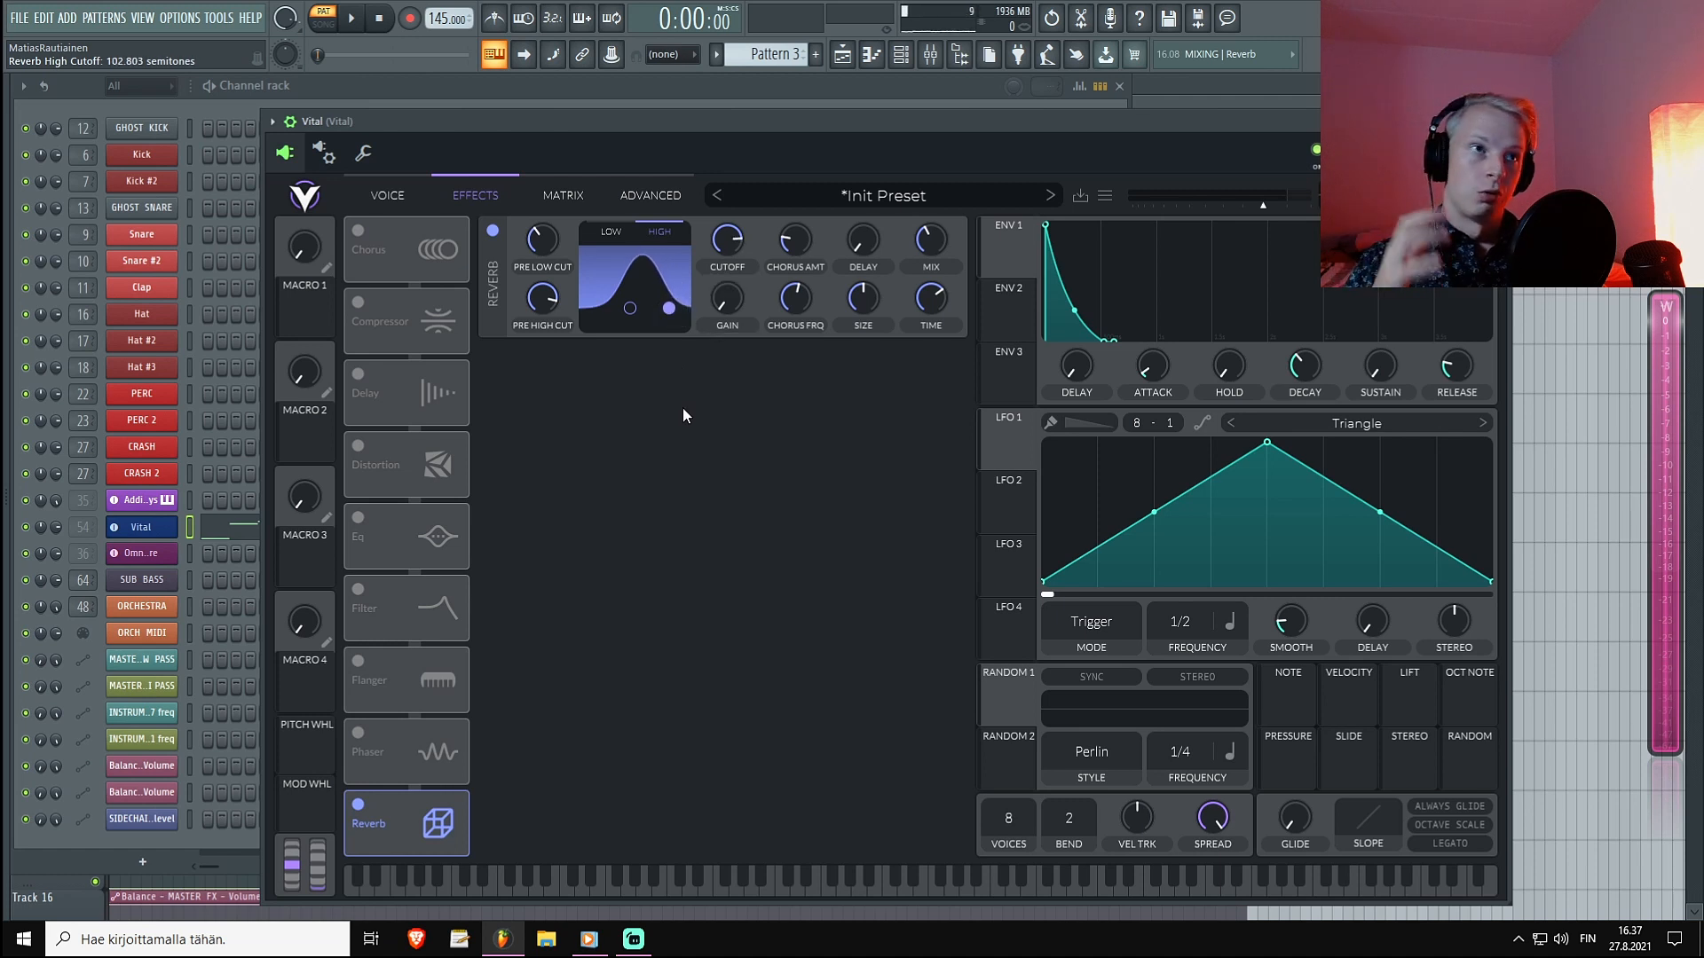
Raise the reverb's high cut to roughly 5 kHz with about a 6 dB cut.
drag(628, 307, 671, 307)
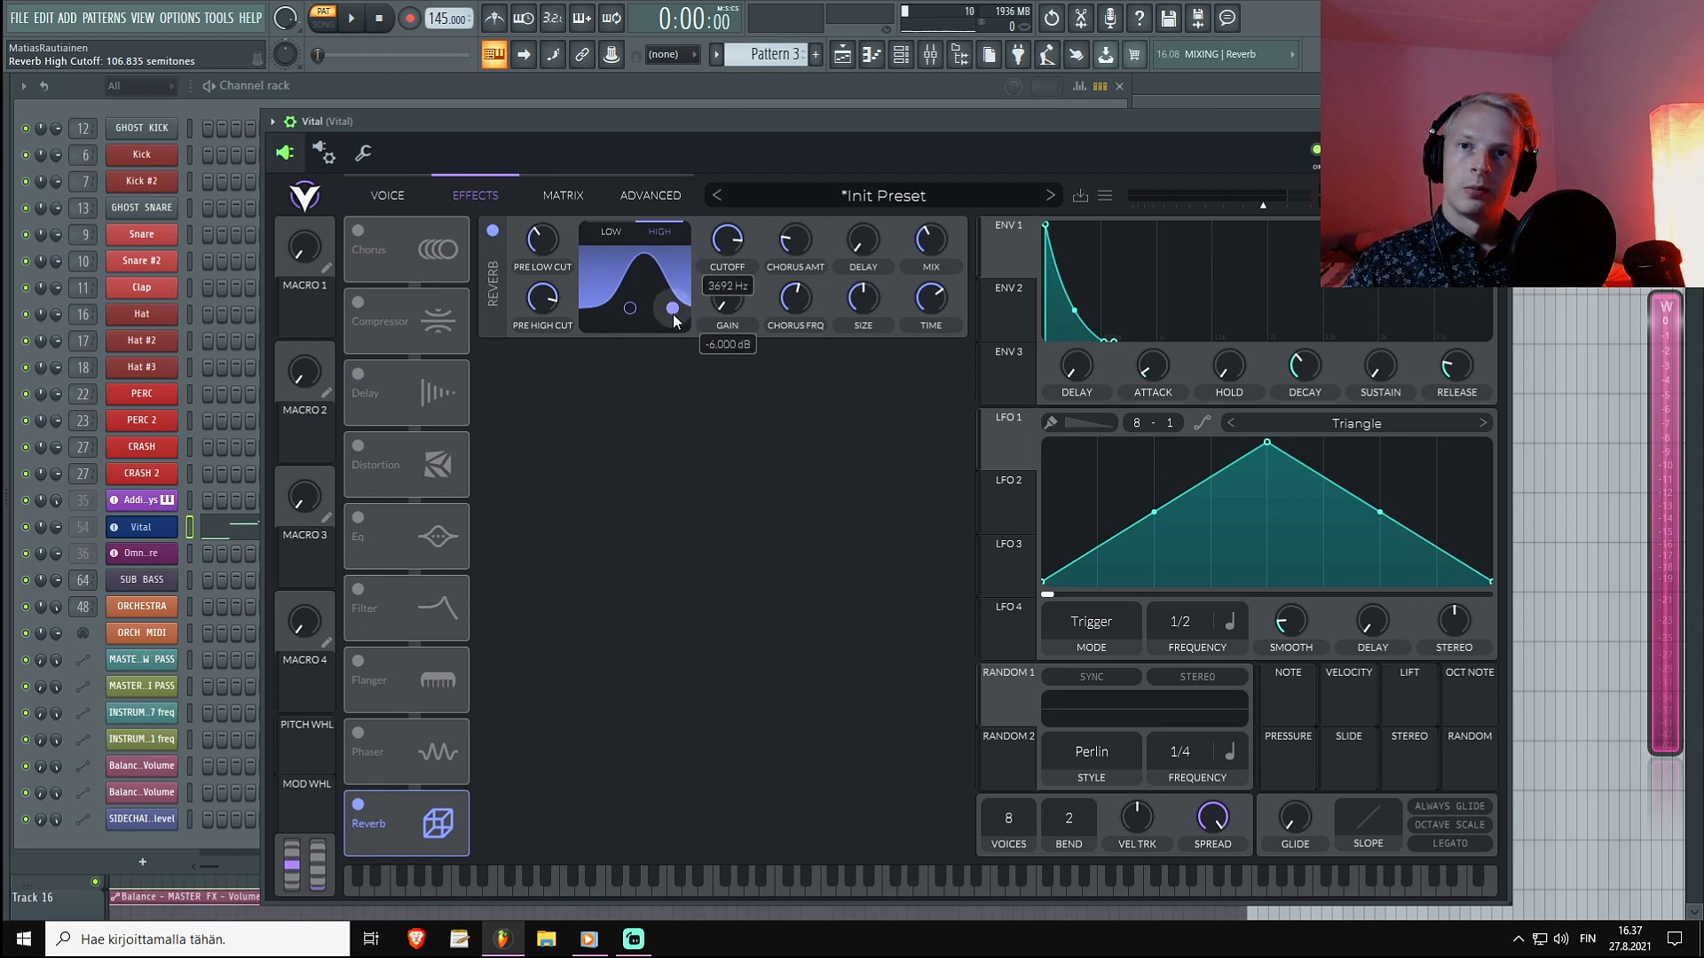
drag(671, 278, 629, 307)
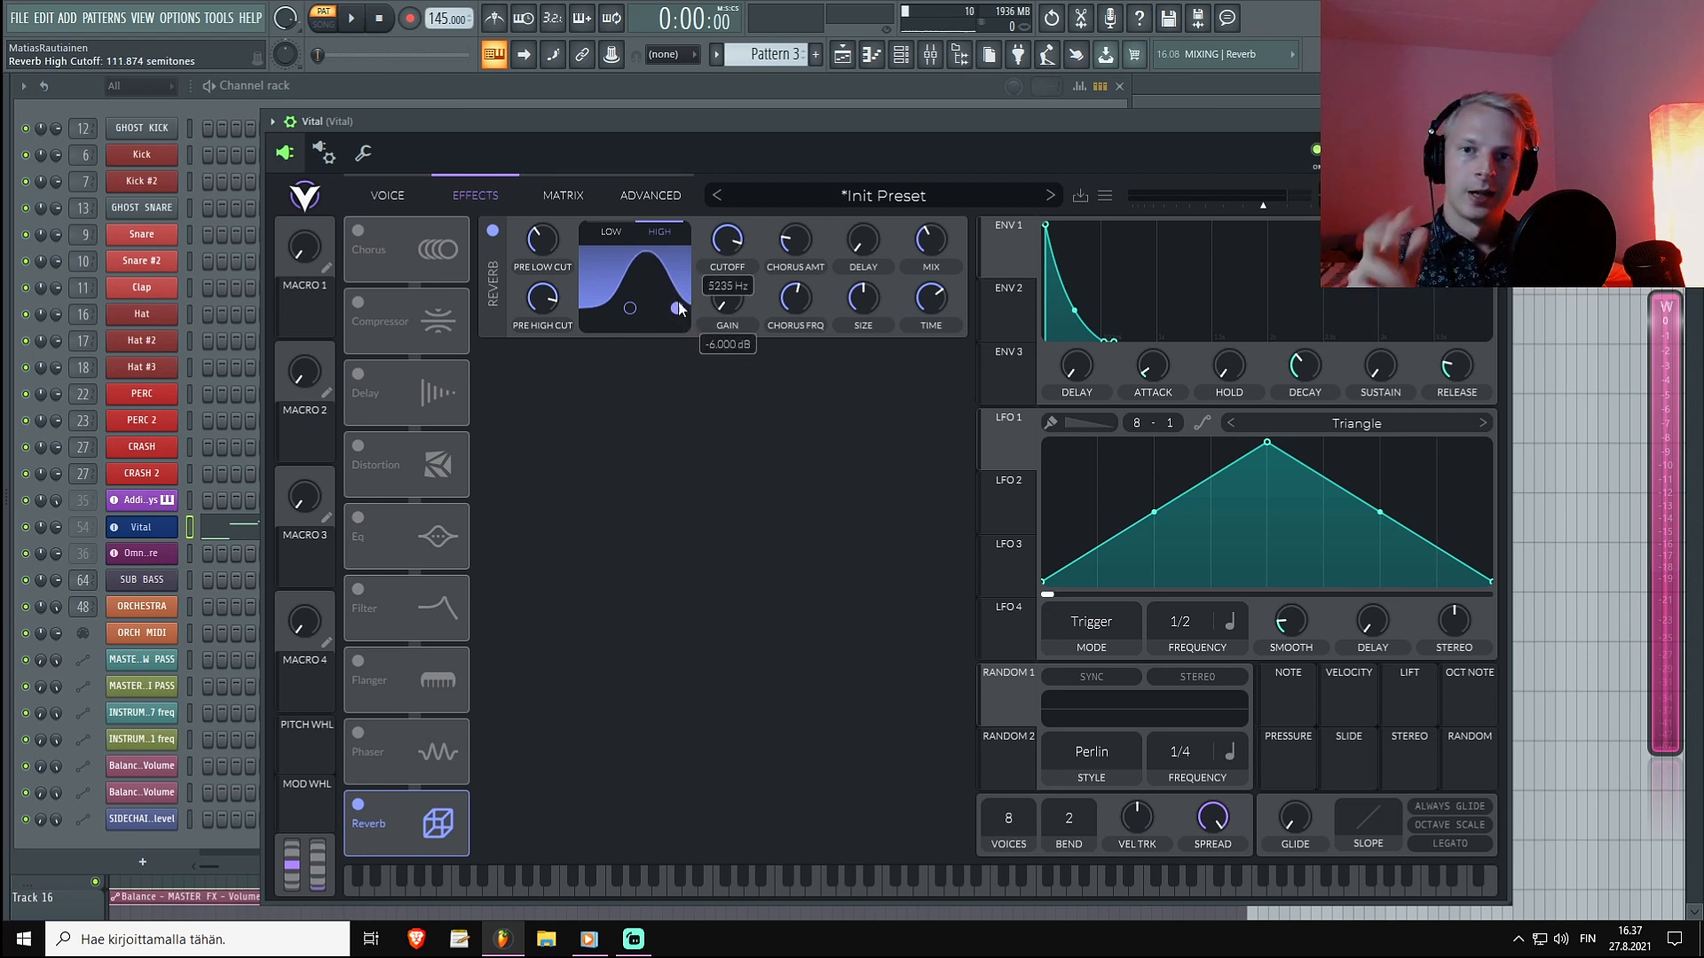
drag(675, 276, 669, 258)
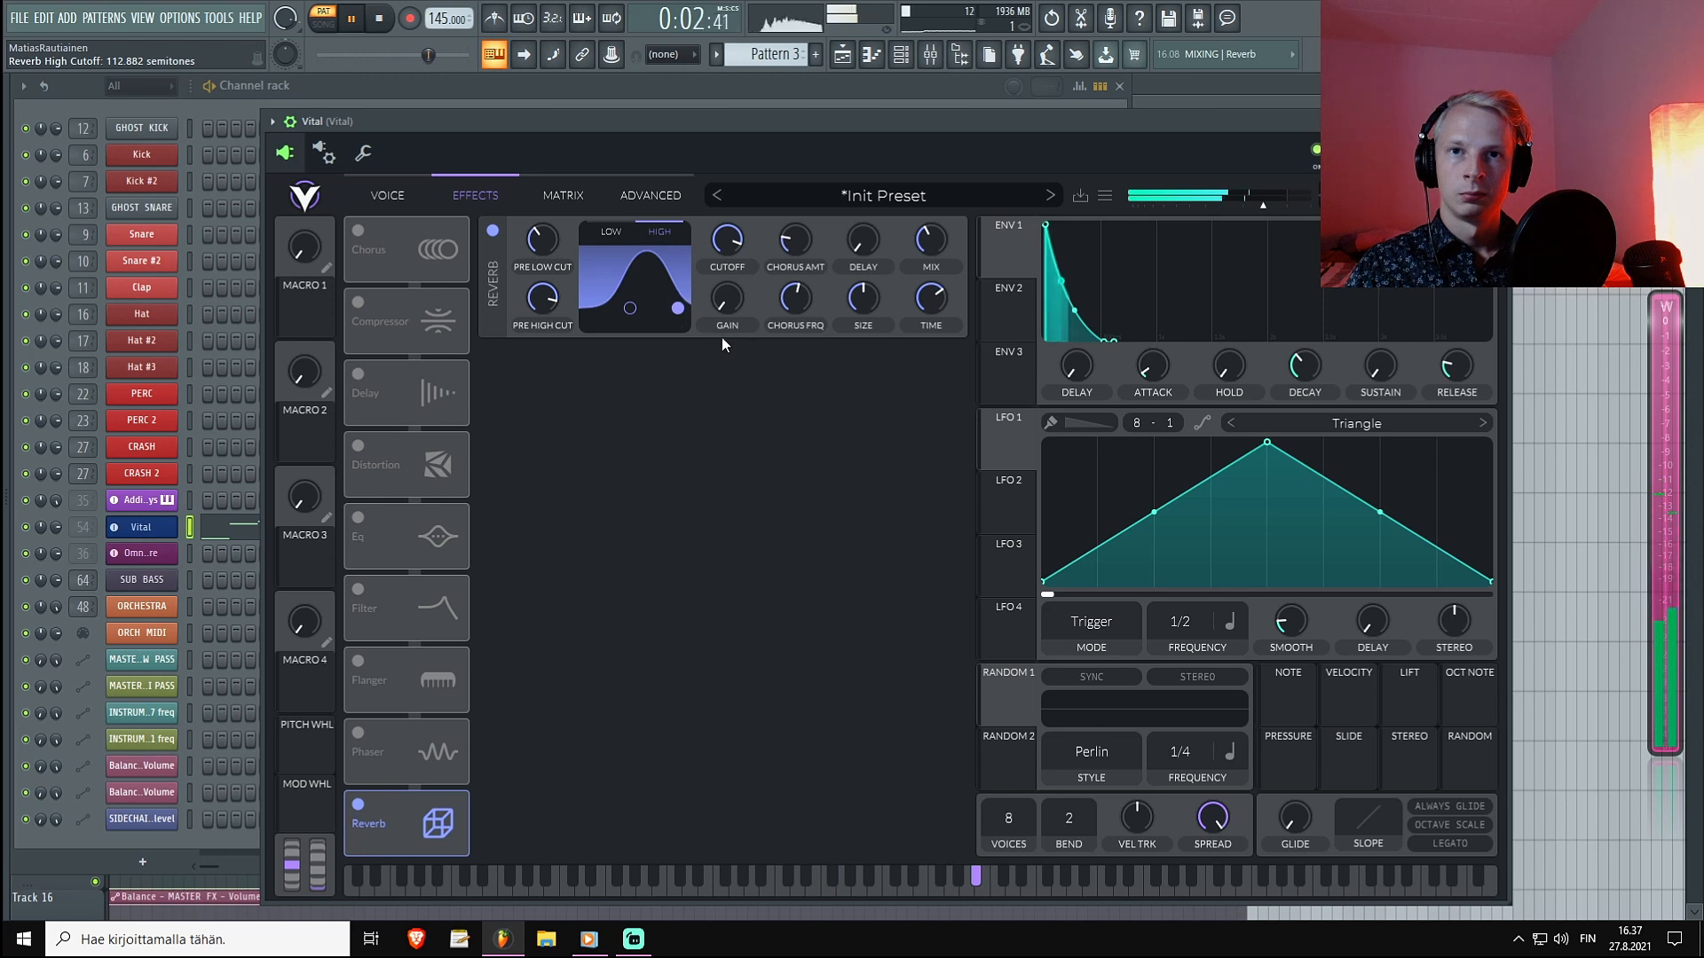
drag(628, 307, 669, 308)
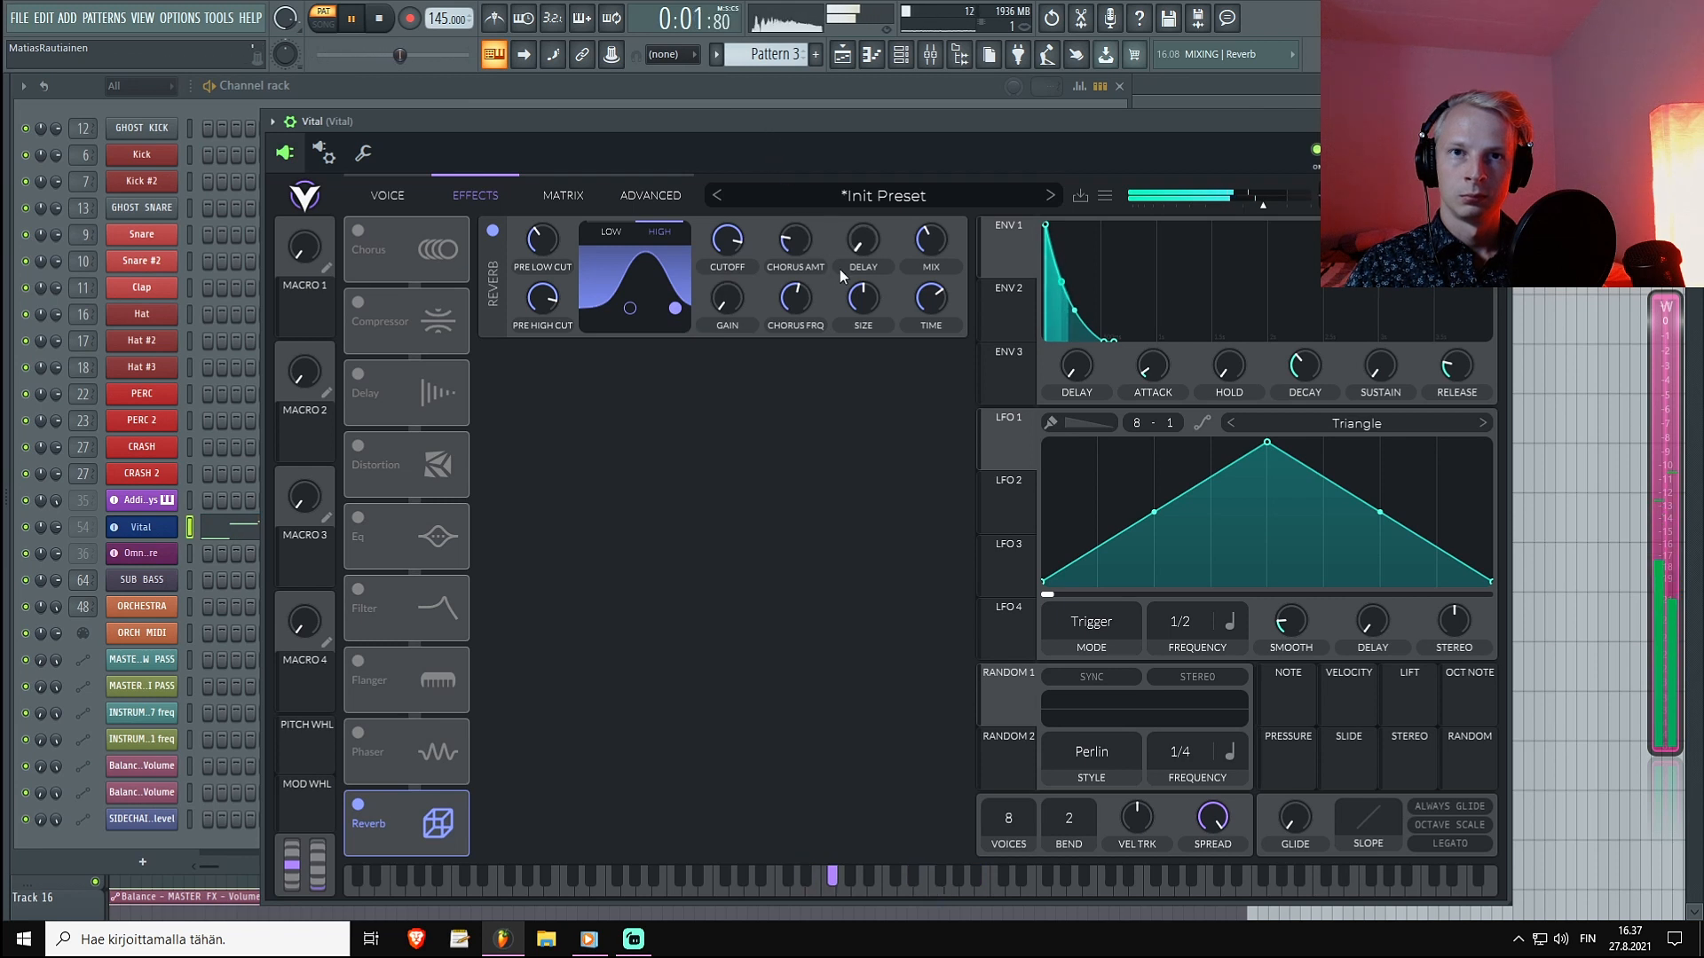
Add a second Vital instance from the Channel rack and return to the original Vital window.
click(379, 18)
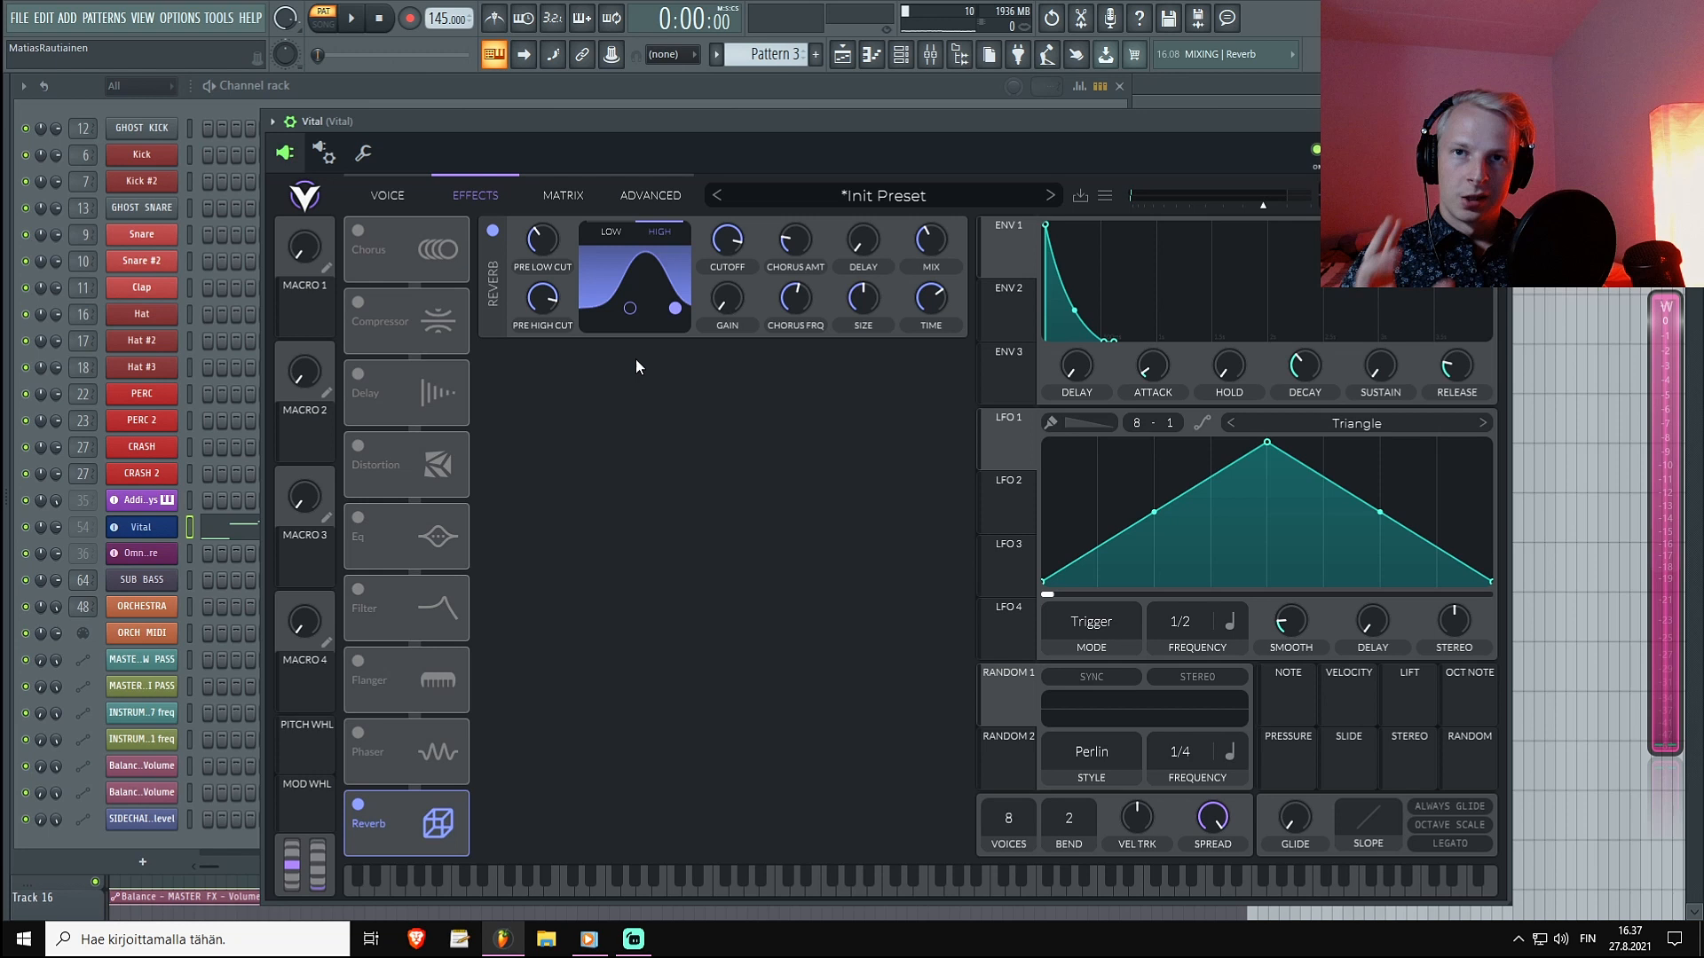
mouse_move(817, 405)
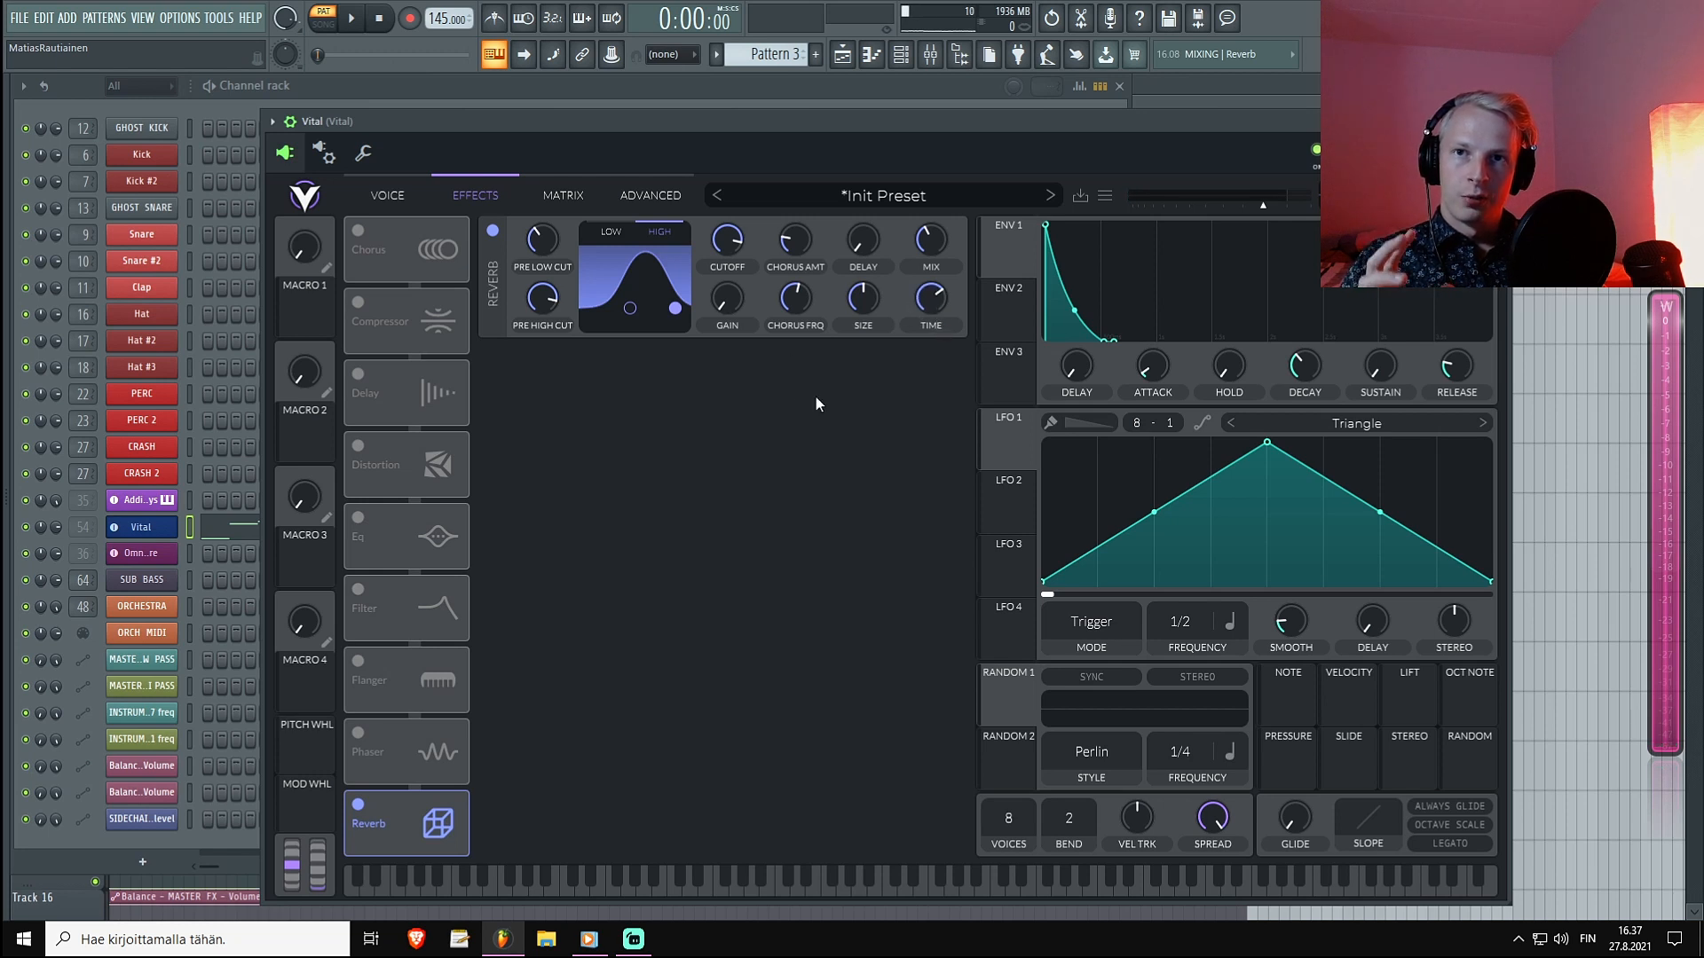
right_click(141, 527)
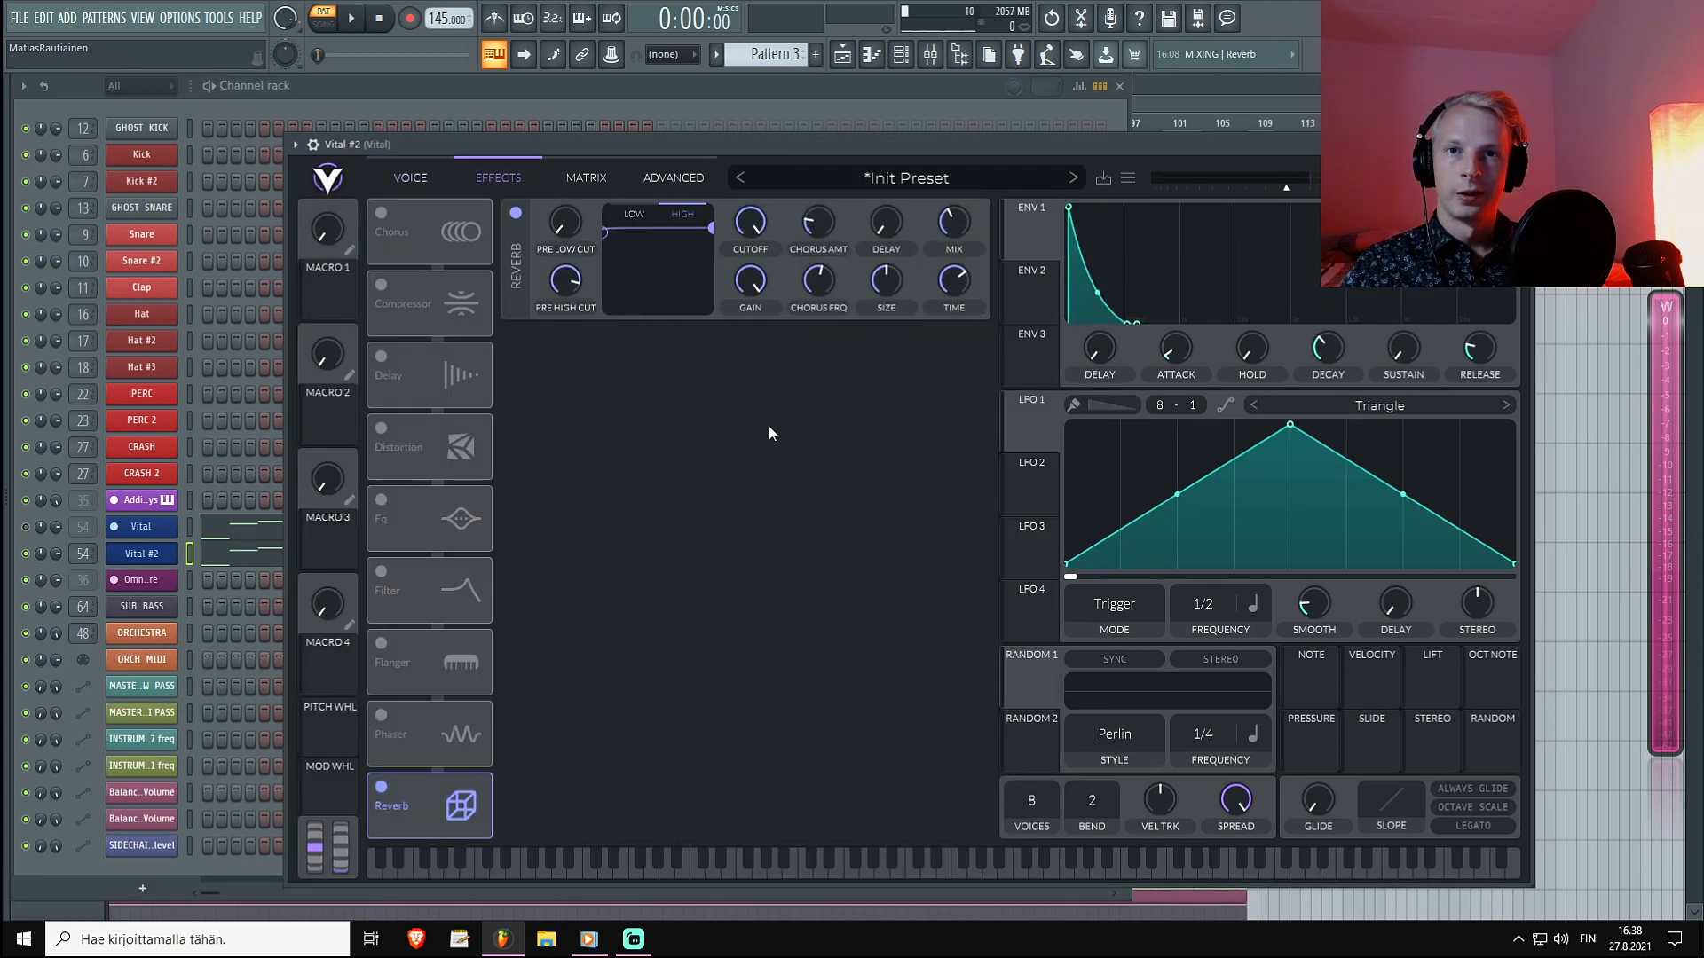
click(350, 17)
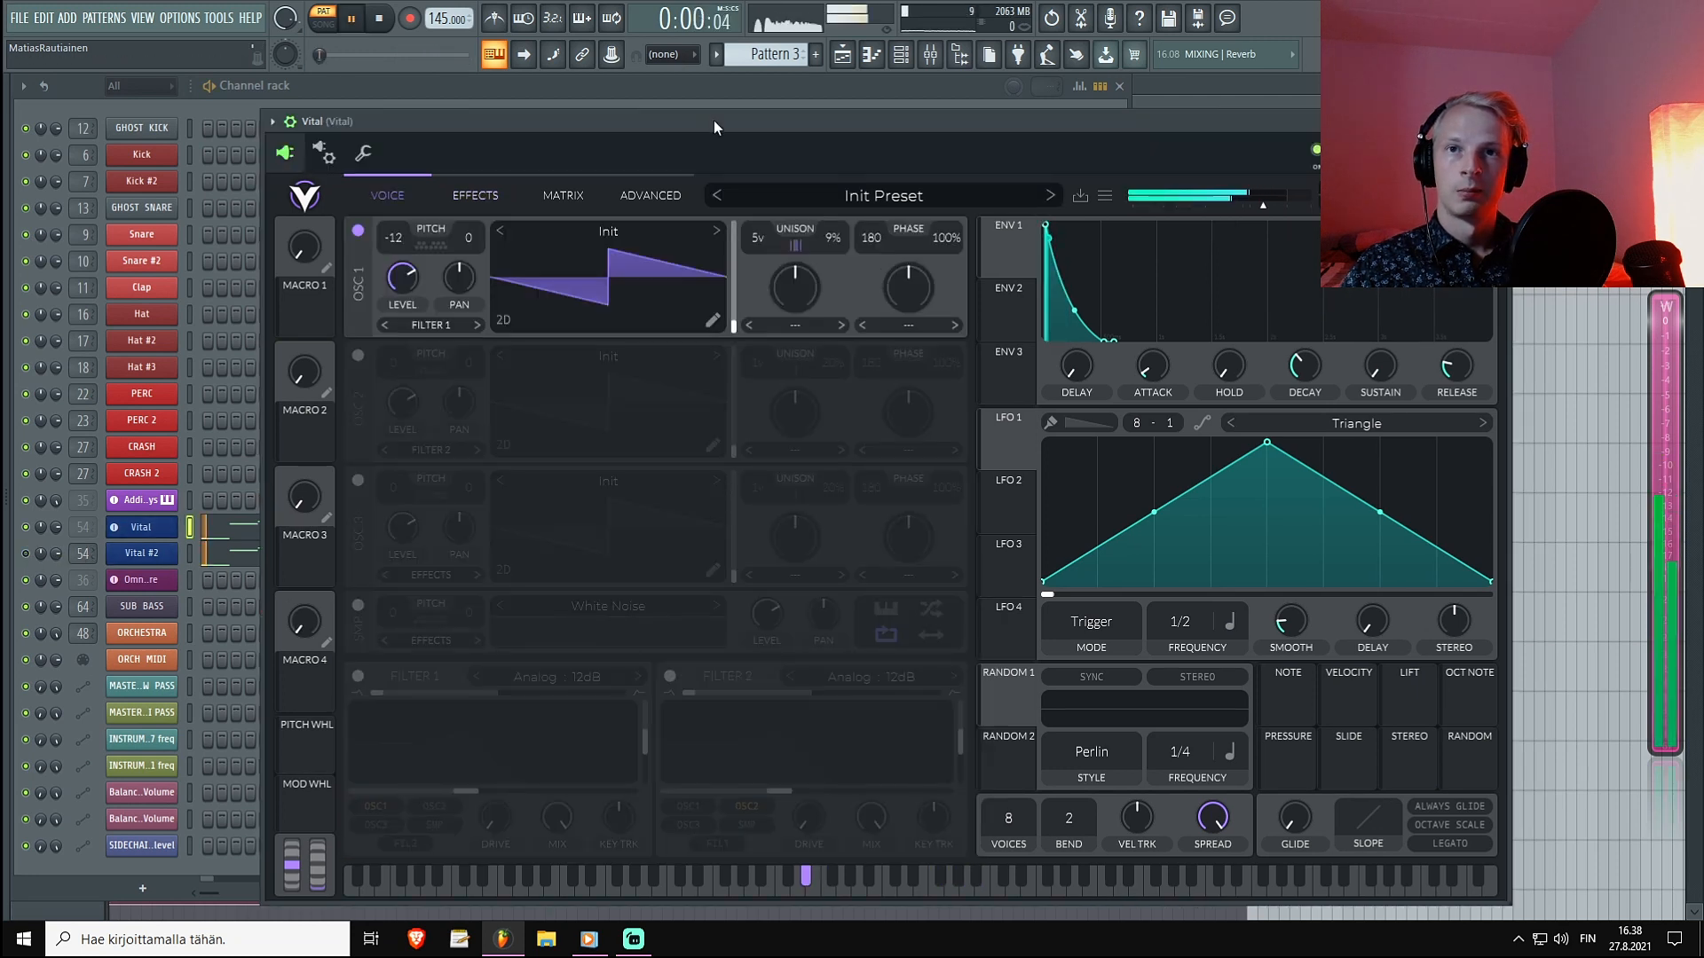
click(474, 196)
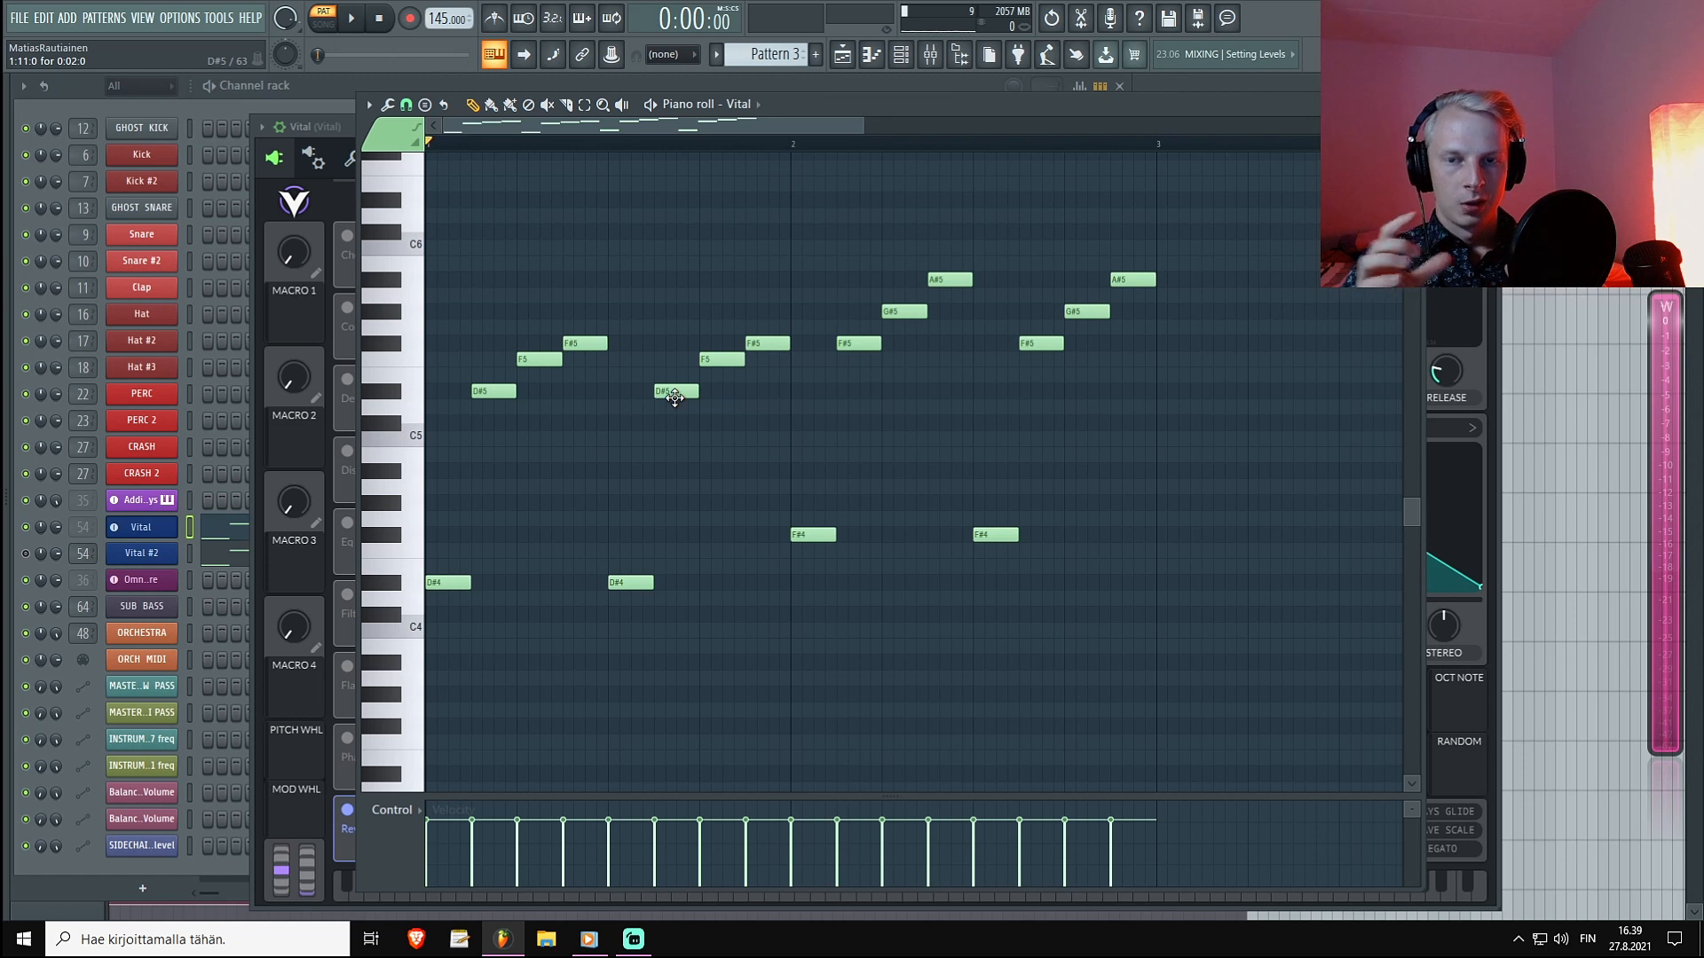
mouse_move(1066, 133)
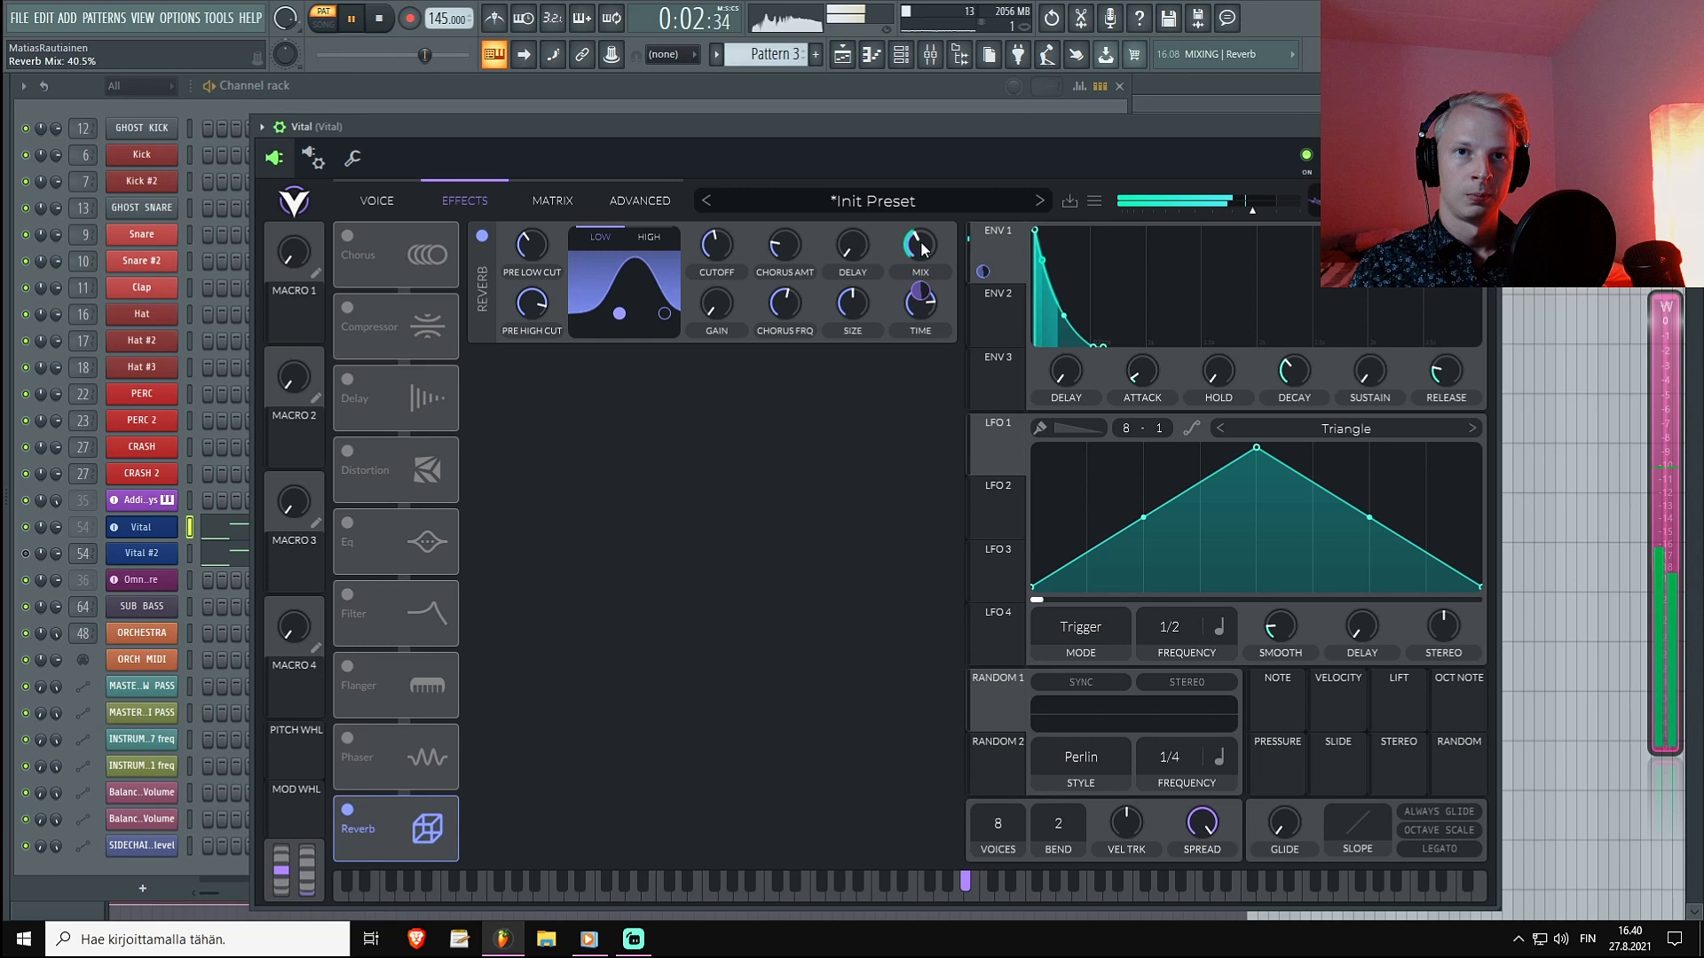
Set the ENV 1 modulation on the reverb Mix knob to options like Make Bipolar so it ducks.
right_click(920, 245)
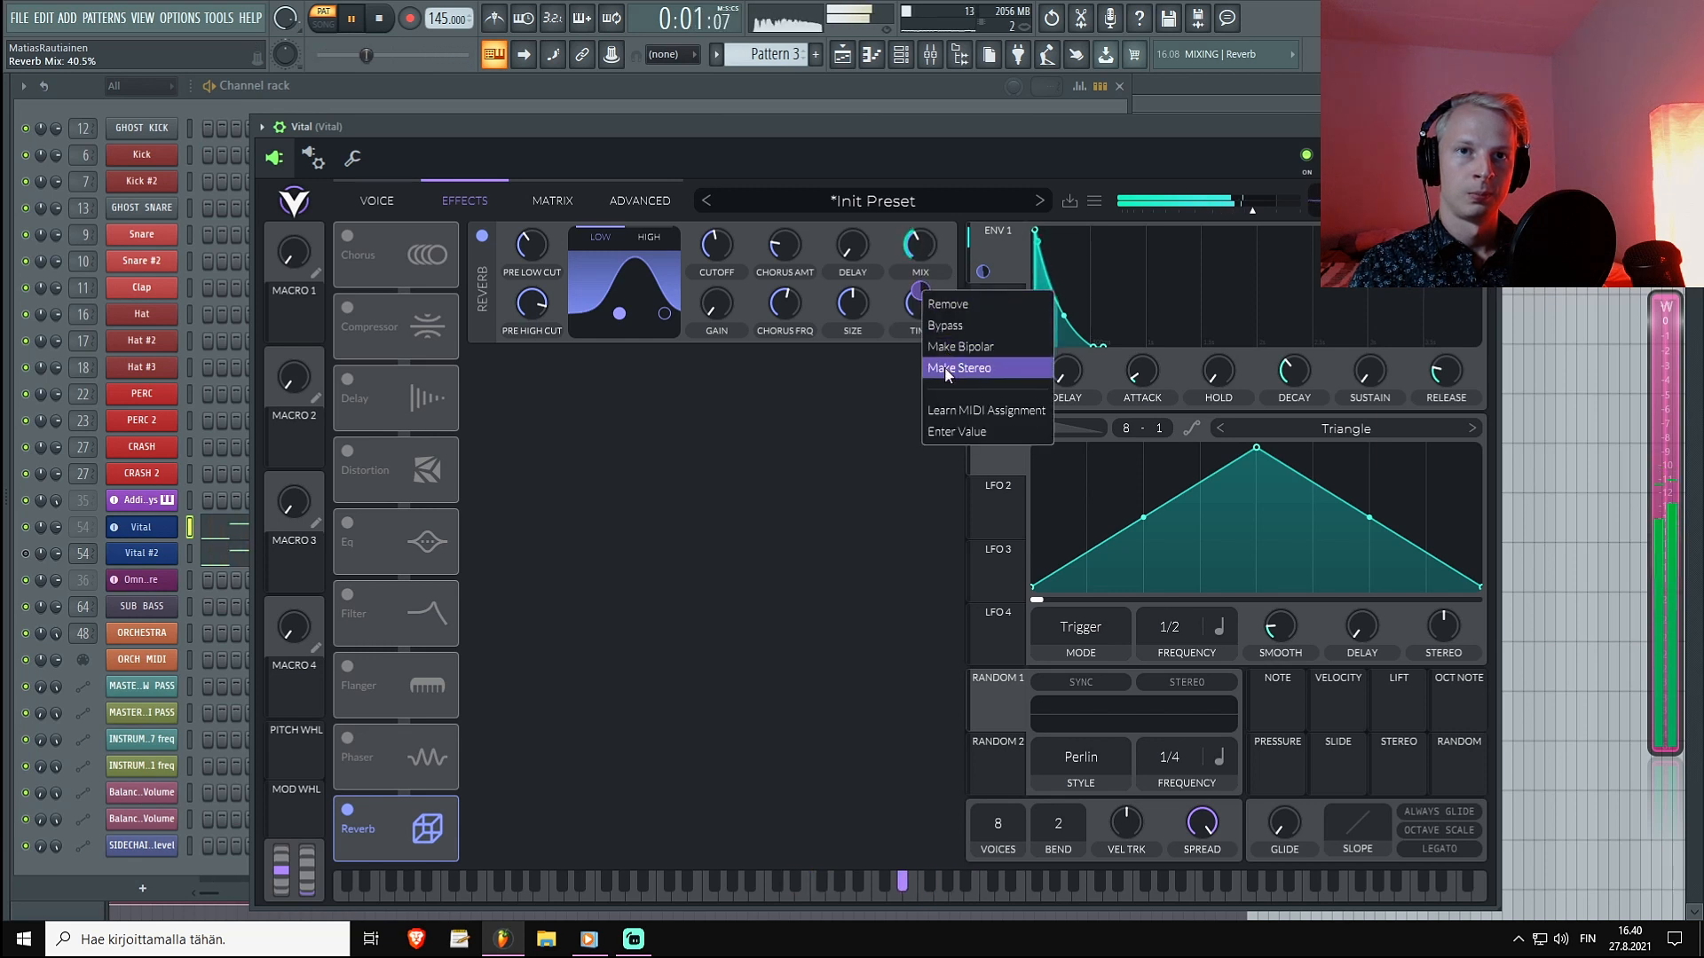
click(959, 368)
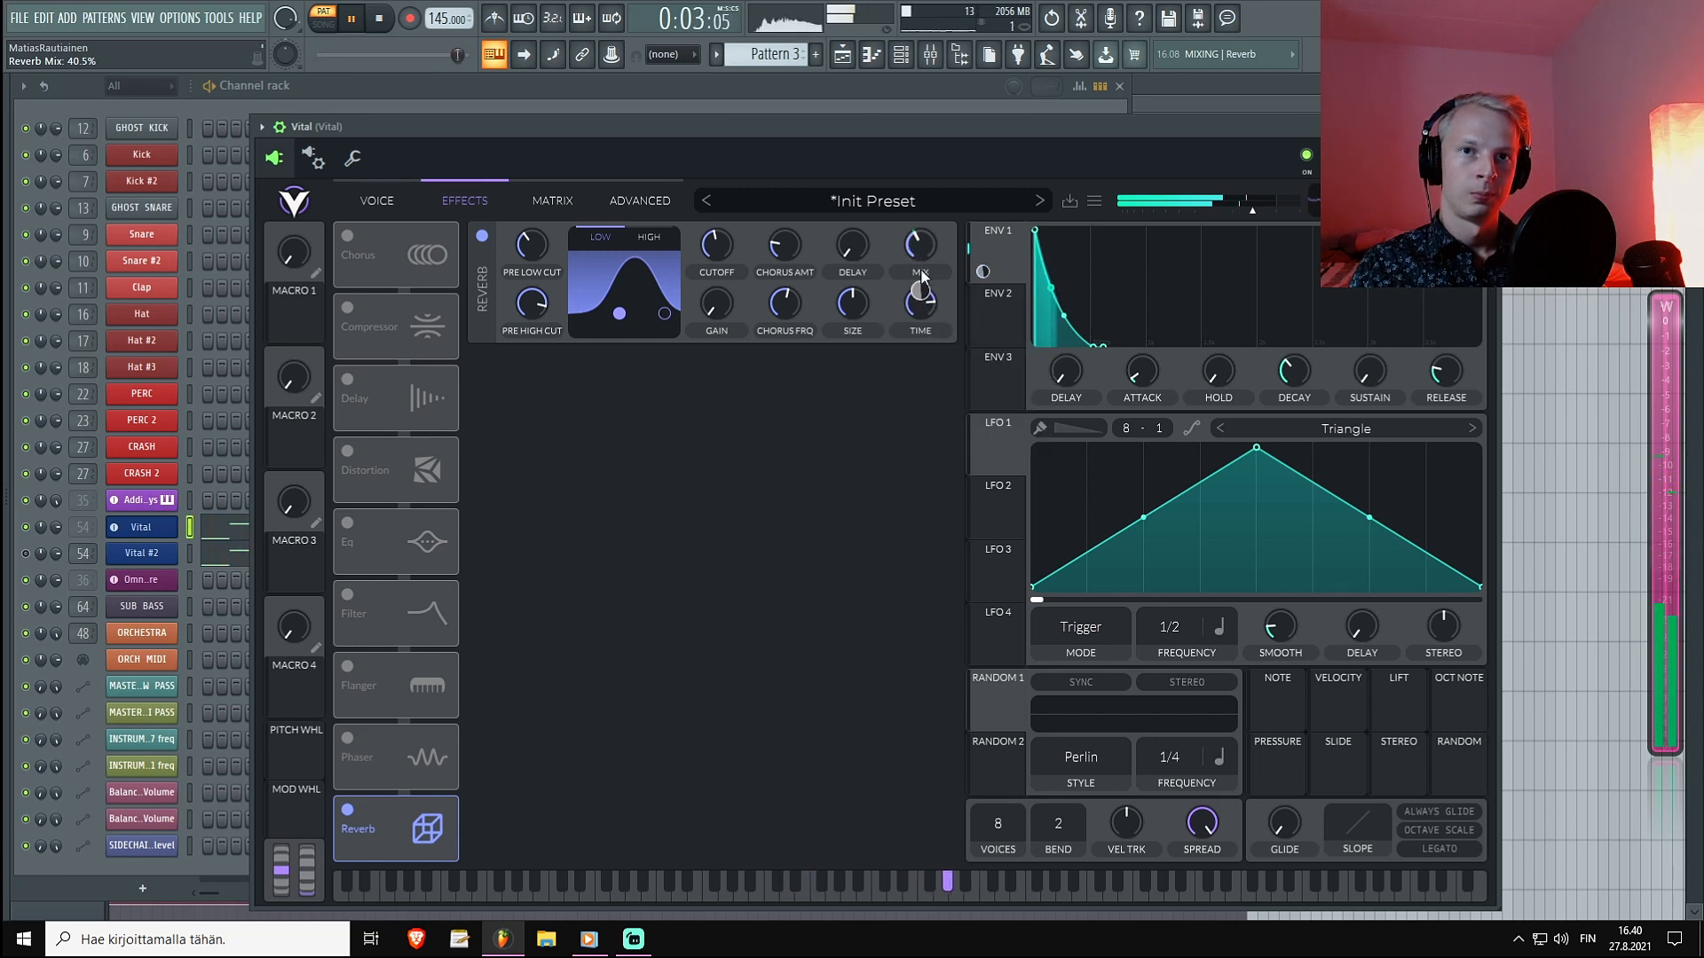
right_click(918, 245)
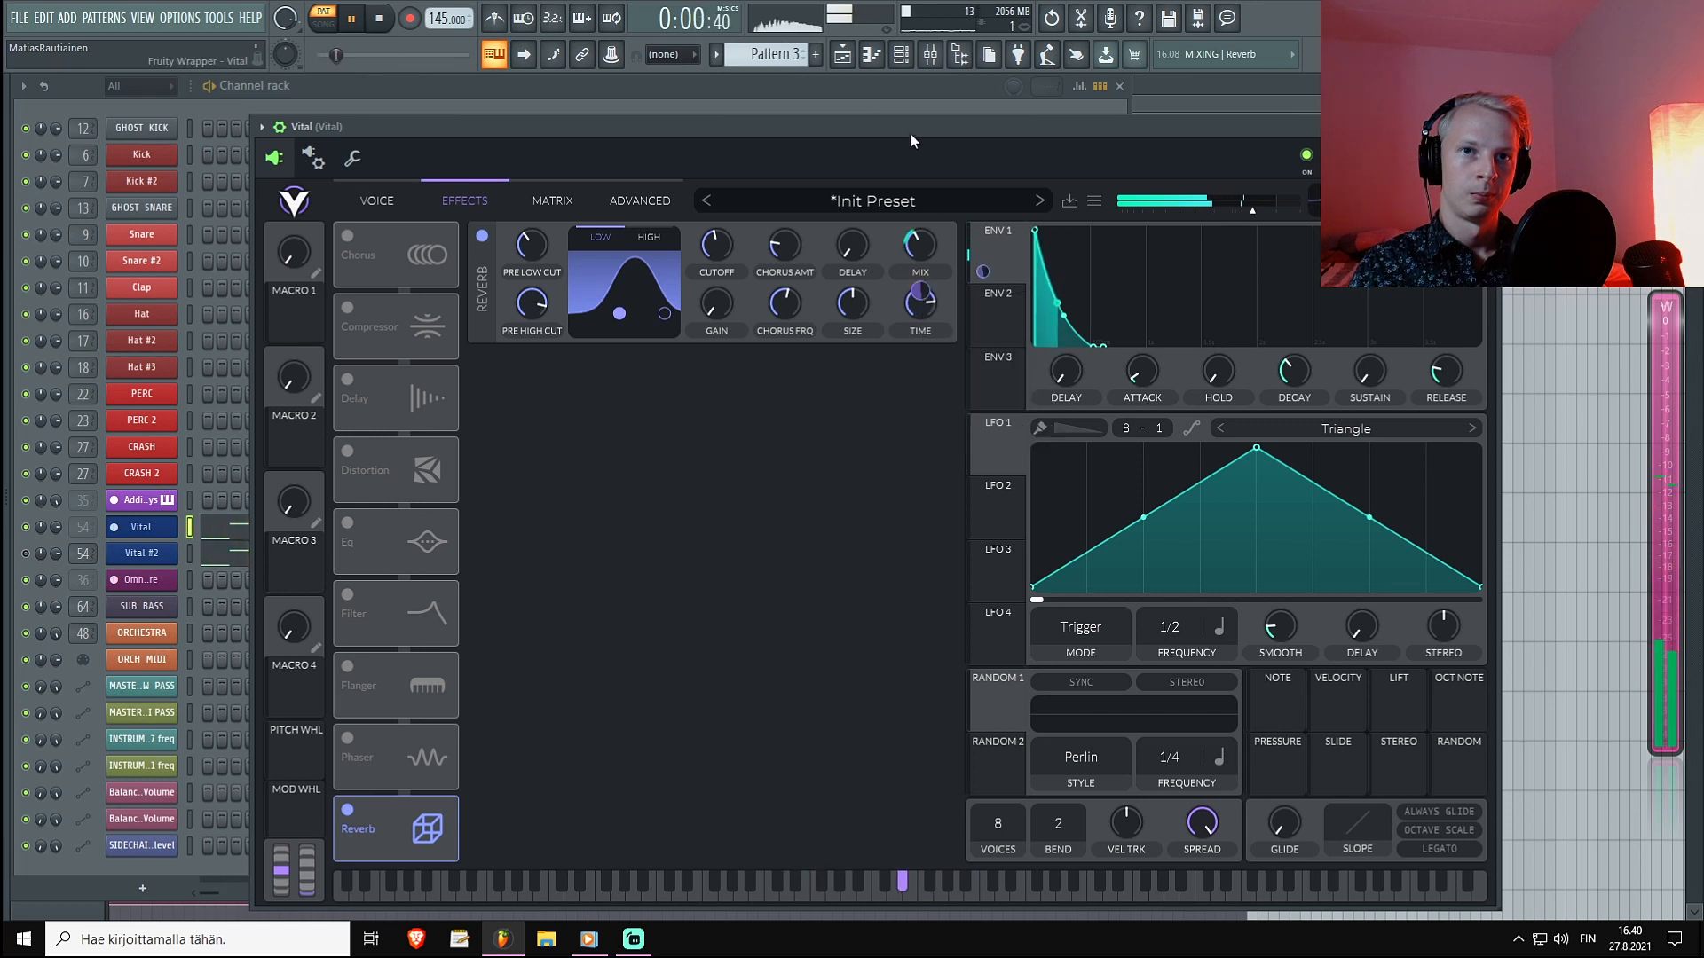
click(378, 18)
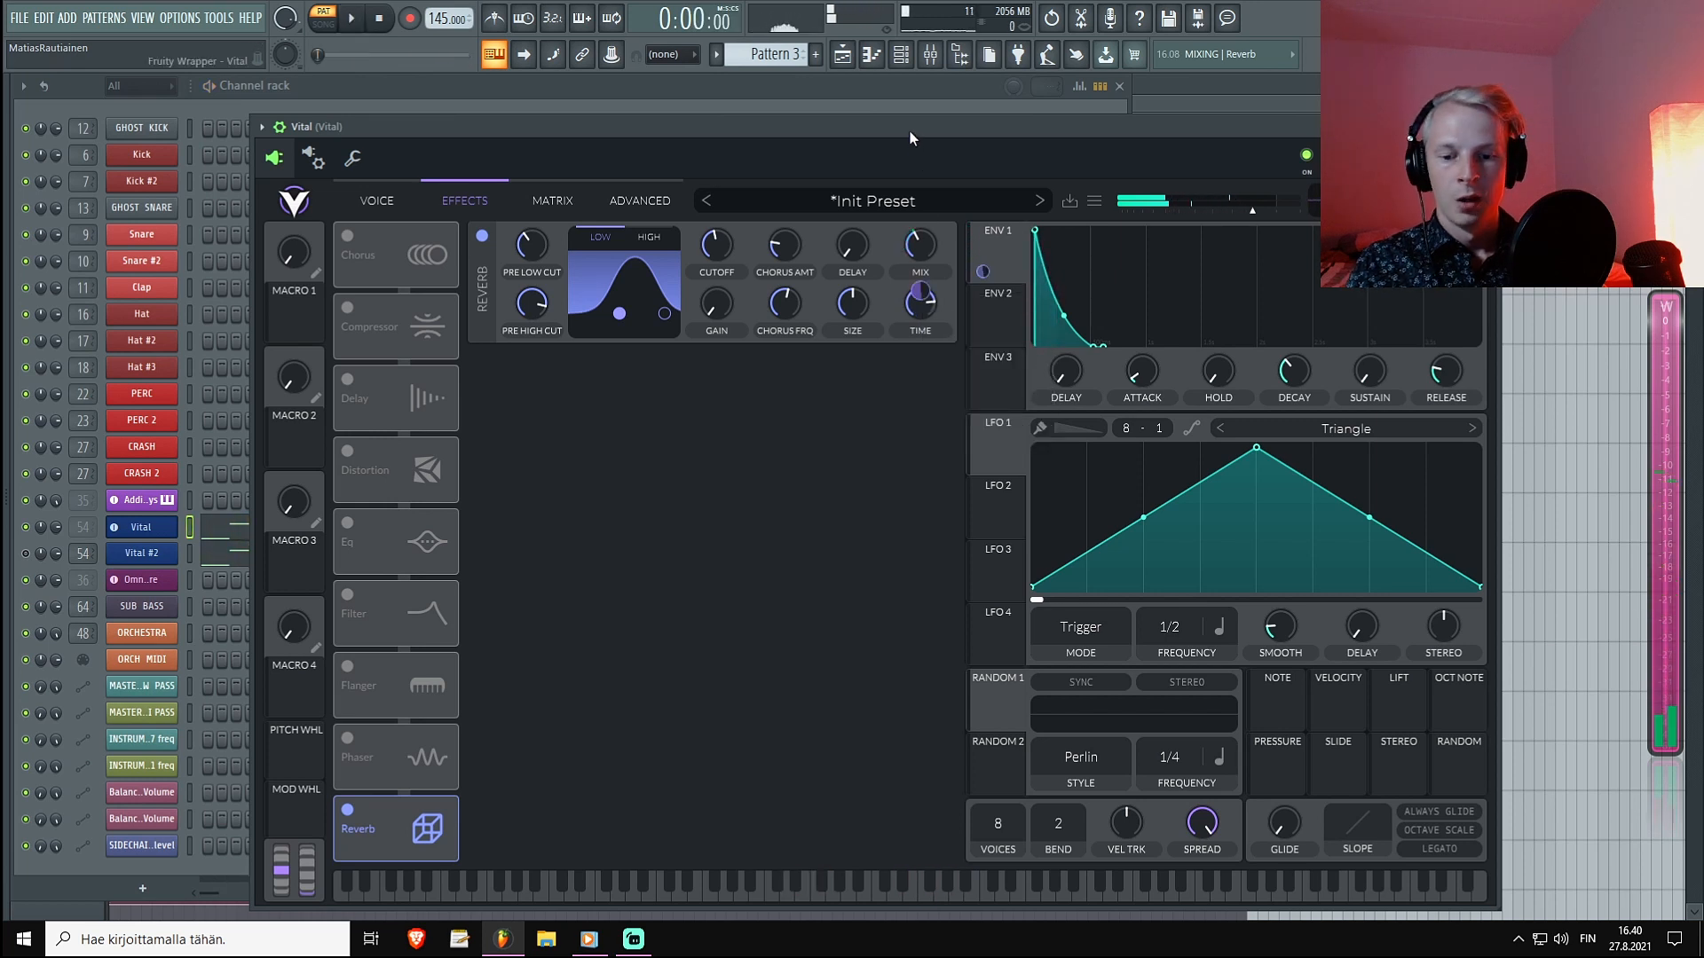
click(749, 880)
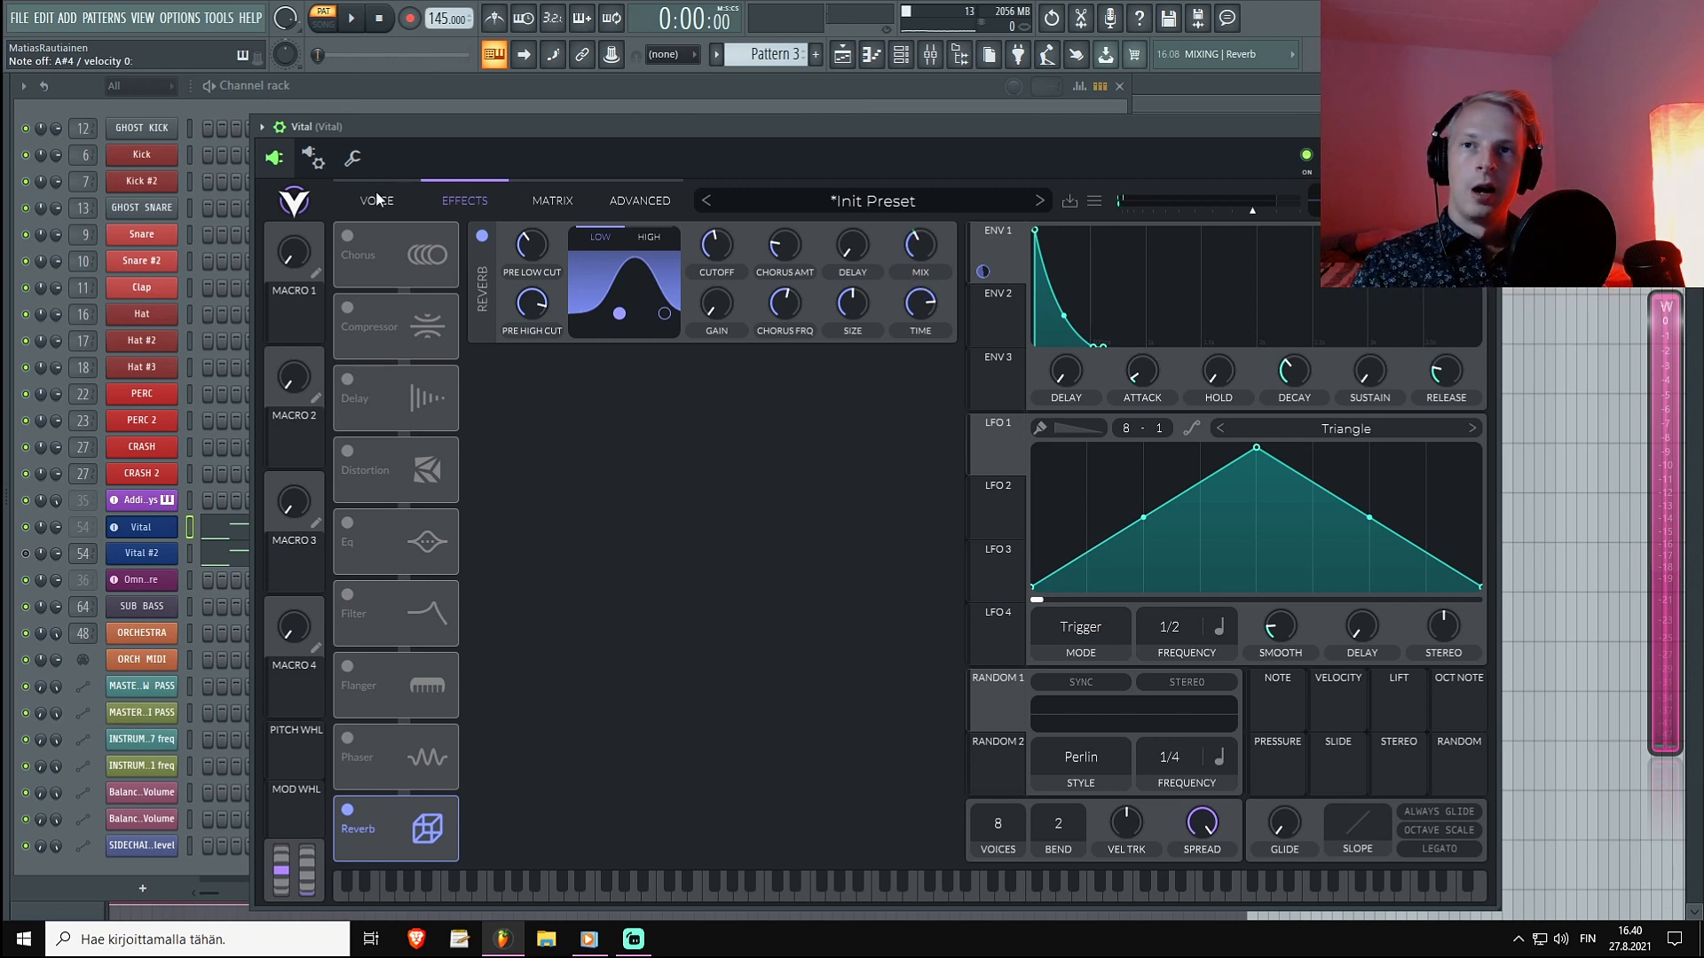
Set the Voice page's stereo Spread to 59% and return to the reverb on the Effects page.
click(374, 200)
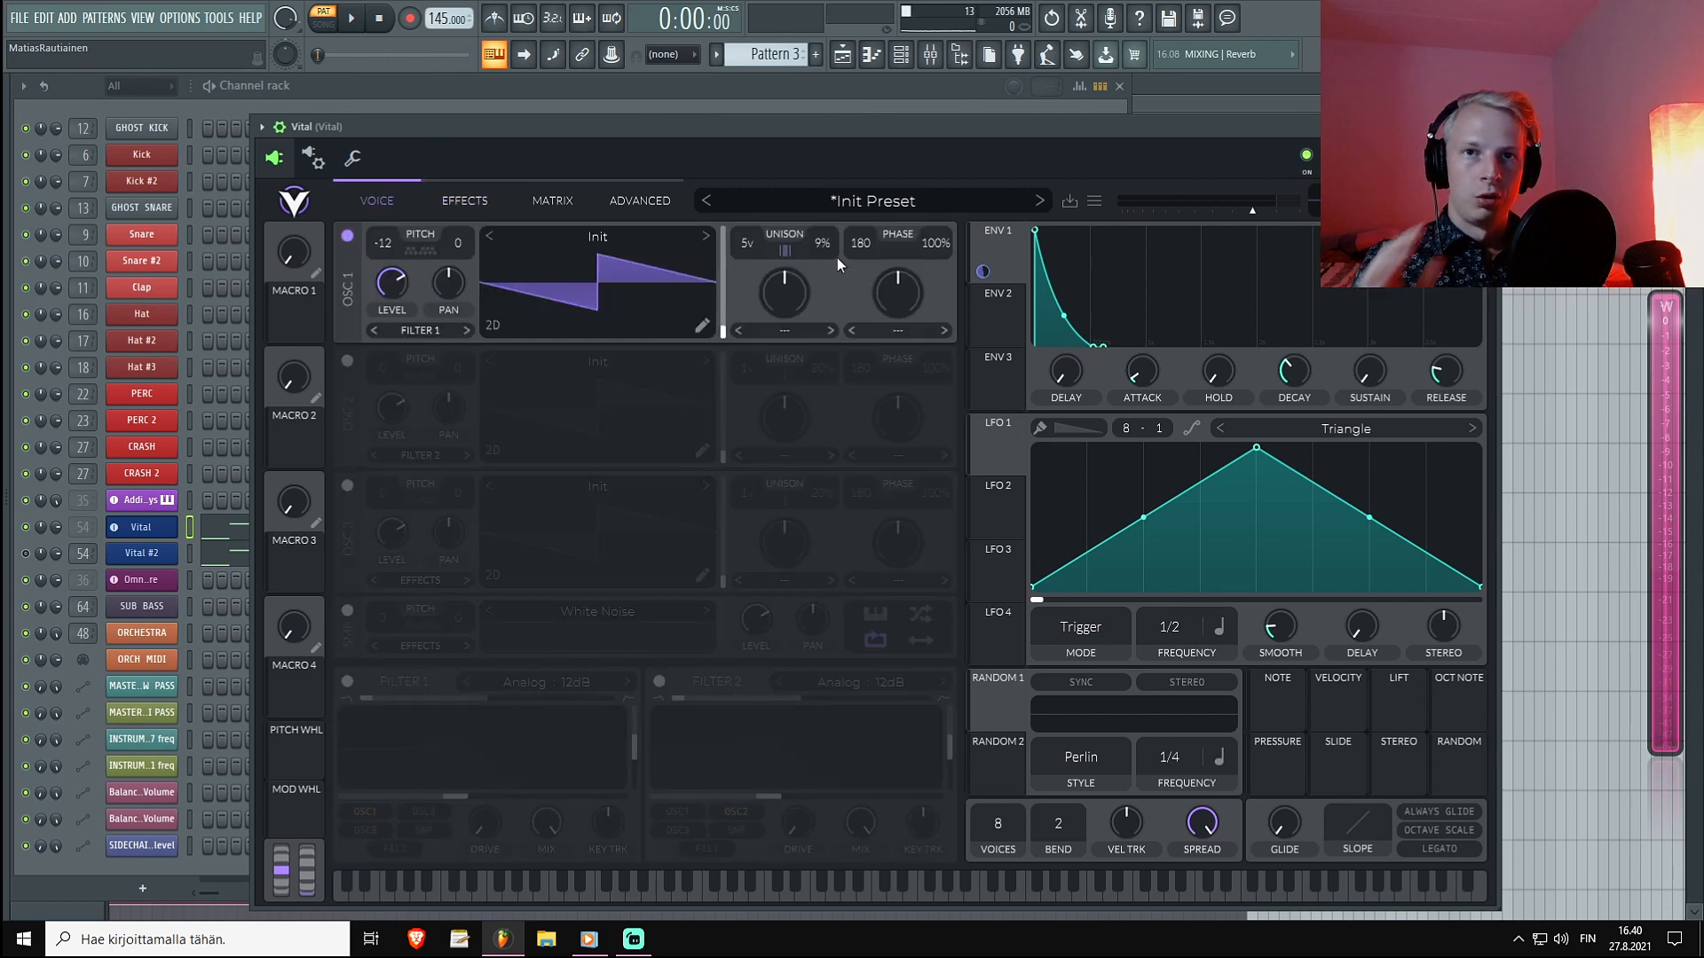
click(747, 880)
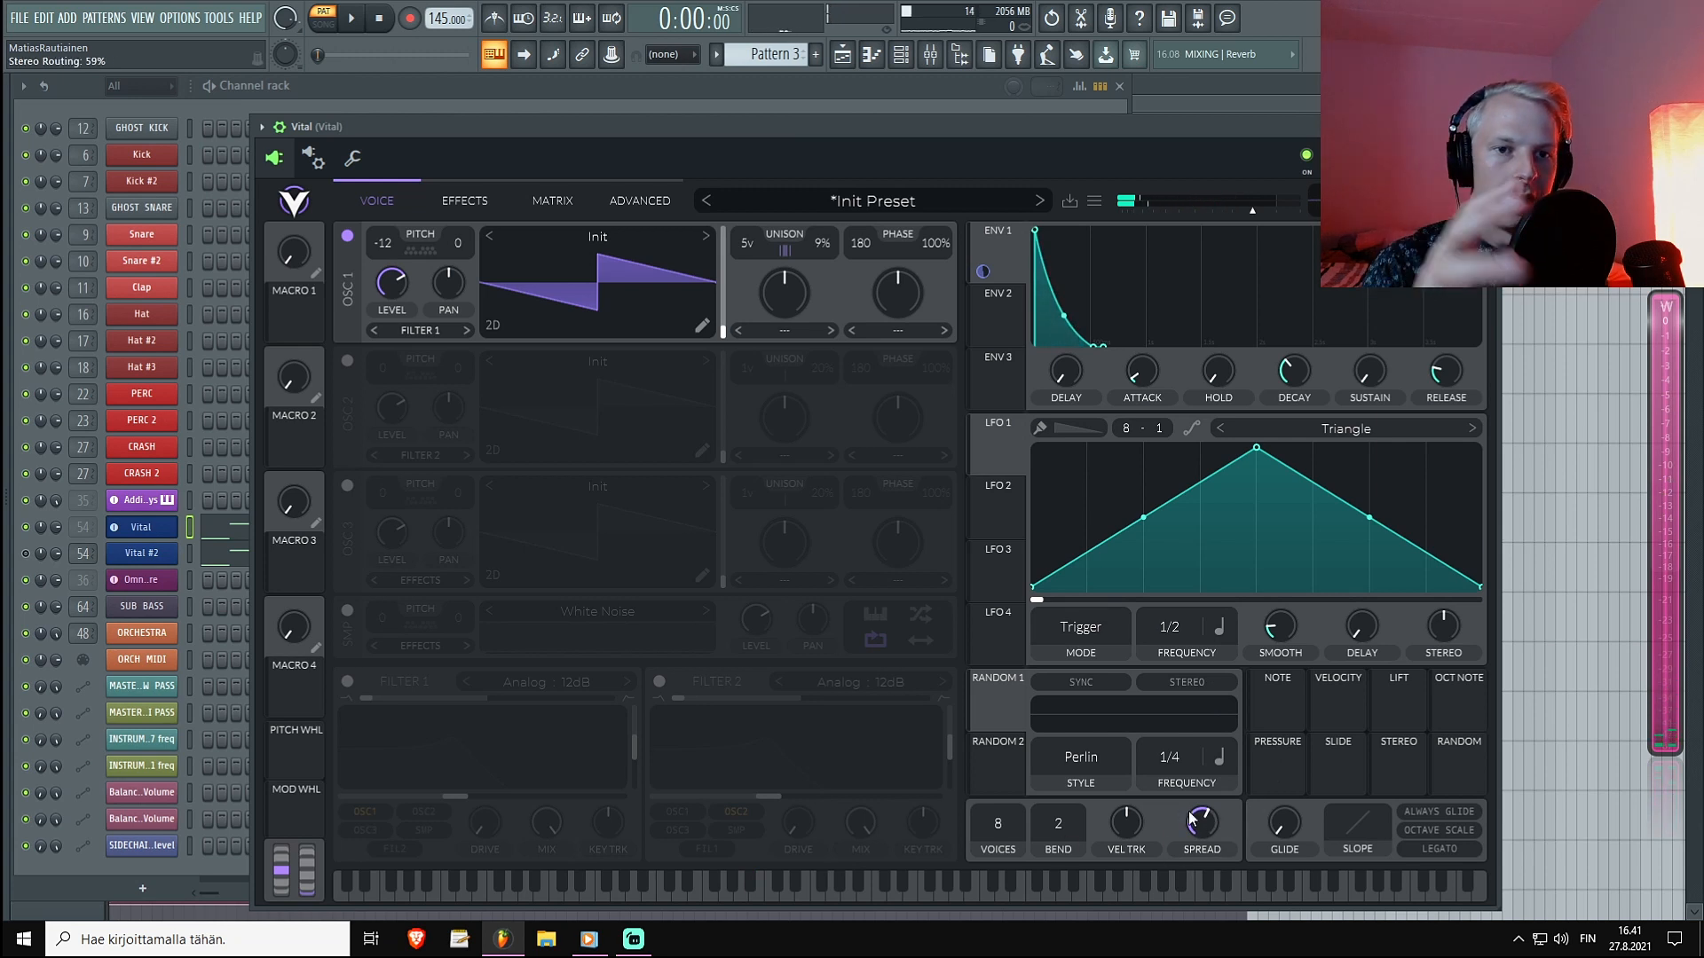
click(463, 201)
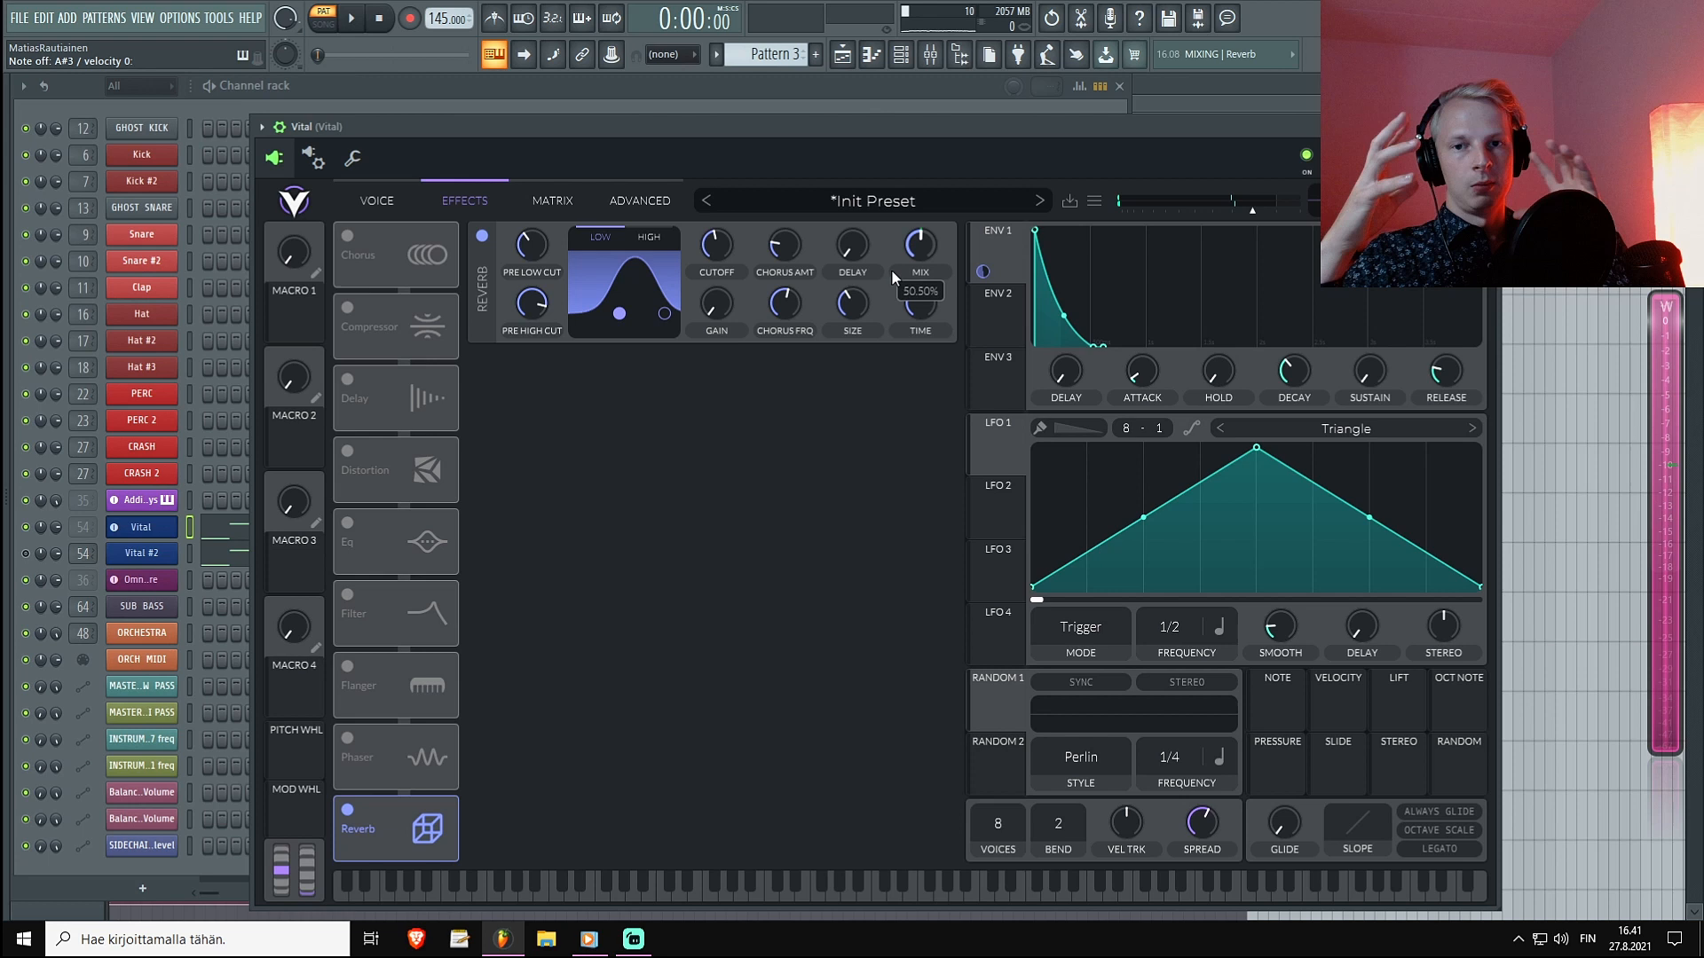
mouse_move(466, 240)
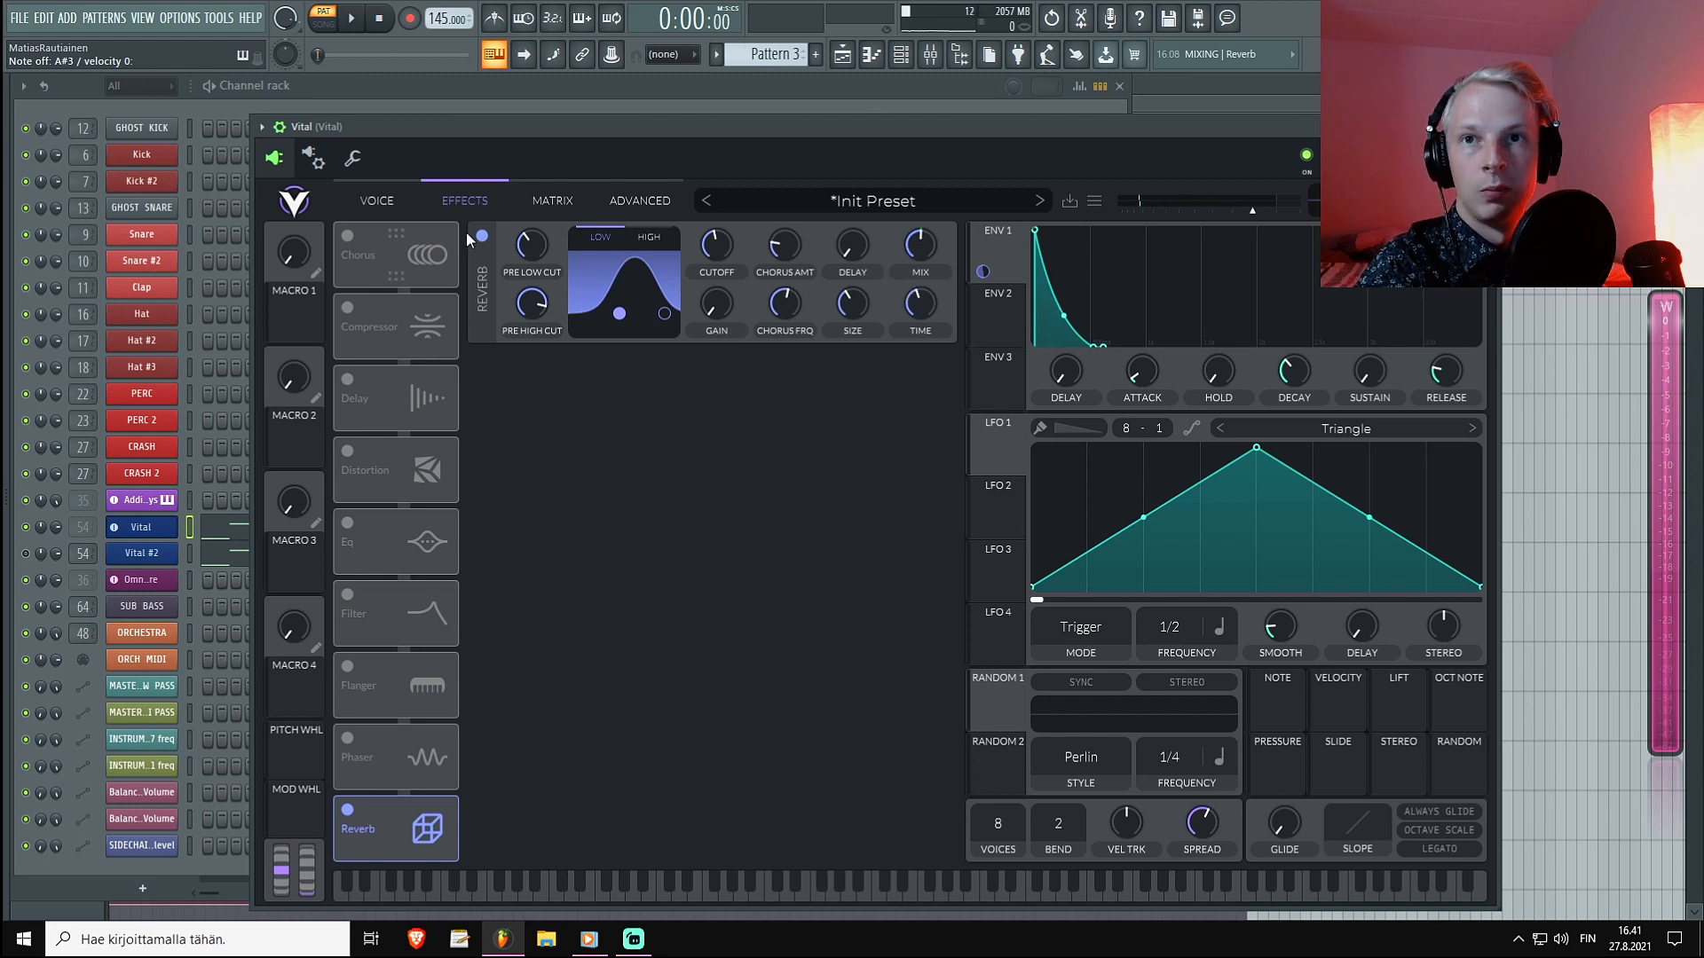
Toggle the reverb off and on to compare, then switch on the Delay effect at a 1/8 rate.
click(481, 236)
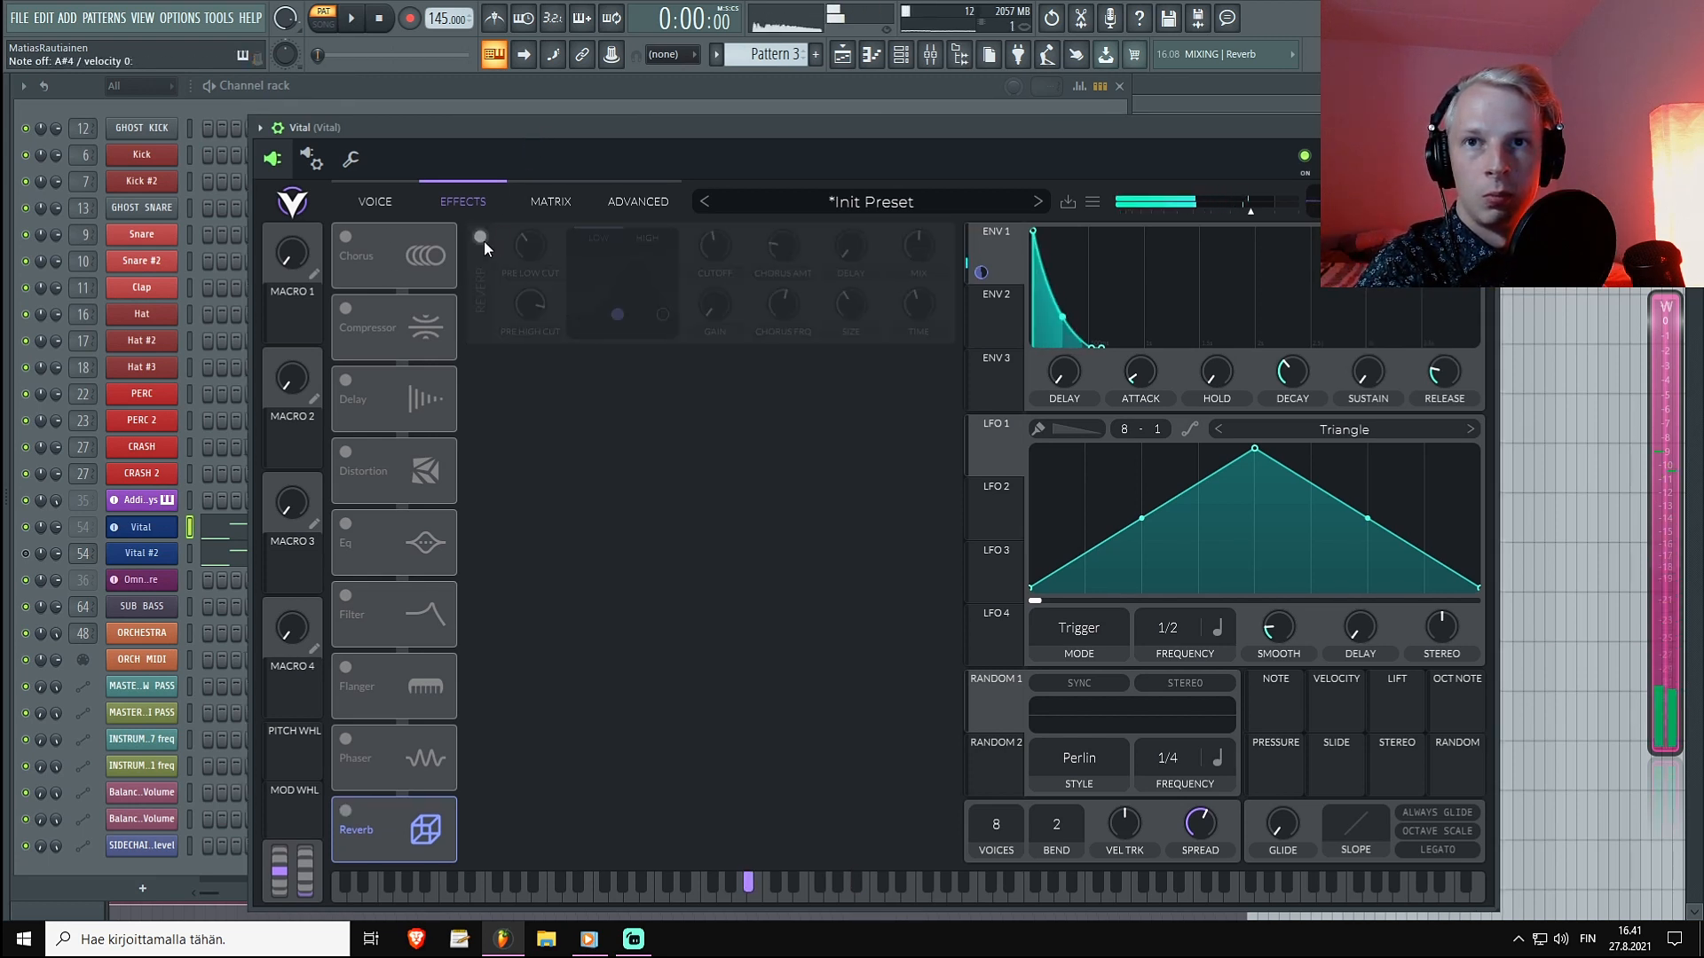
click(479, 241)
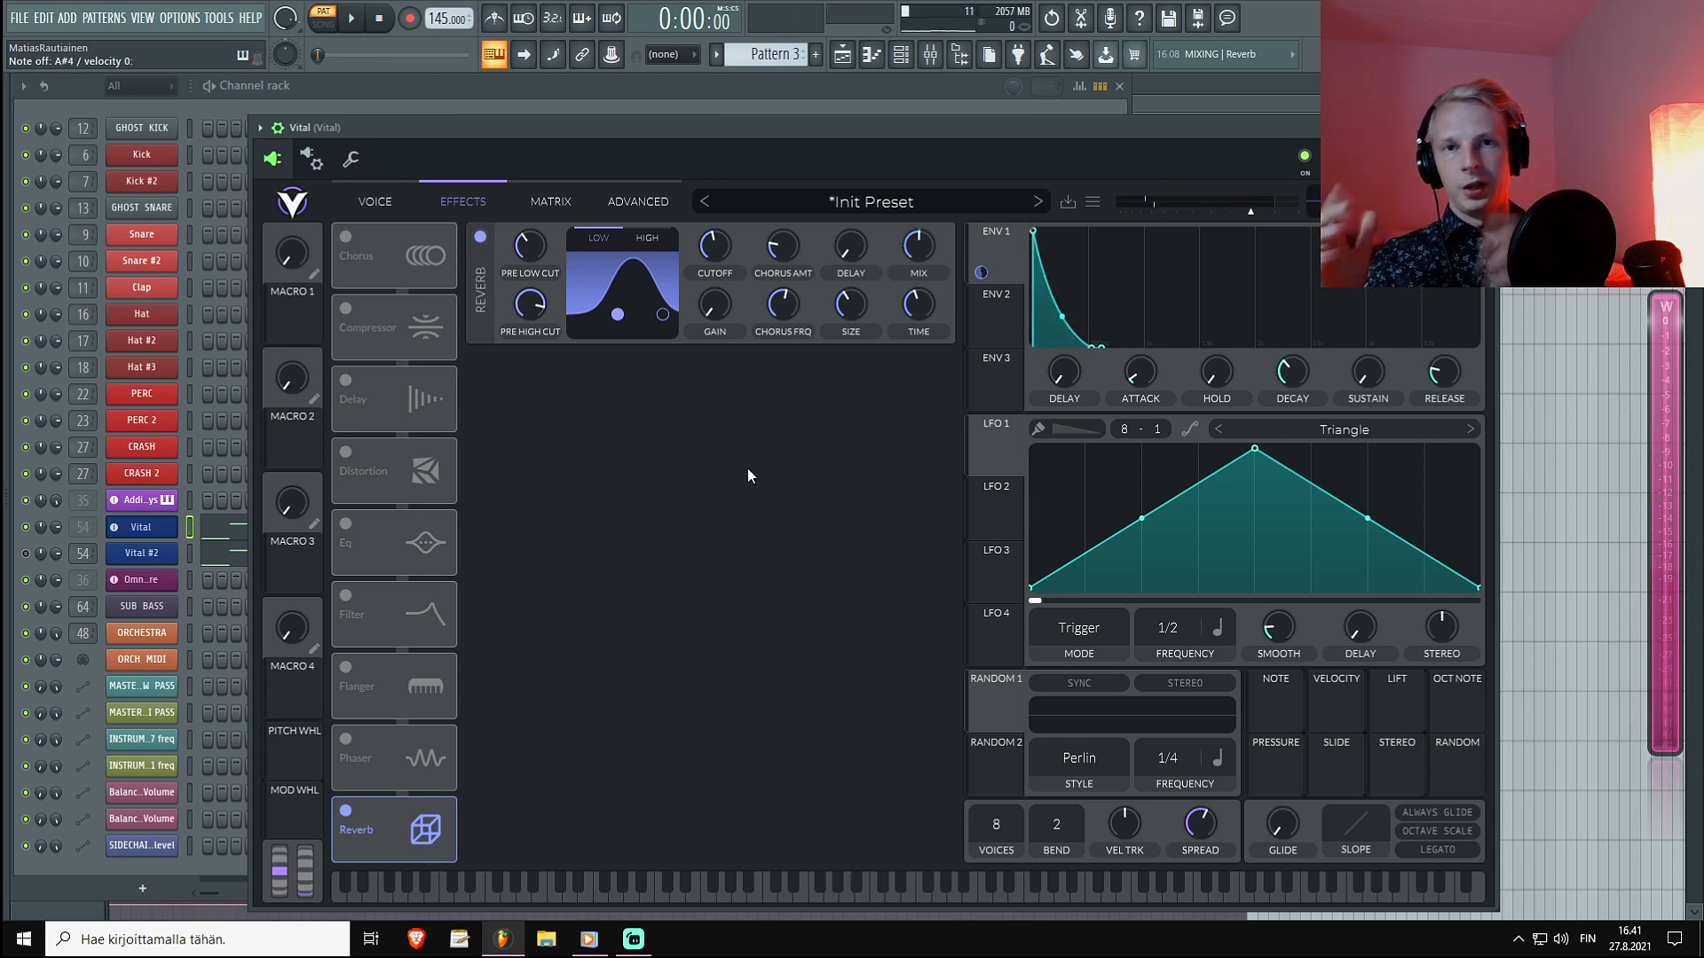
mouse_move(410, 775)
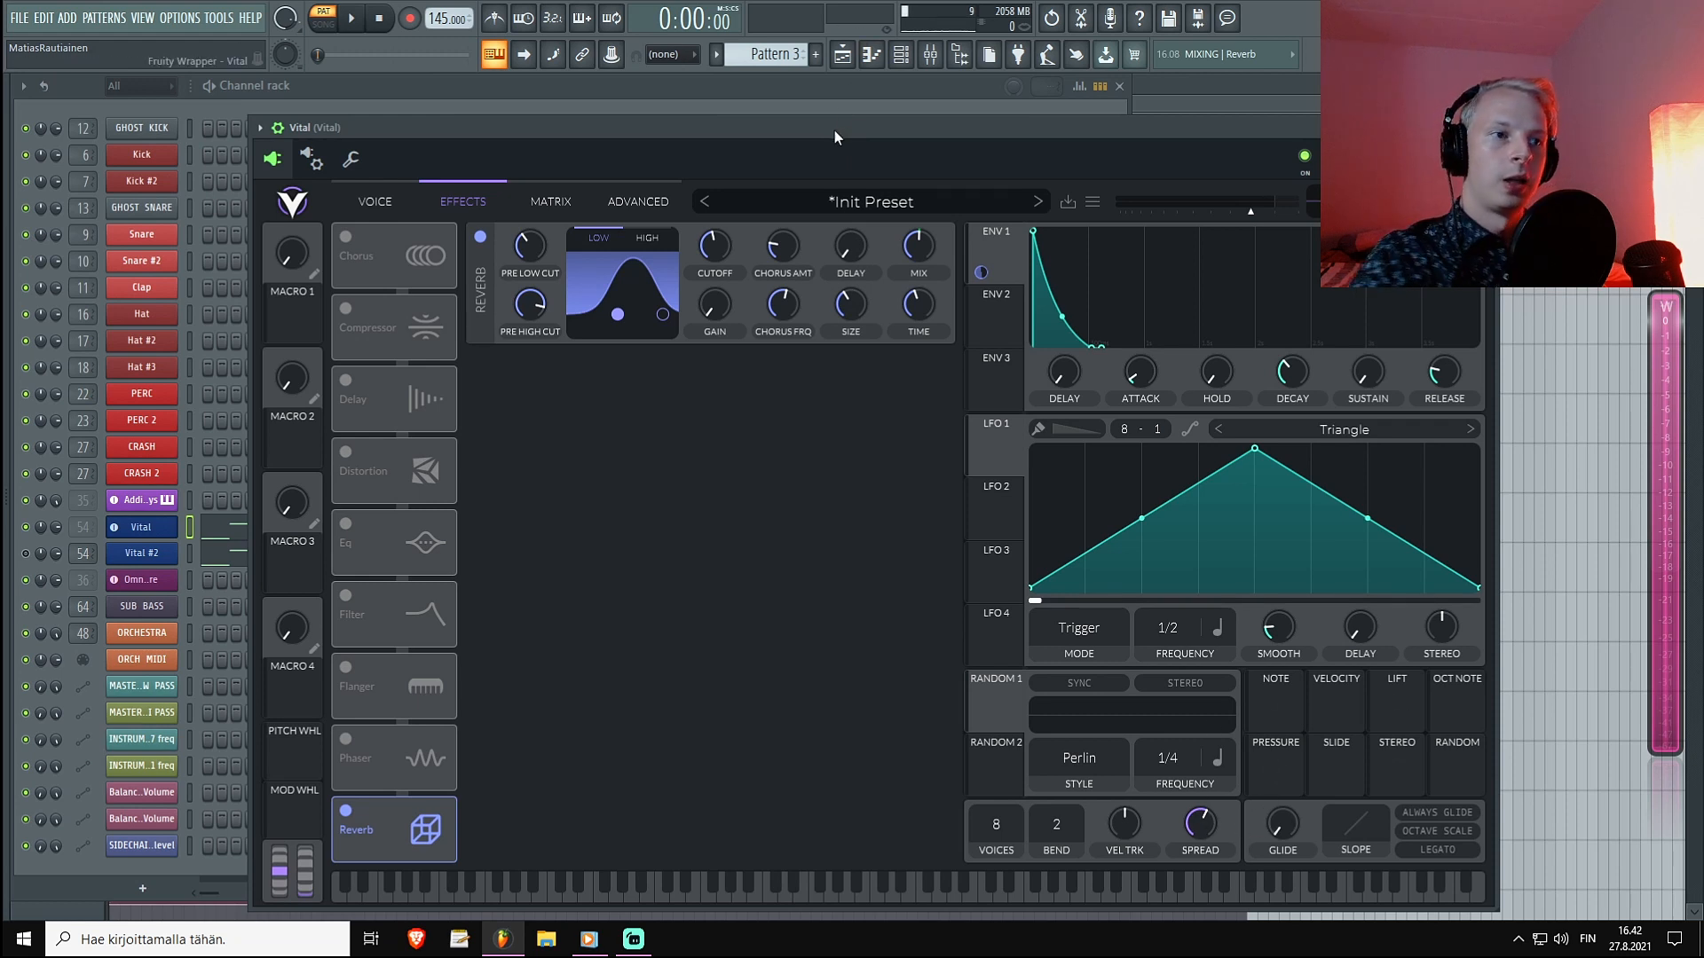
click(730, 882)
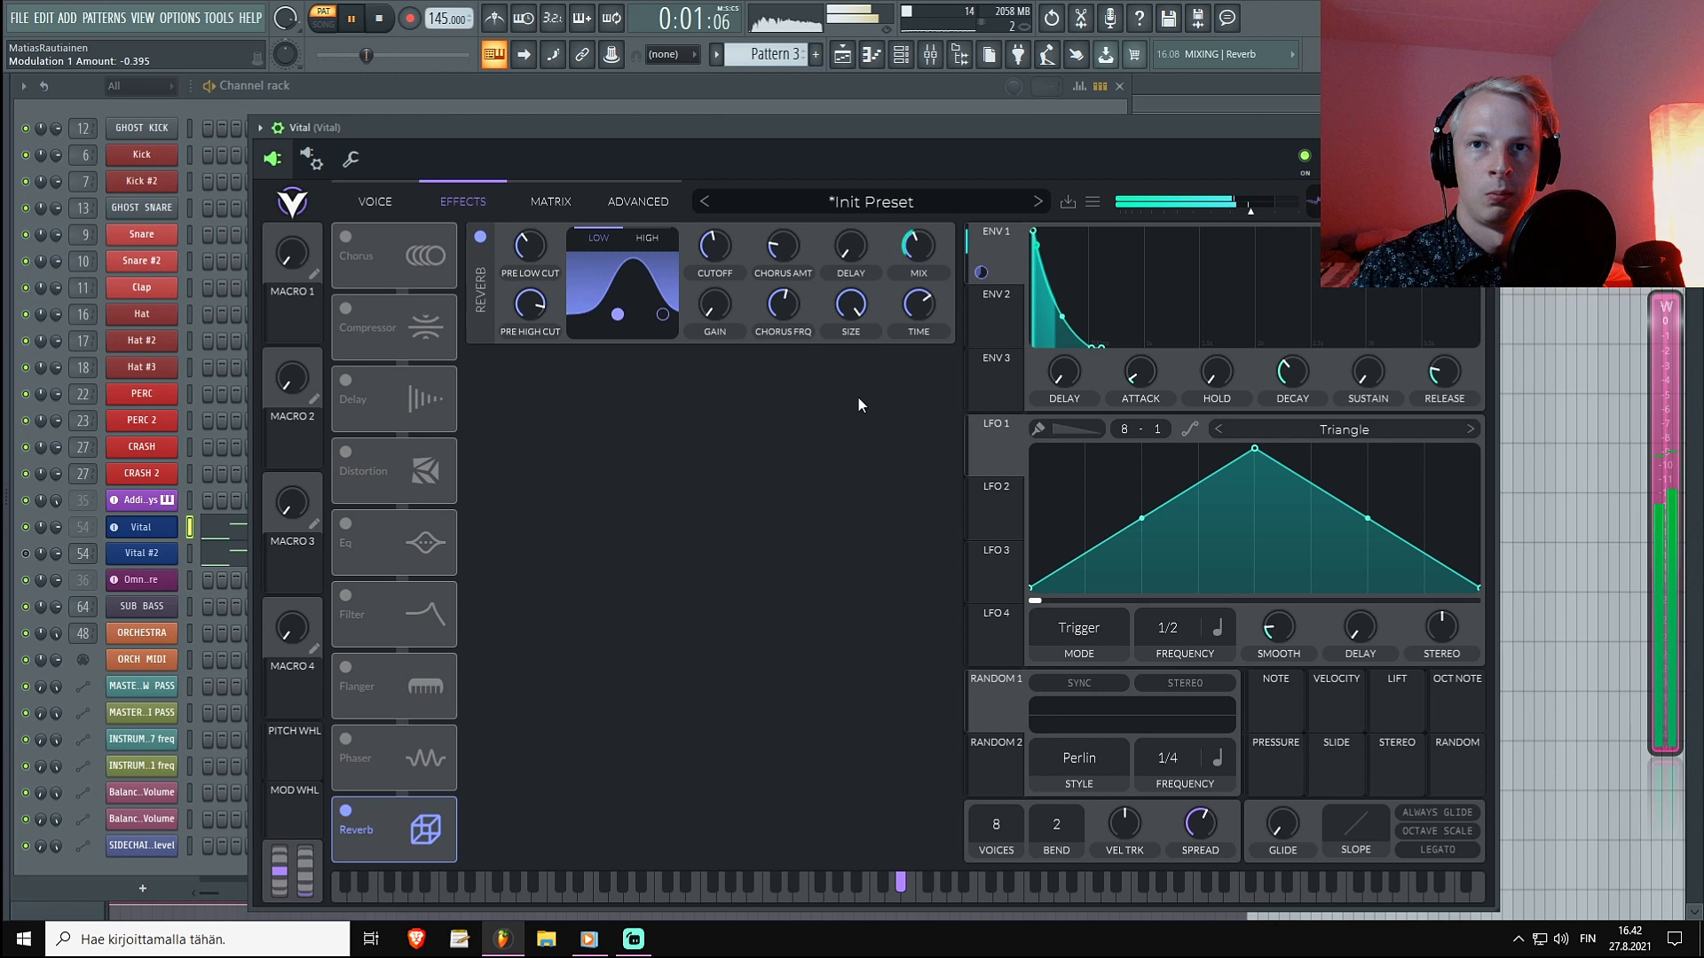
click(378, 18)
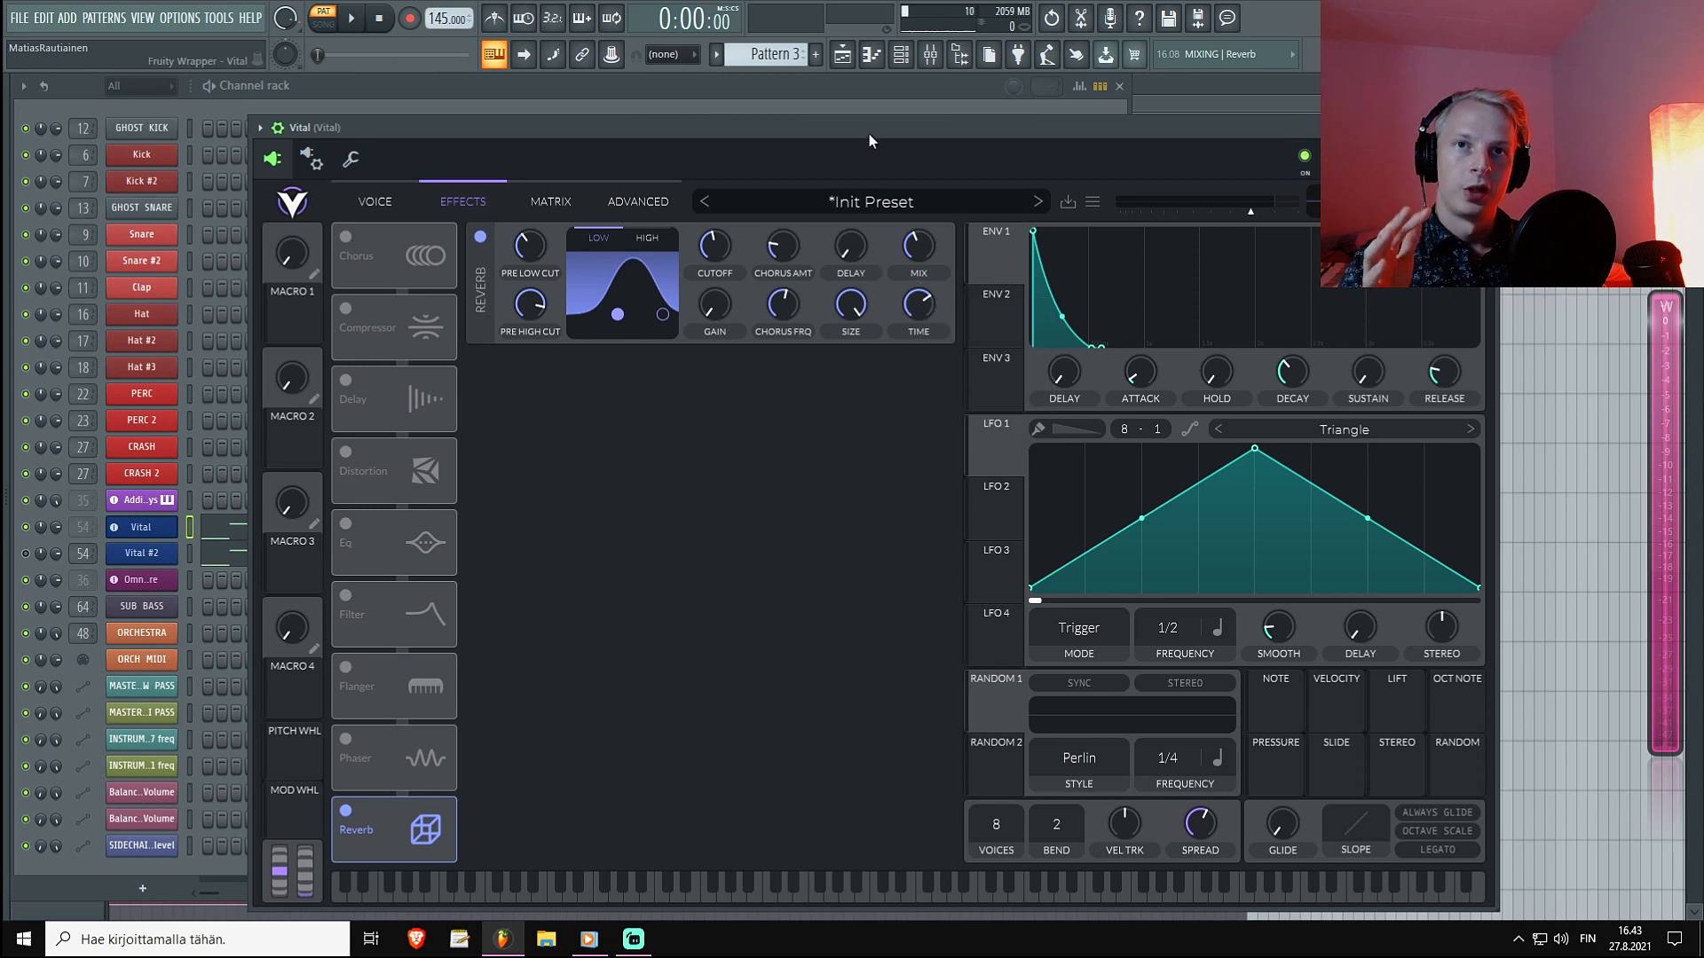
mouse_move(862, 355)
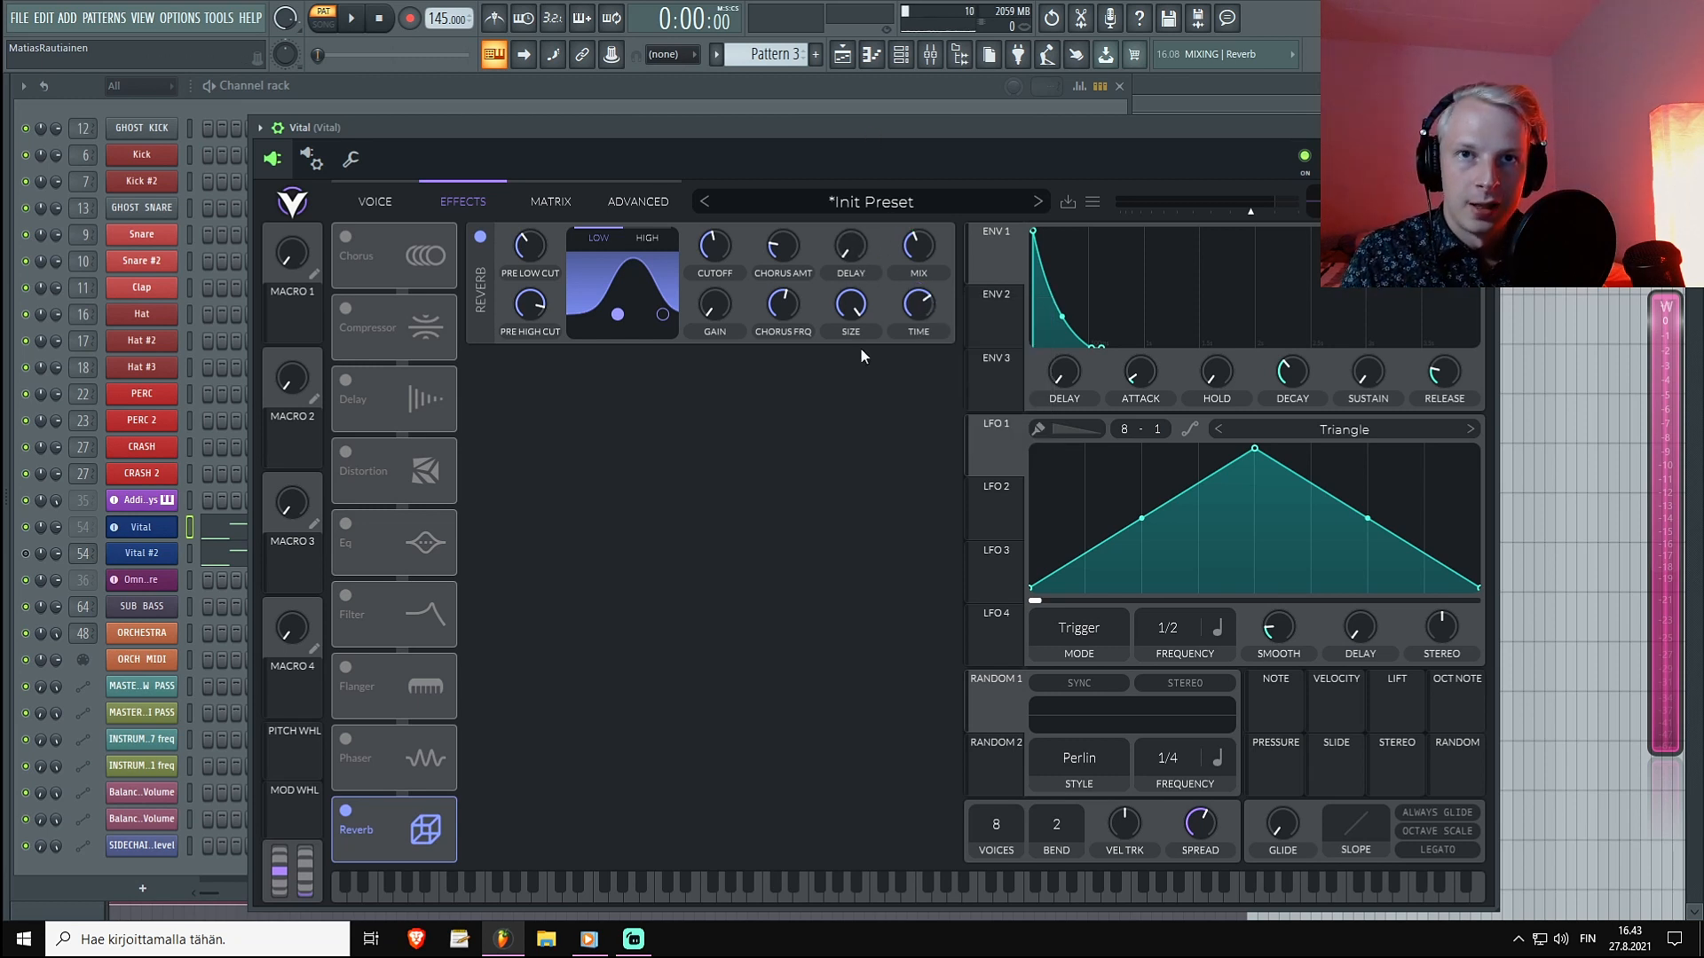
mouse_move(850, 249)
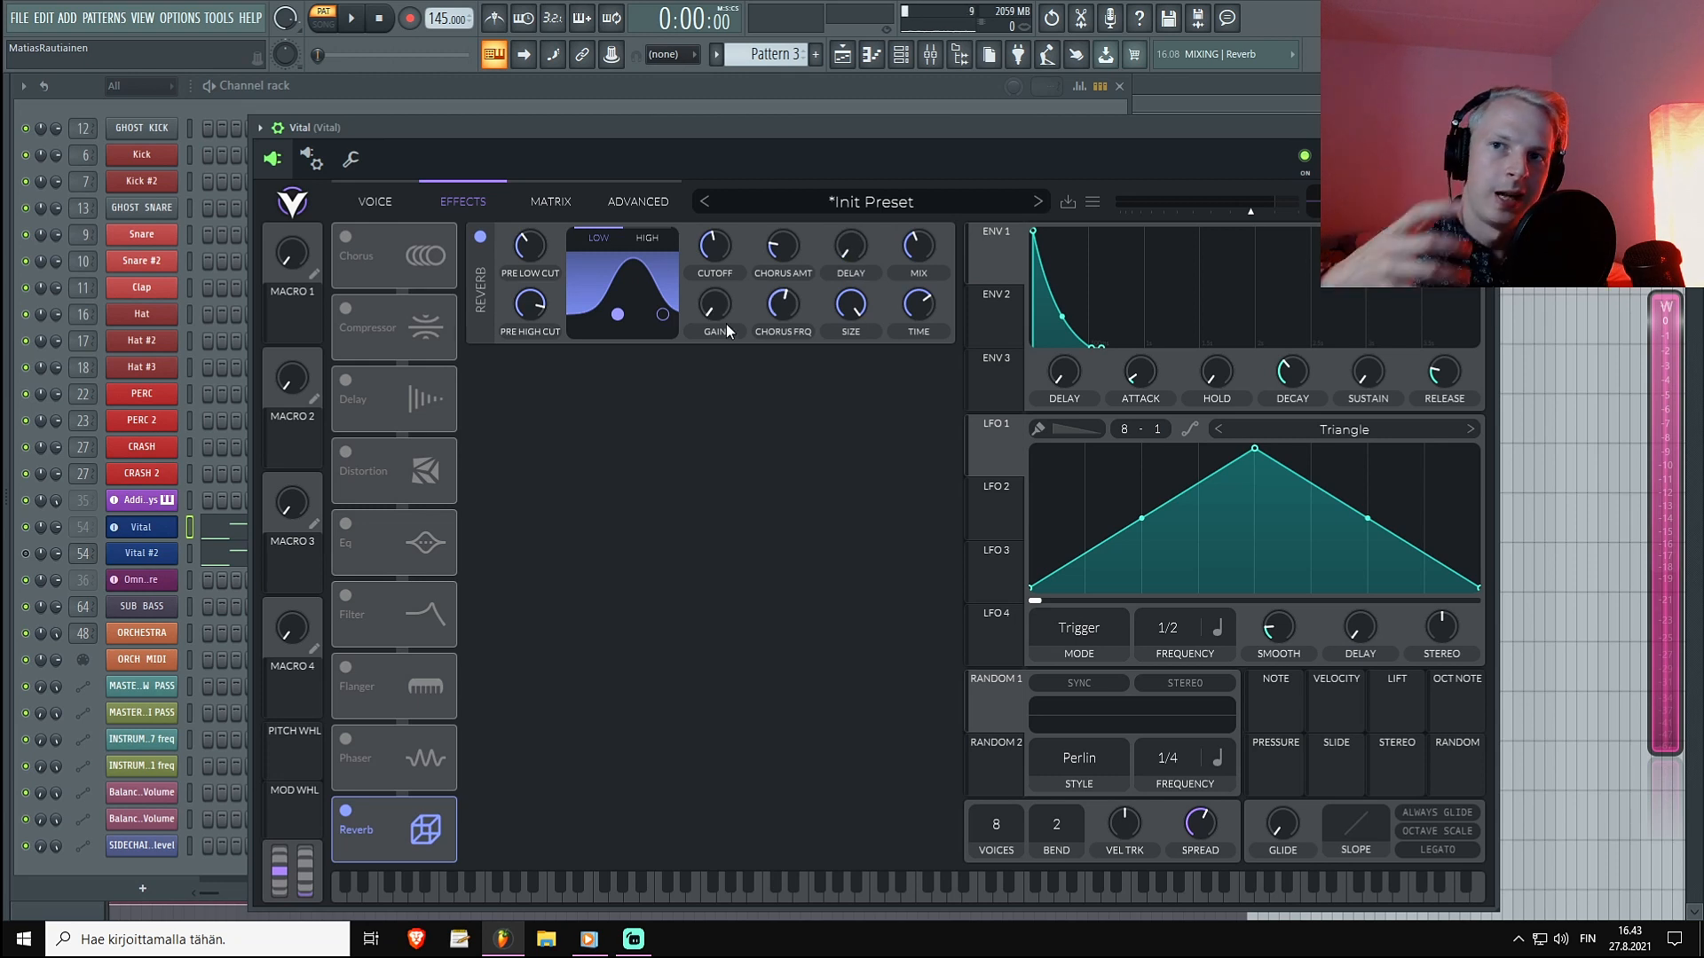
click(346, 384)
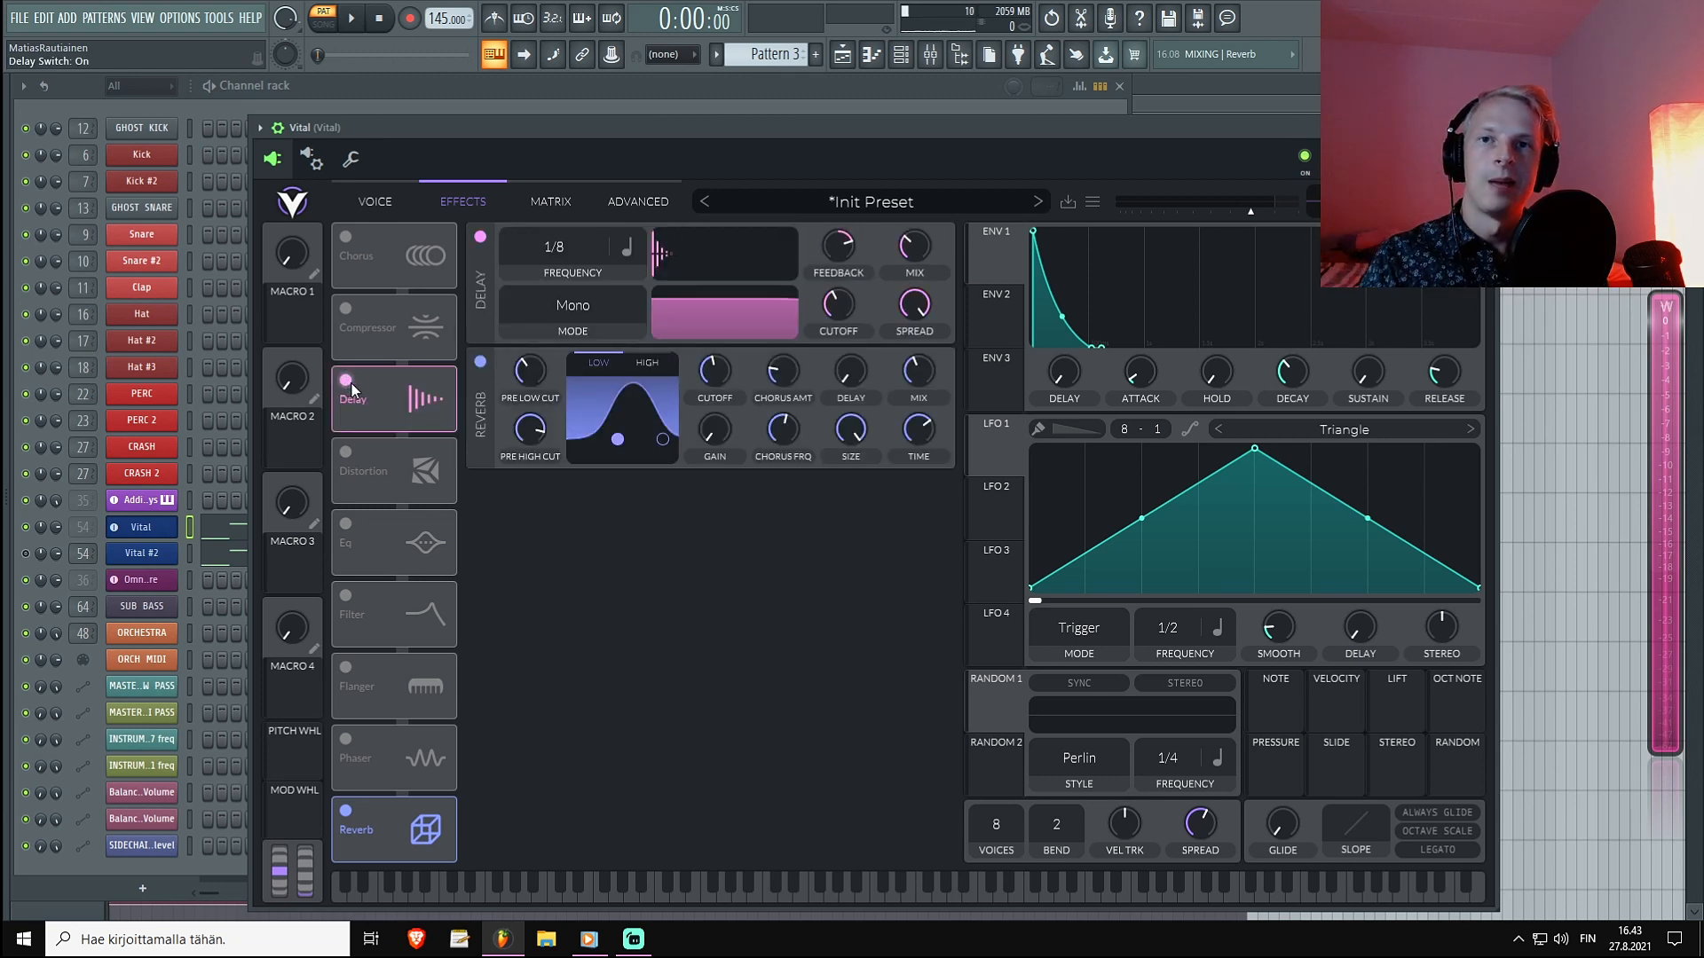
Switch the Delay effect back off so only the reverb stays active.
click(346, 379)
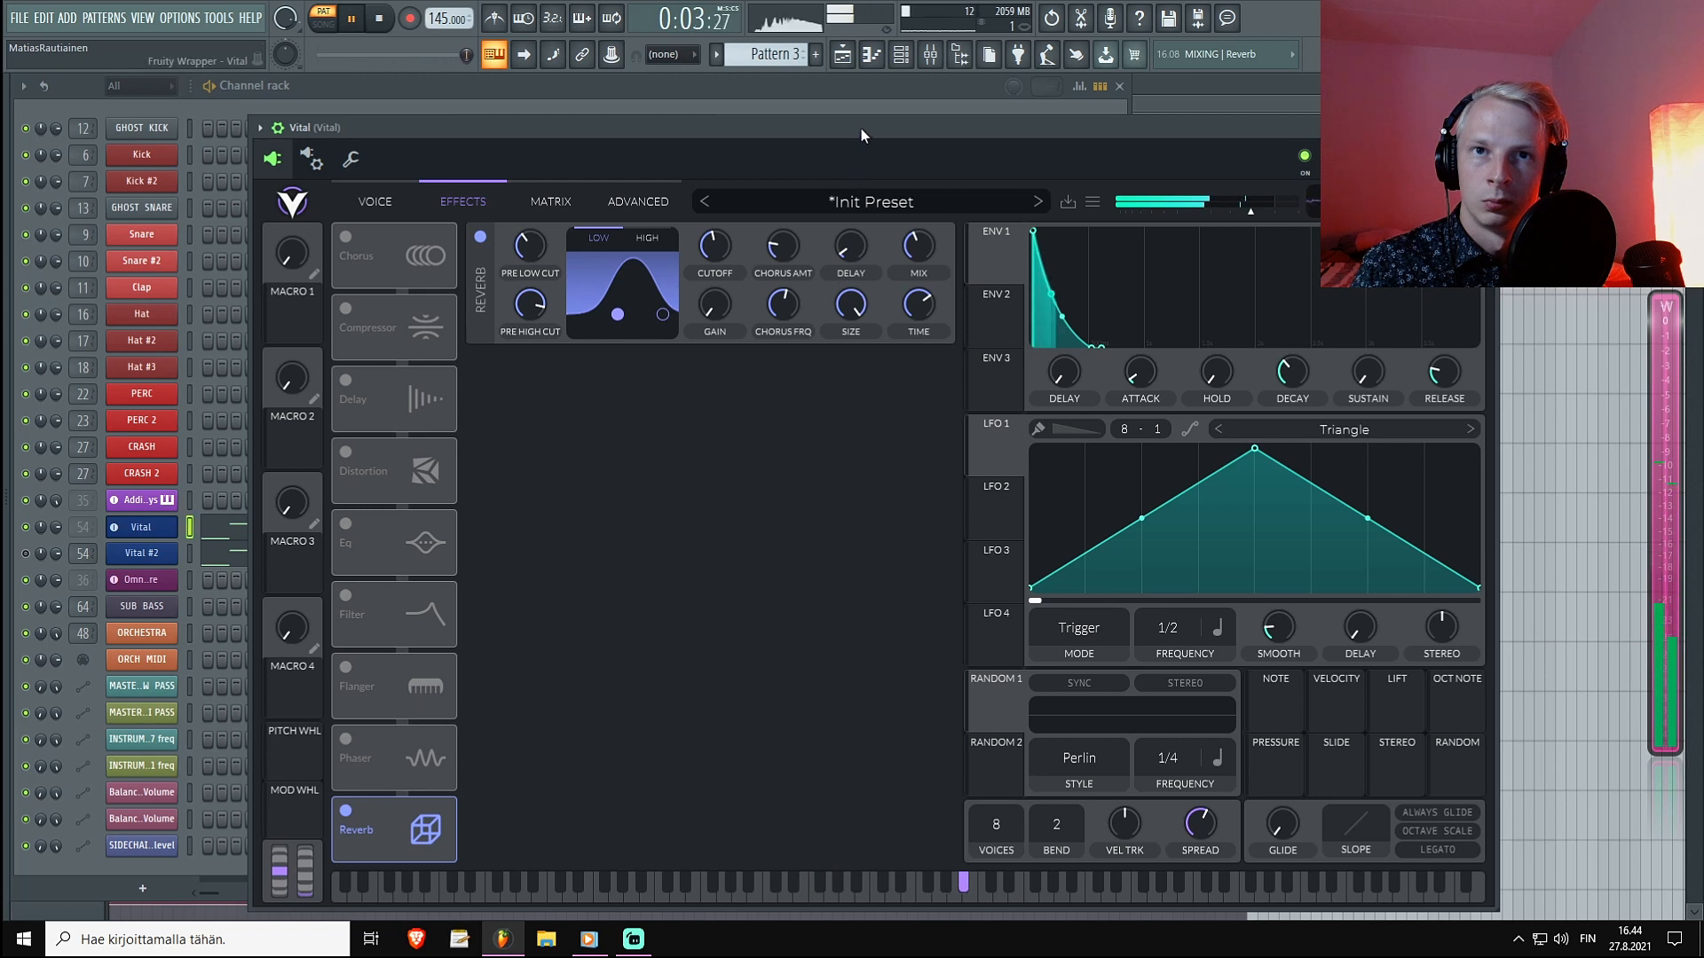
click(378, 18)
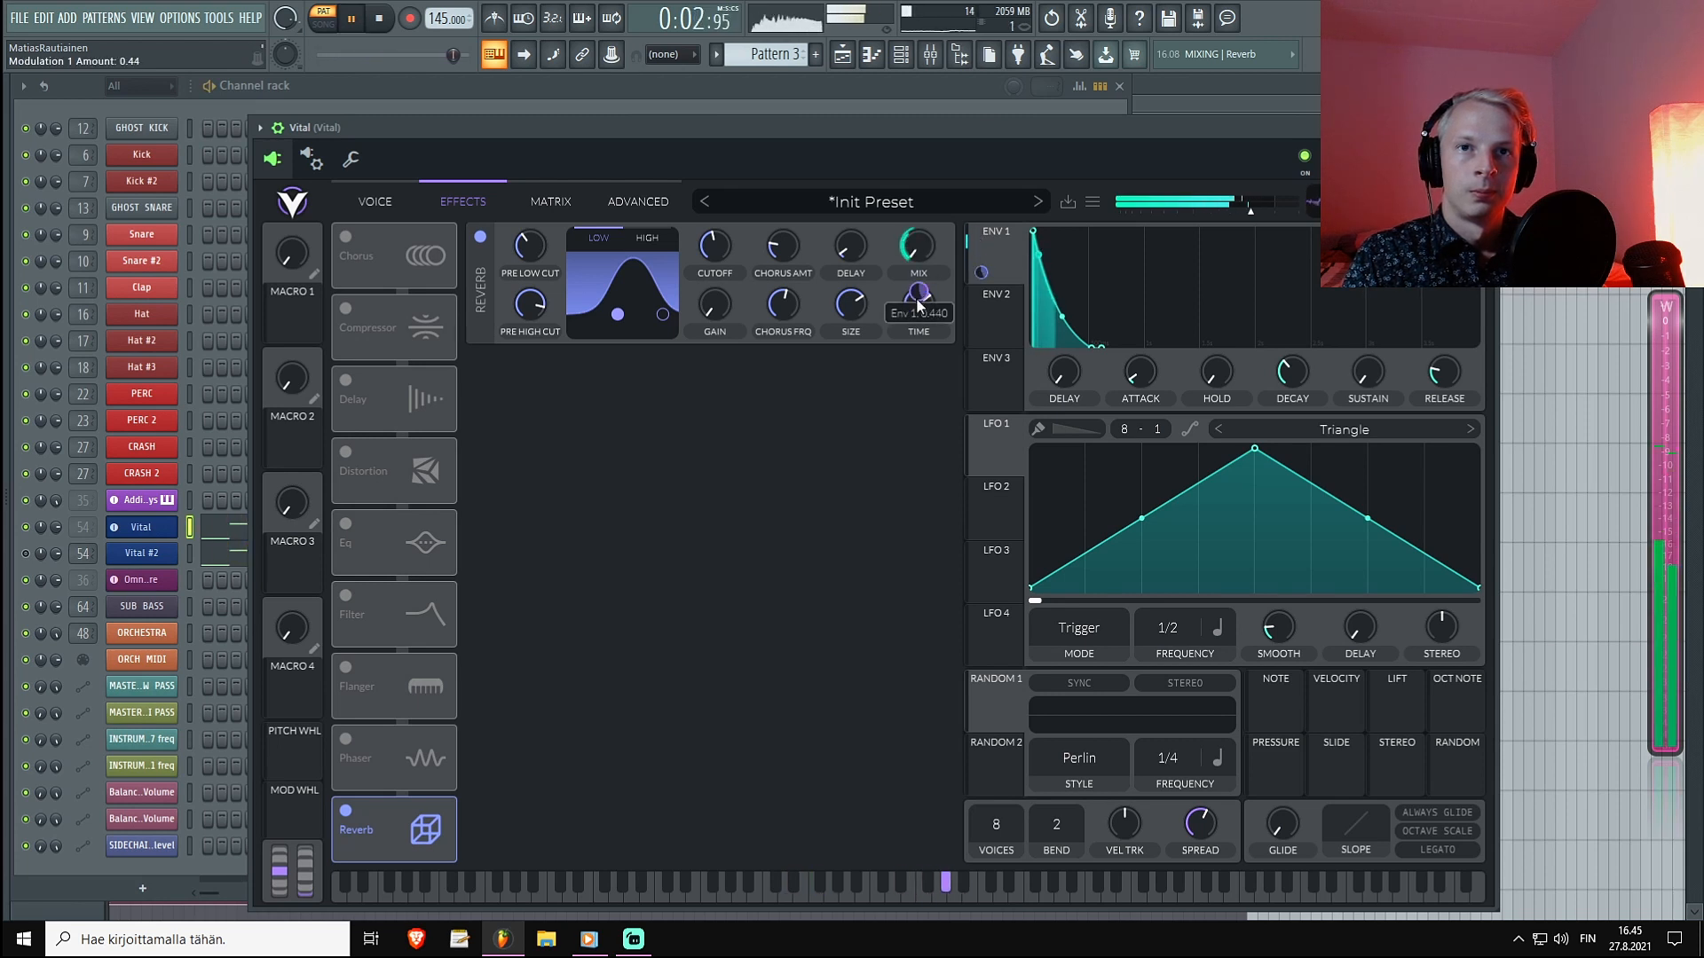
Bypass the reverb after giving Env 1 a 0.44 amount on its Mix knob.
click(378, 18)
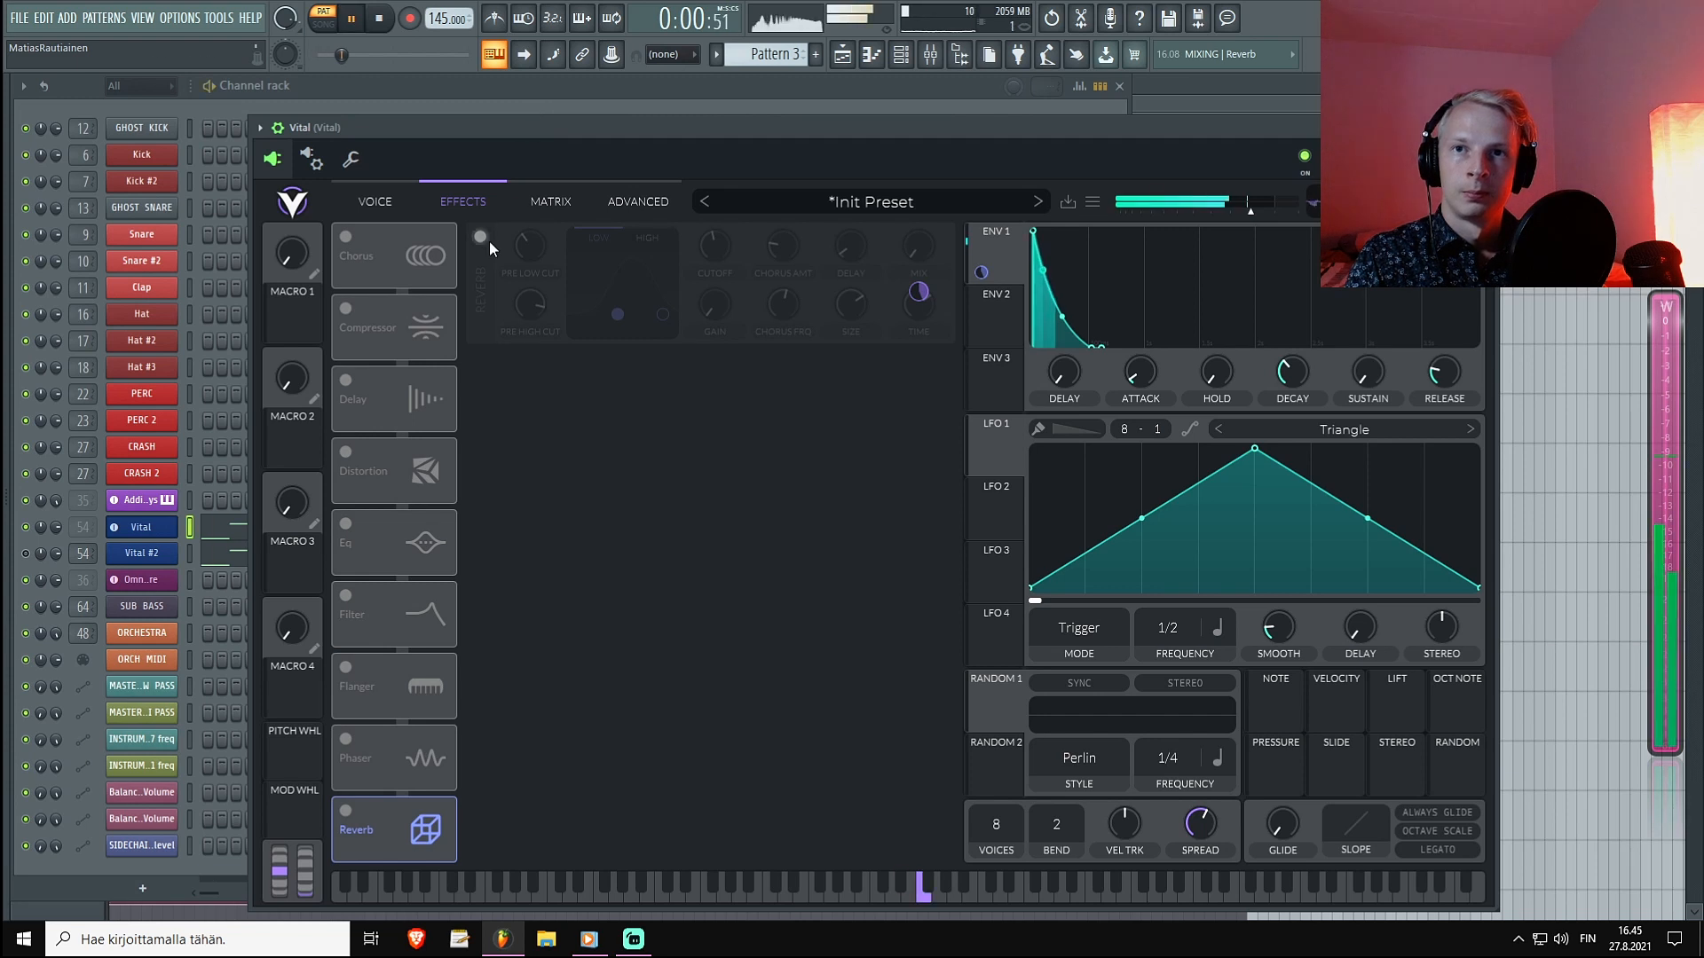
click(481, 238)
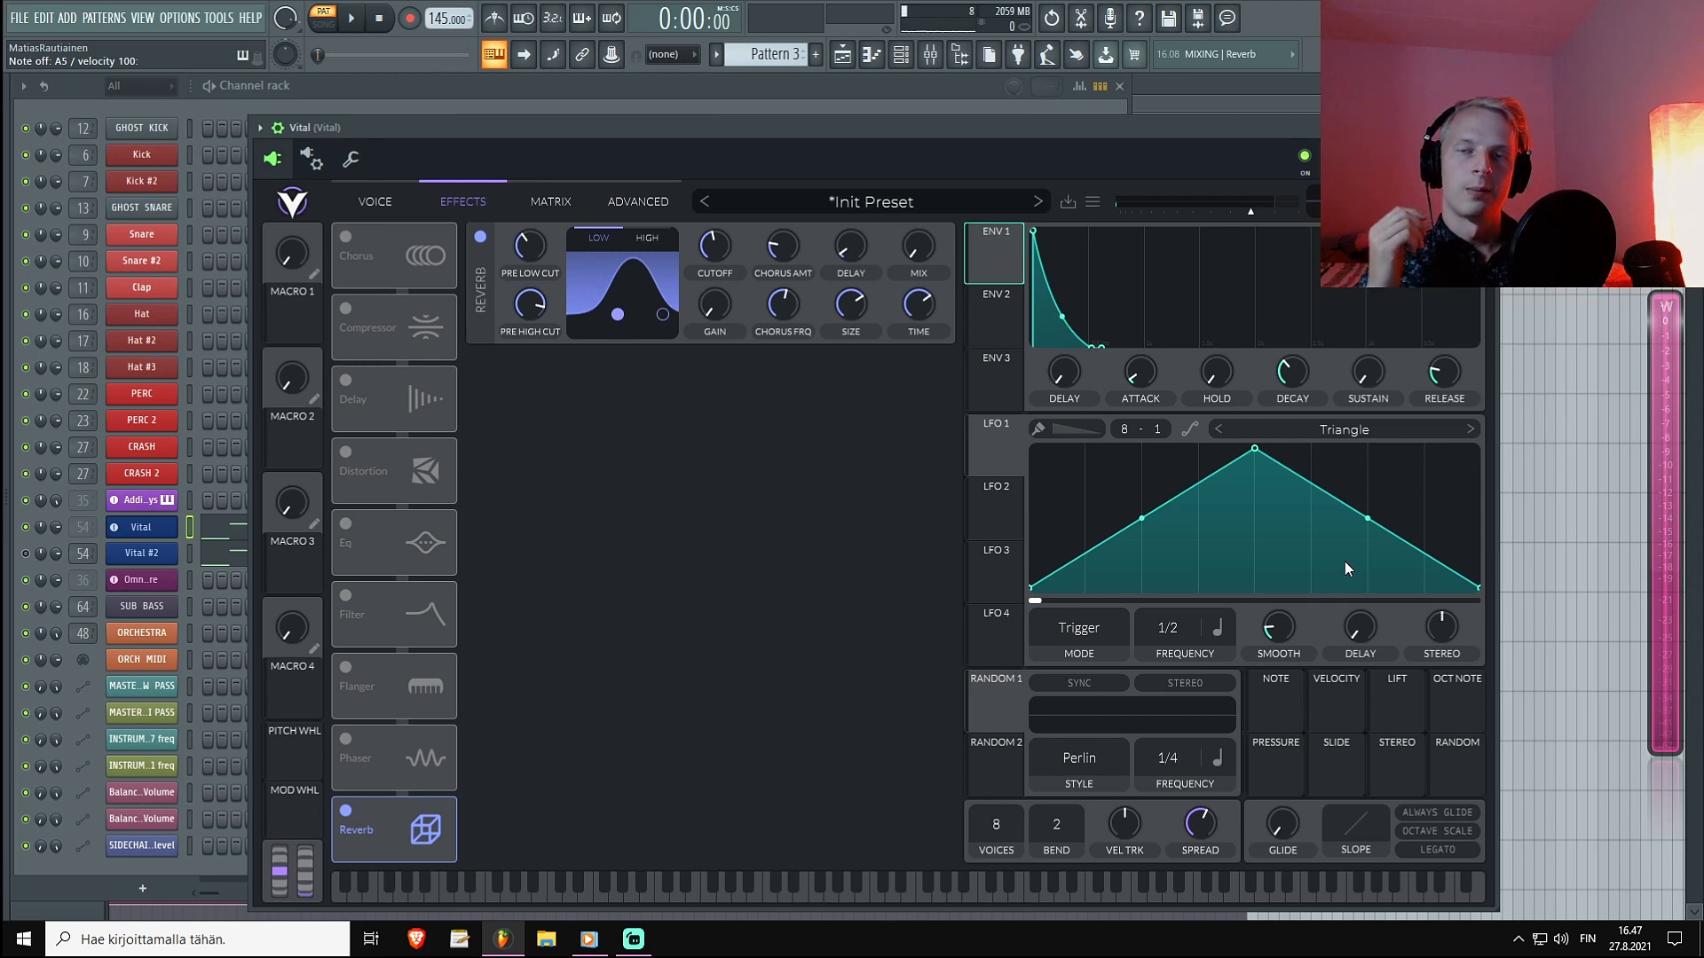
mouse_move(999, 676)
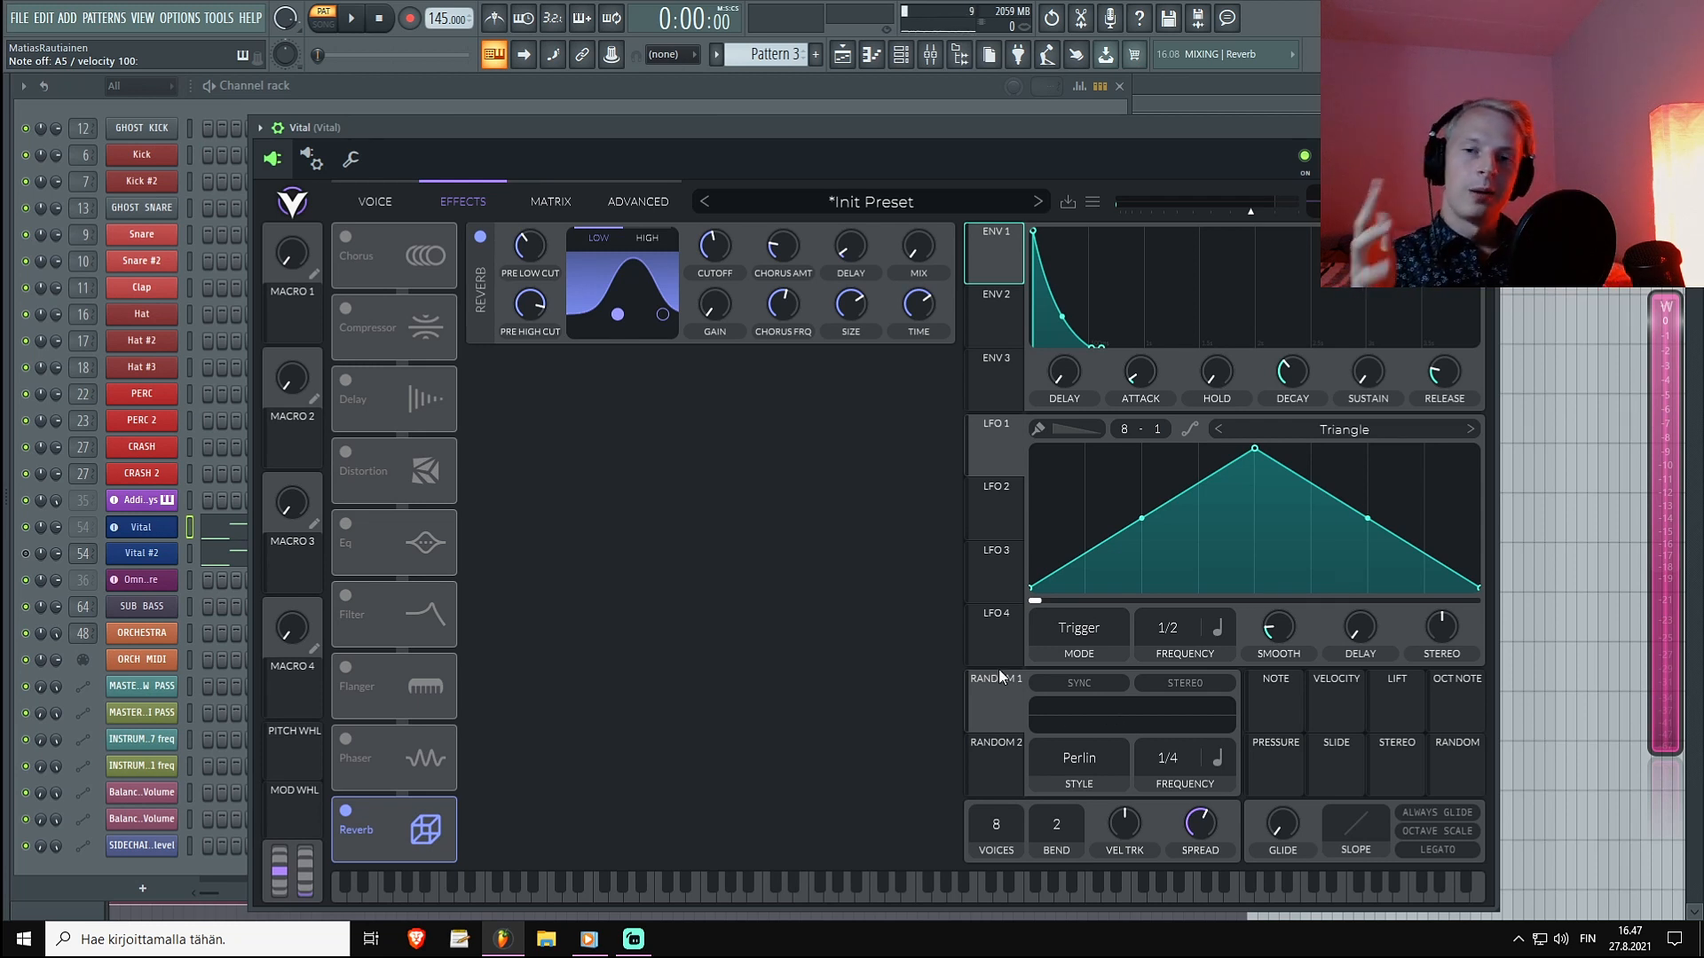
mouse_move(790, 609)
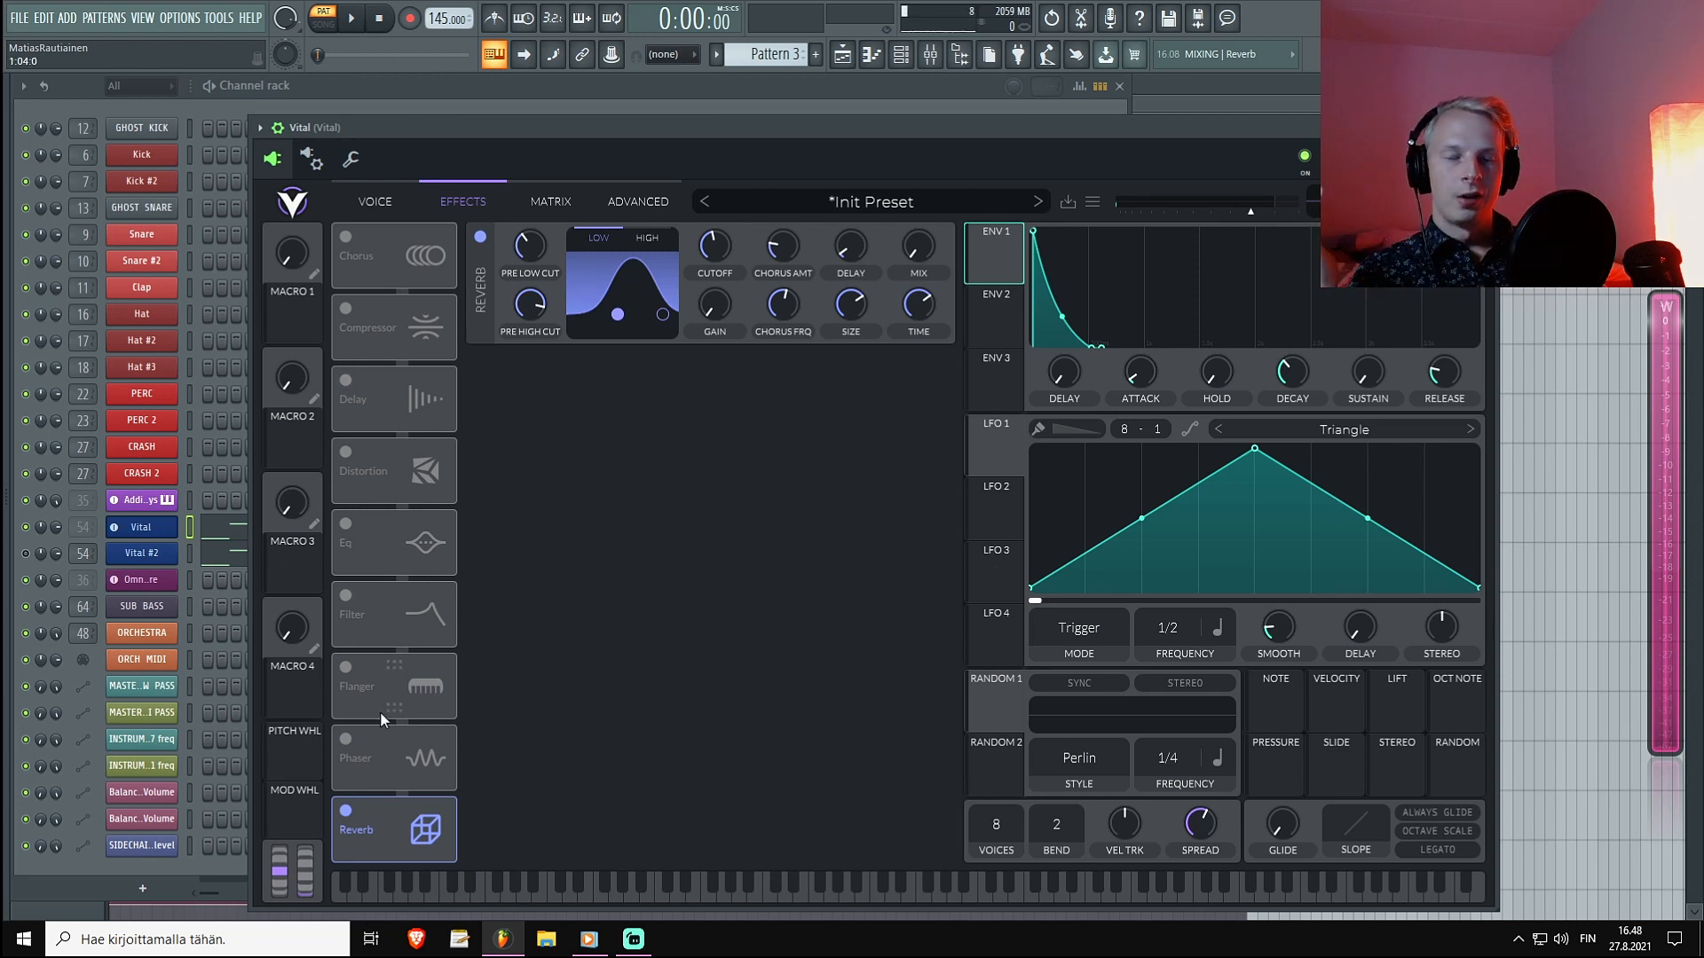
mouse_move(394, 500)
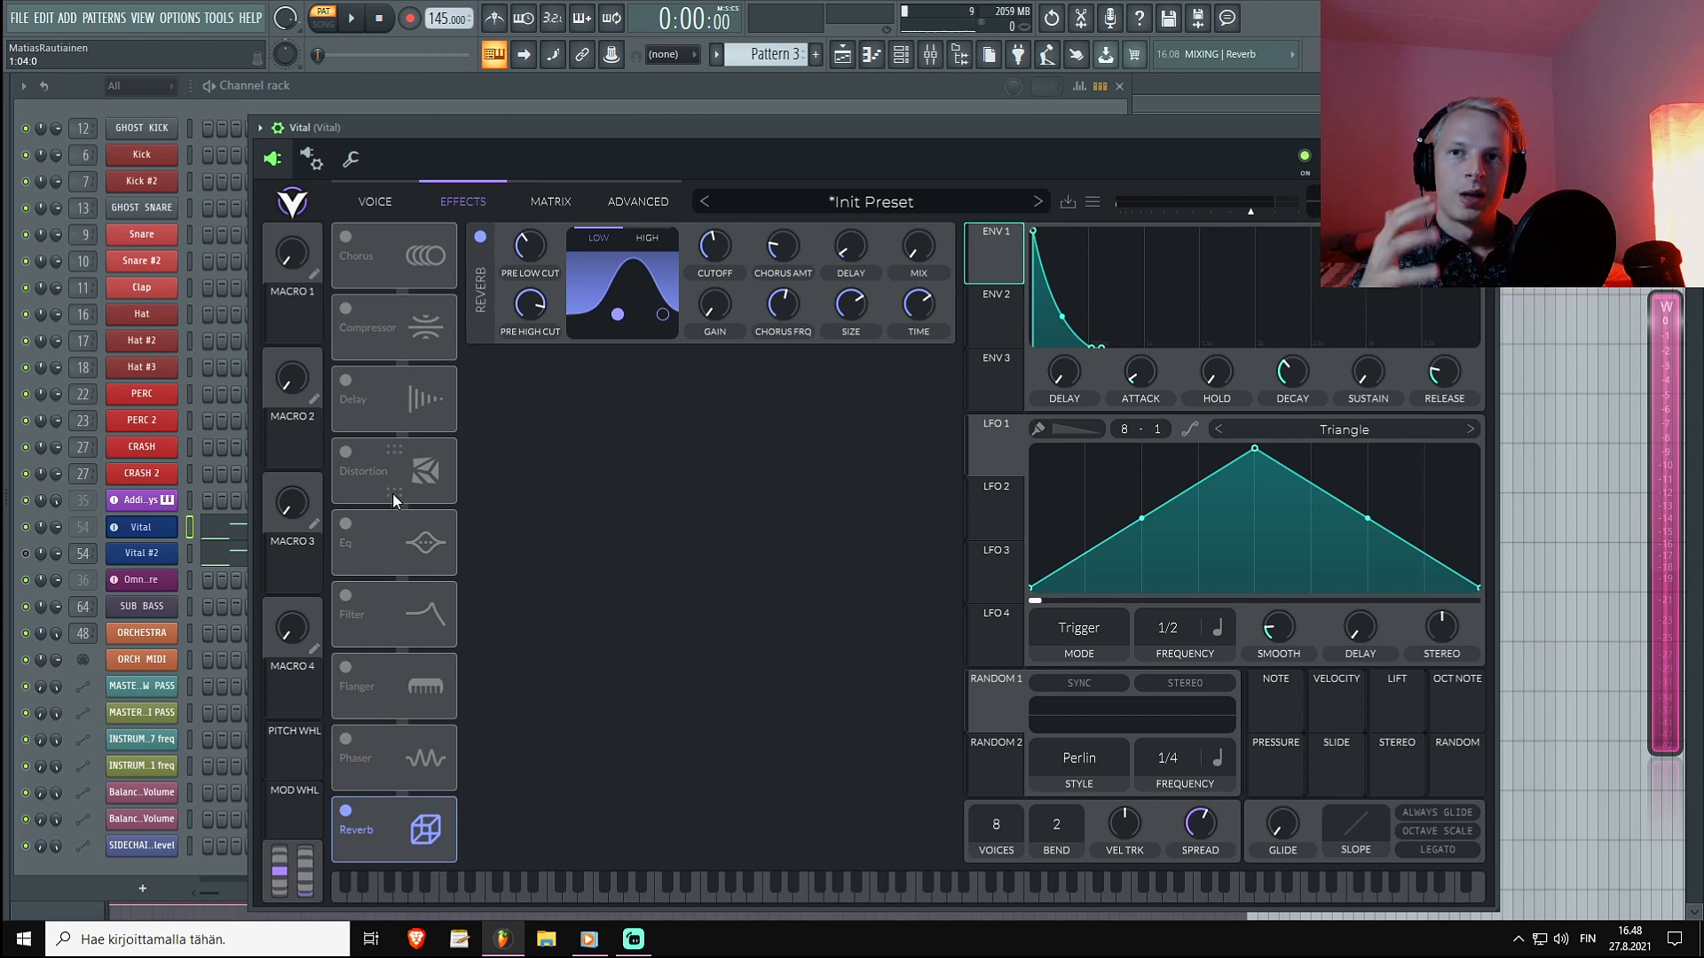
mouse_move(378, 341)
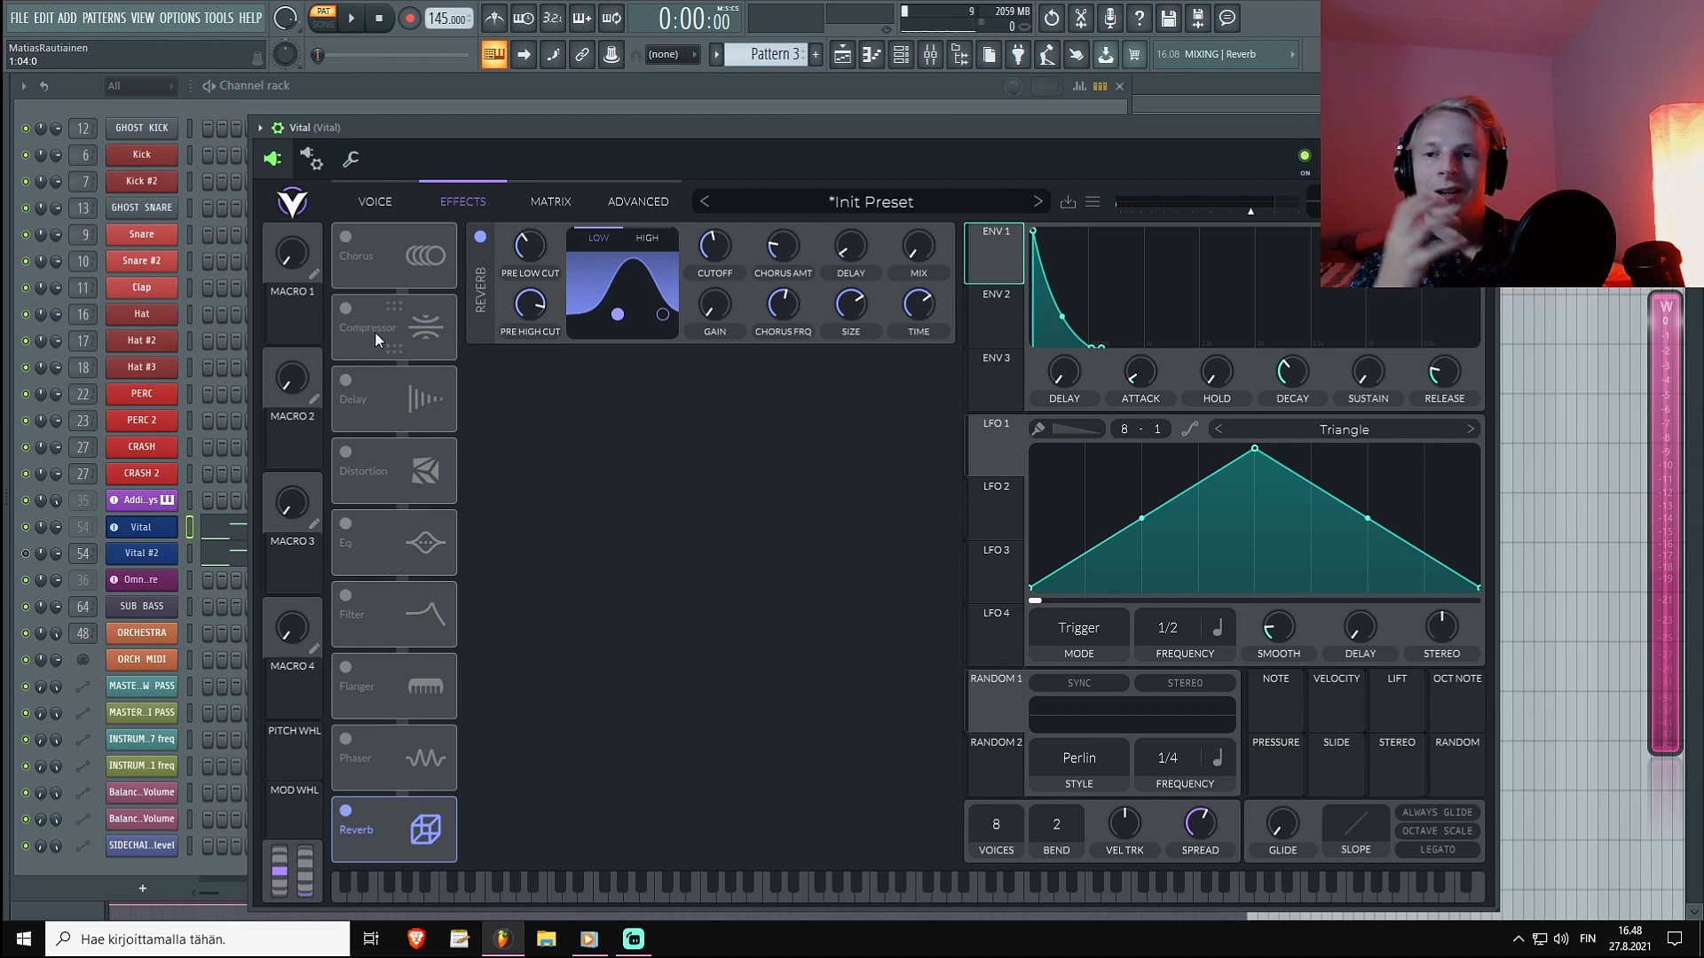
mouse_move(462, 547)
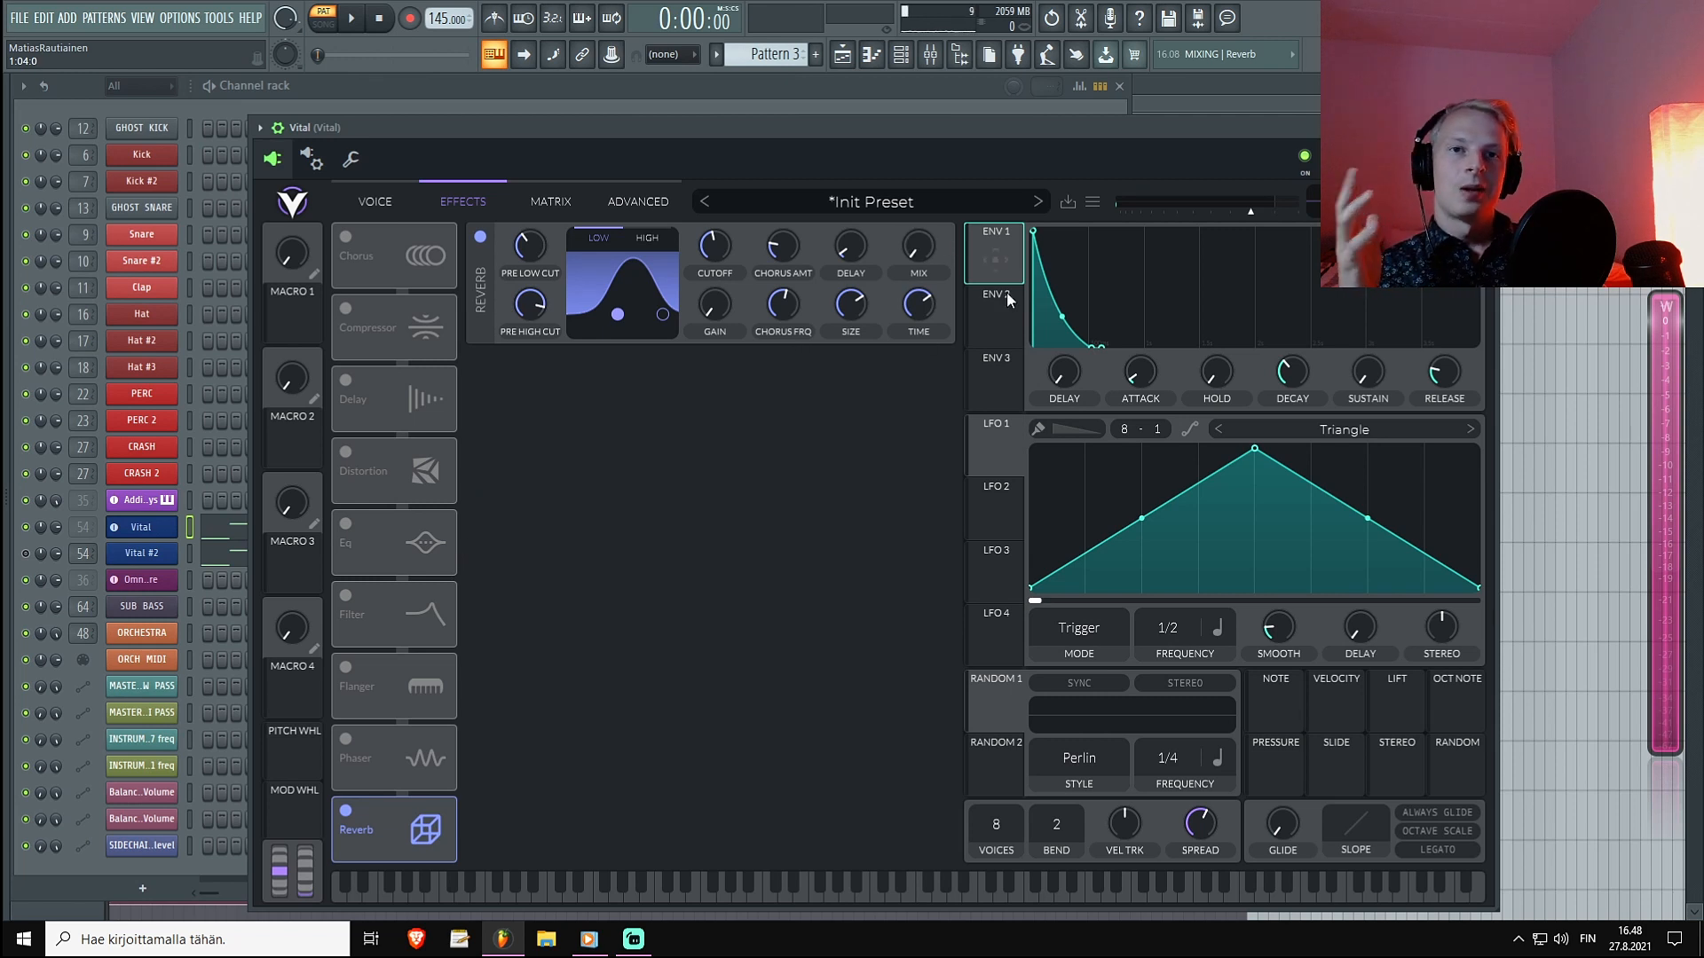
Compare ENV 2's shape against ENV 1, then return to the Voice page with the oscillators.
click(992, 314)
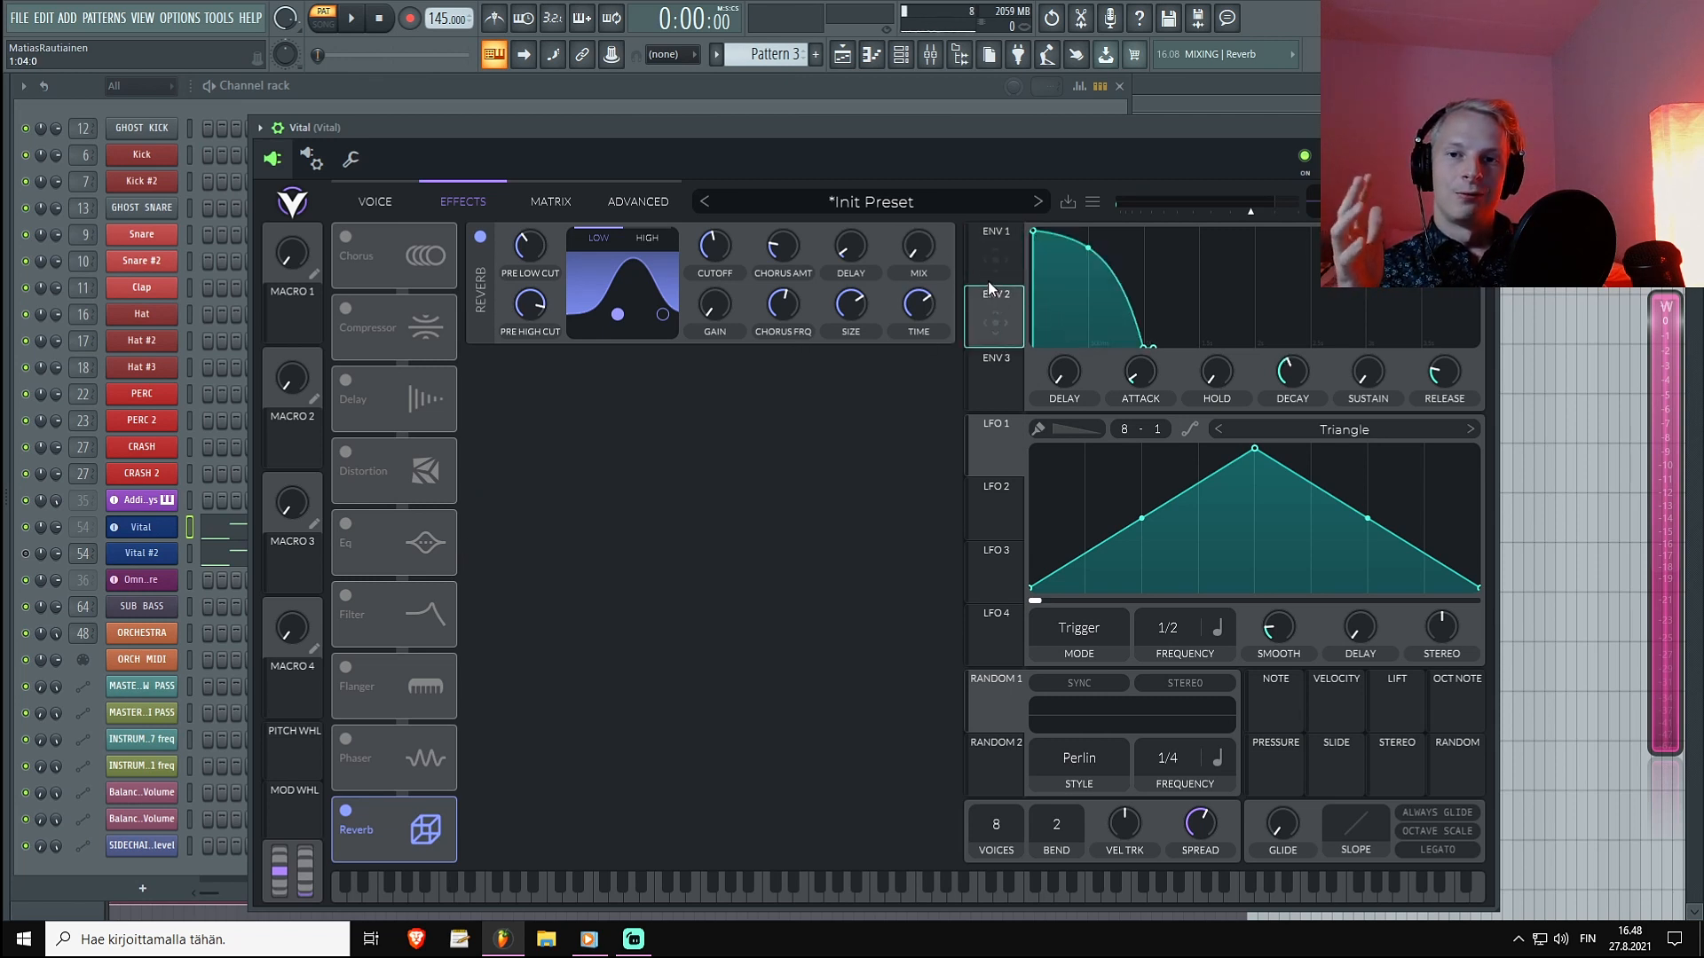
click(992, 261)
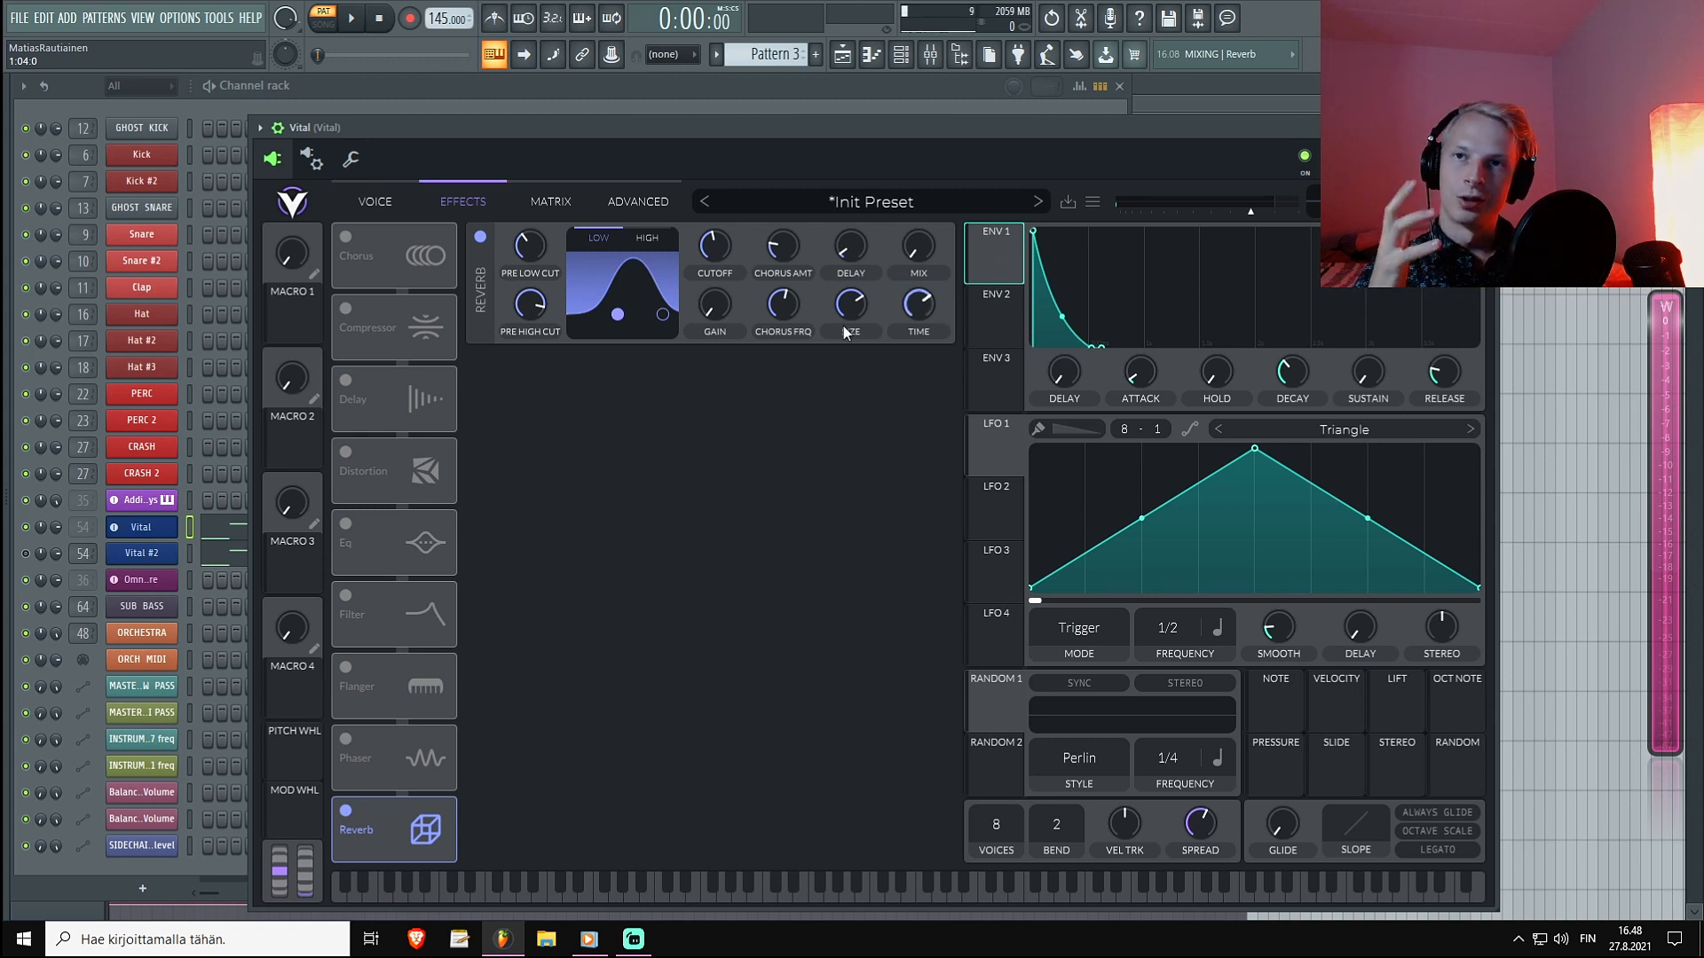
click(374, 200)
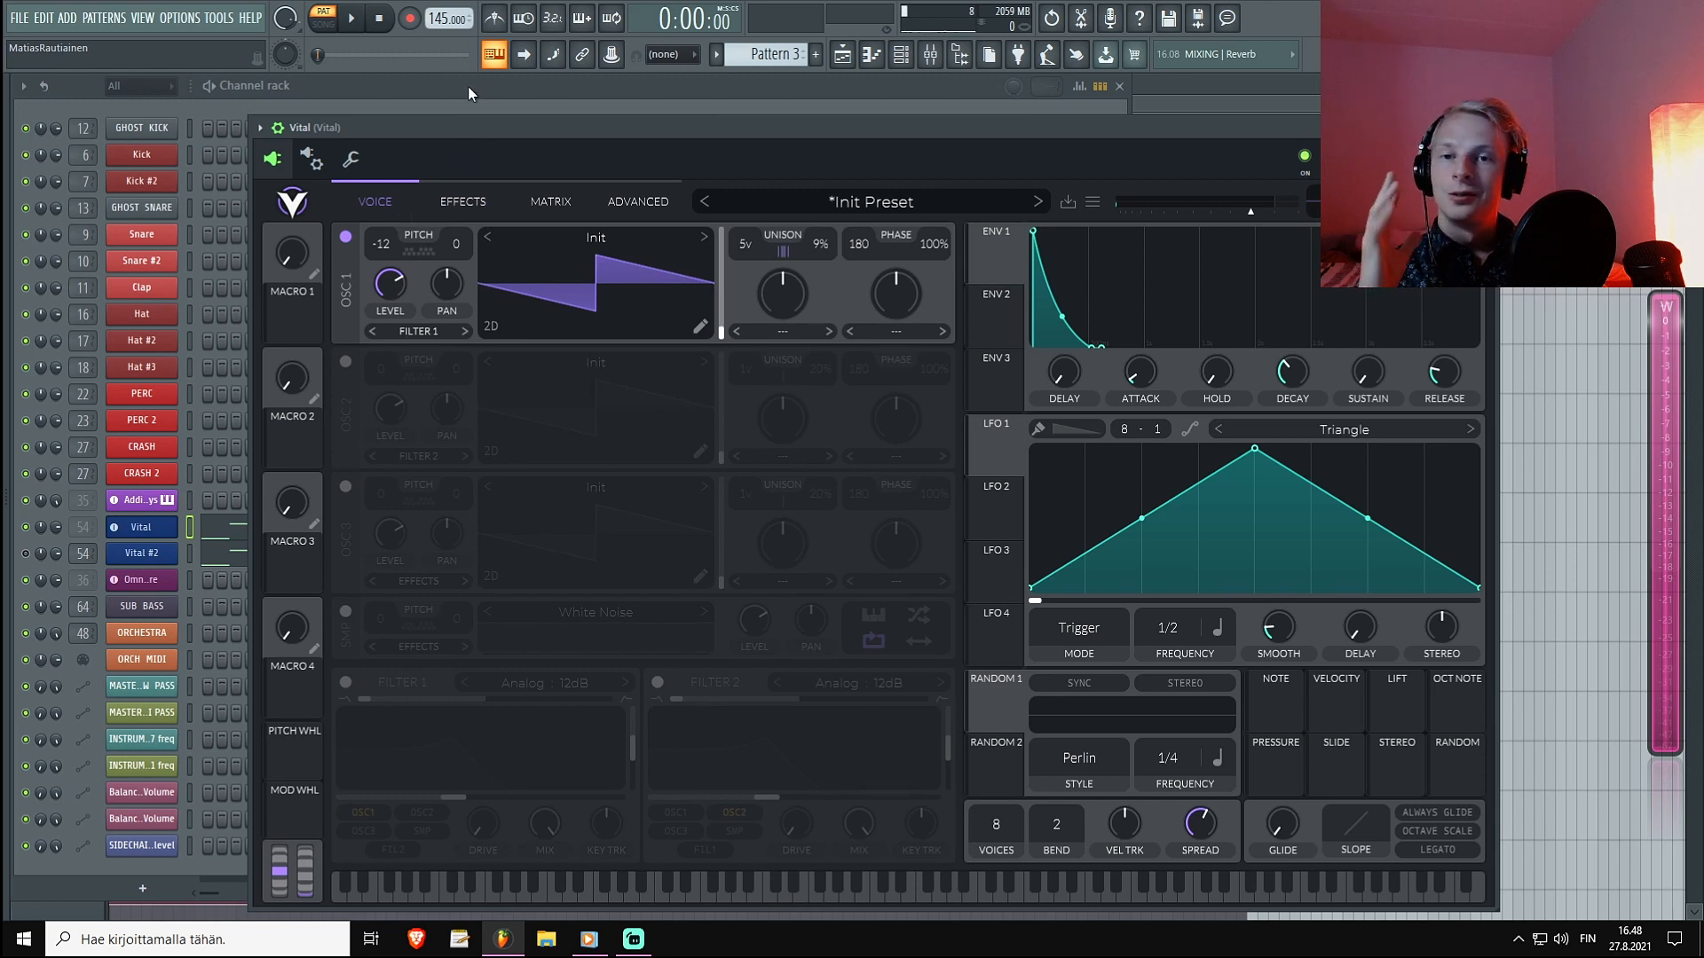
mouse_move(466, 92)
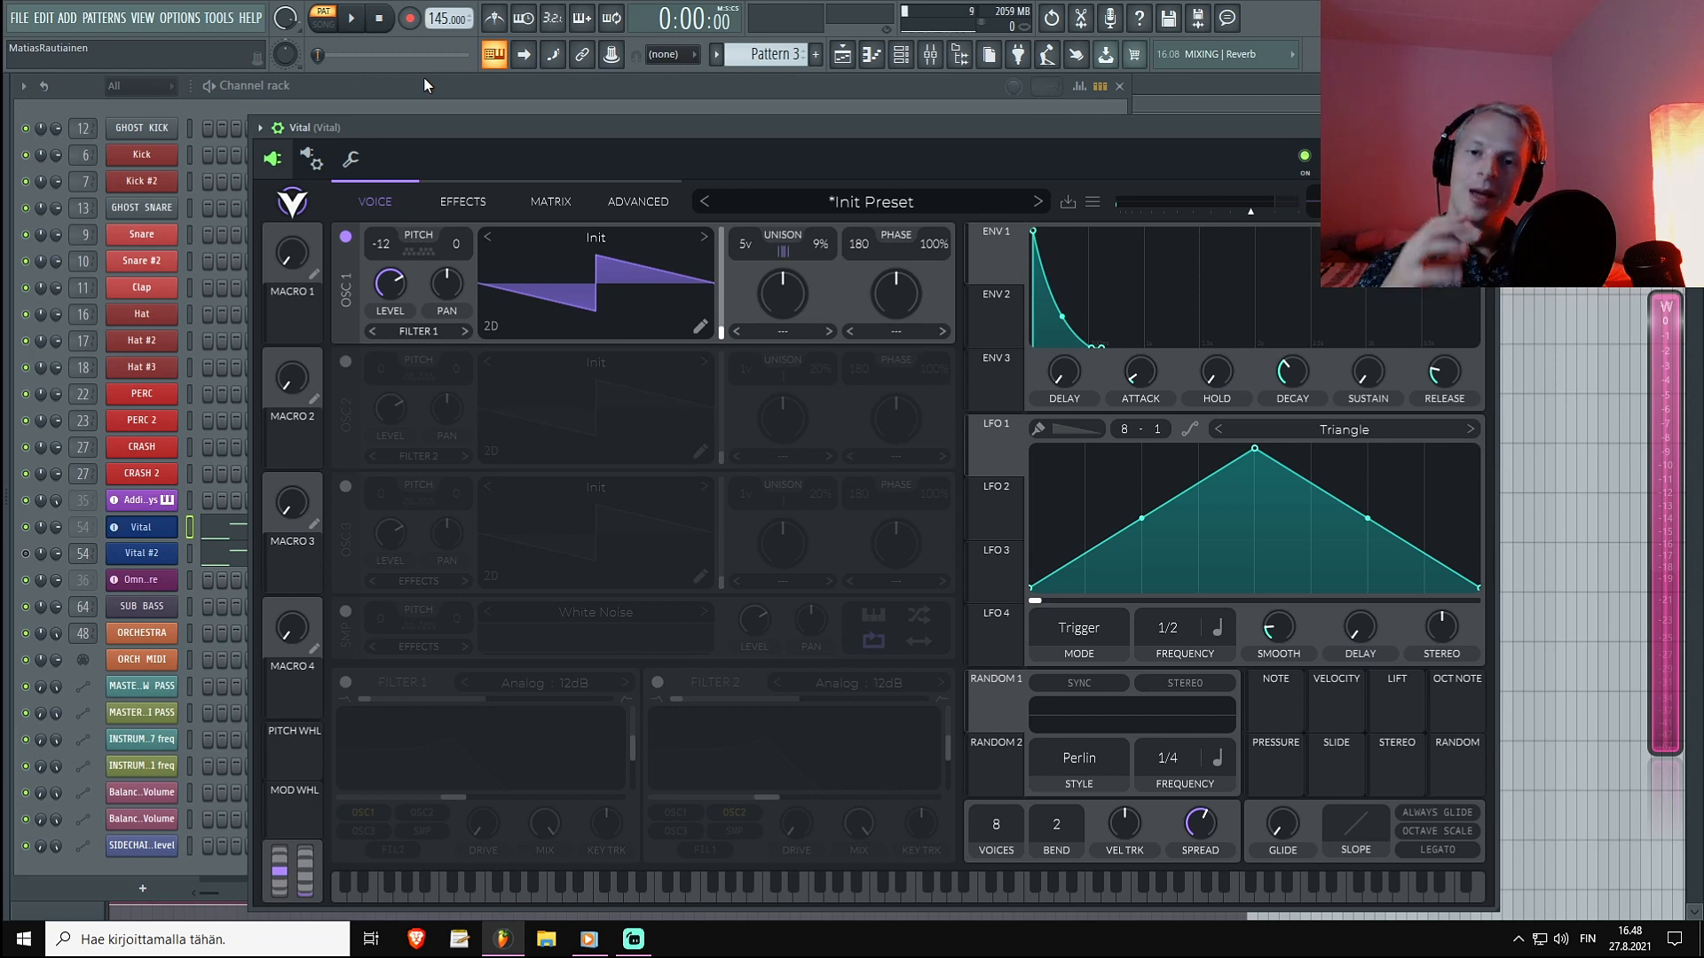
mouse_move(626, 385)
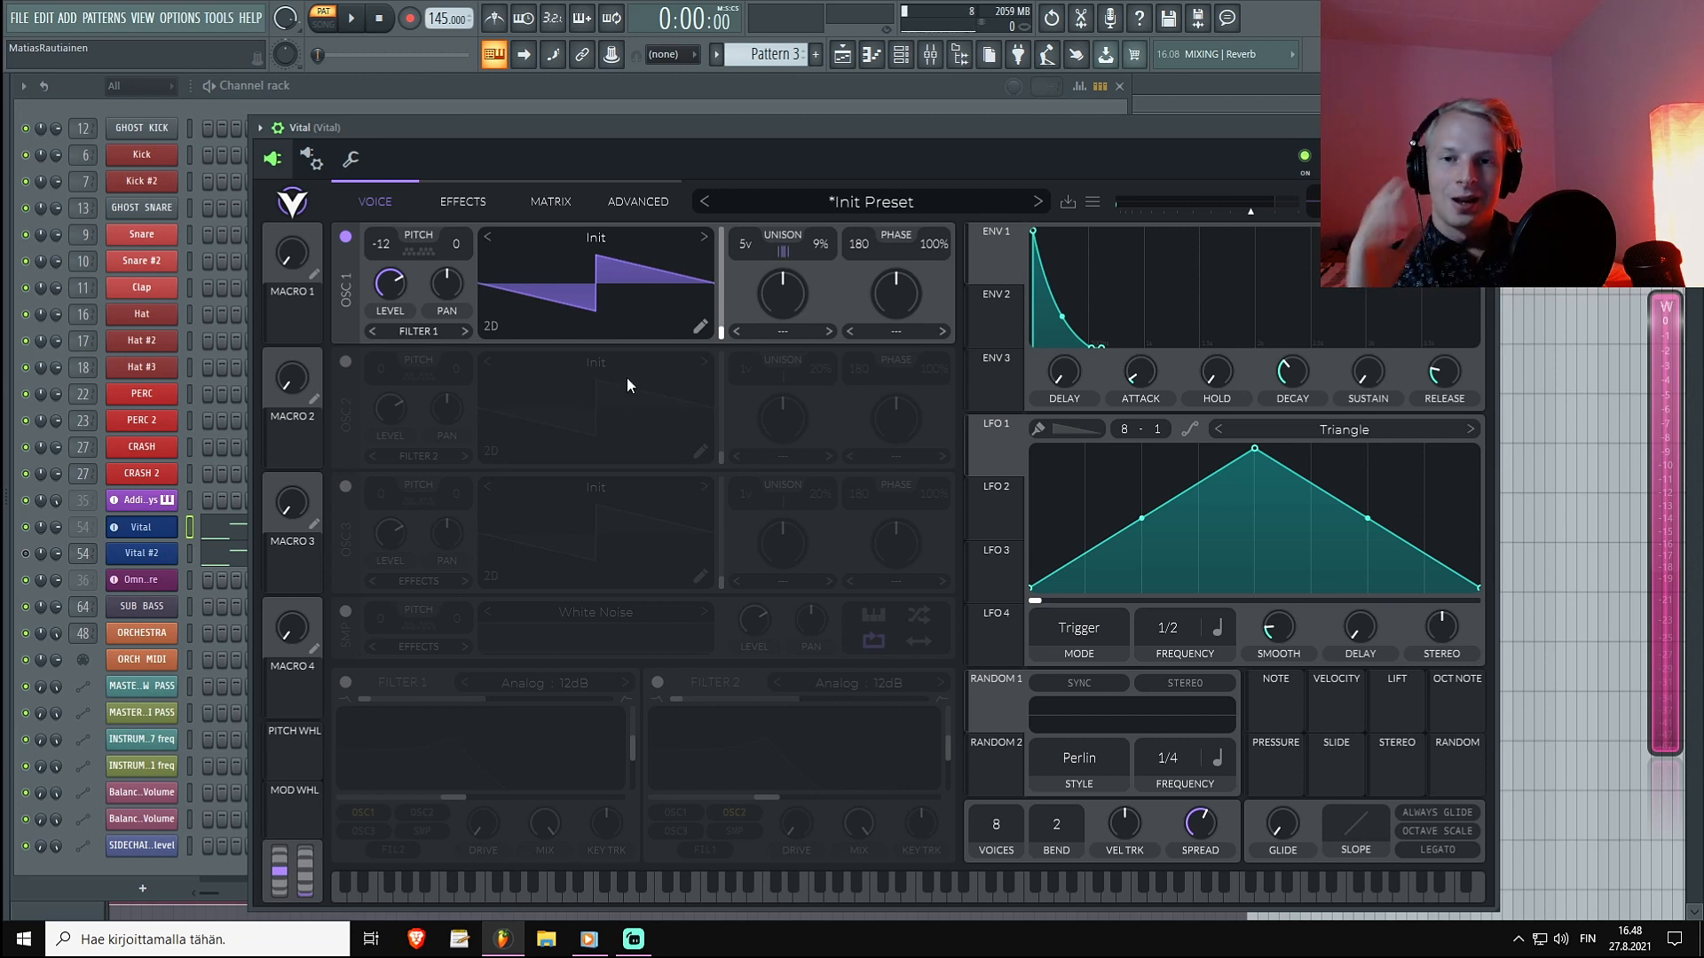
mouse_move(341, 351)
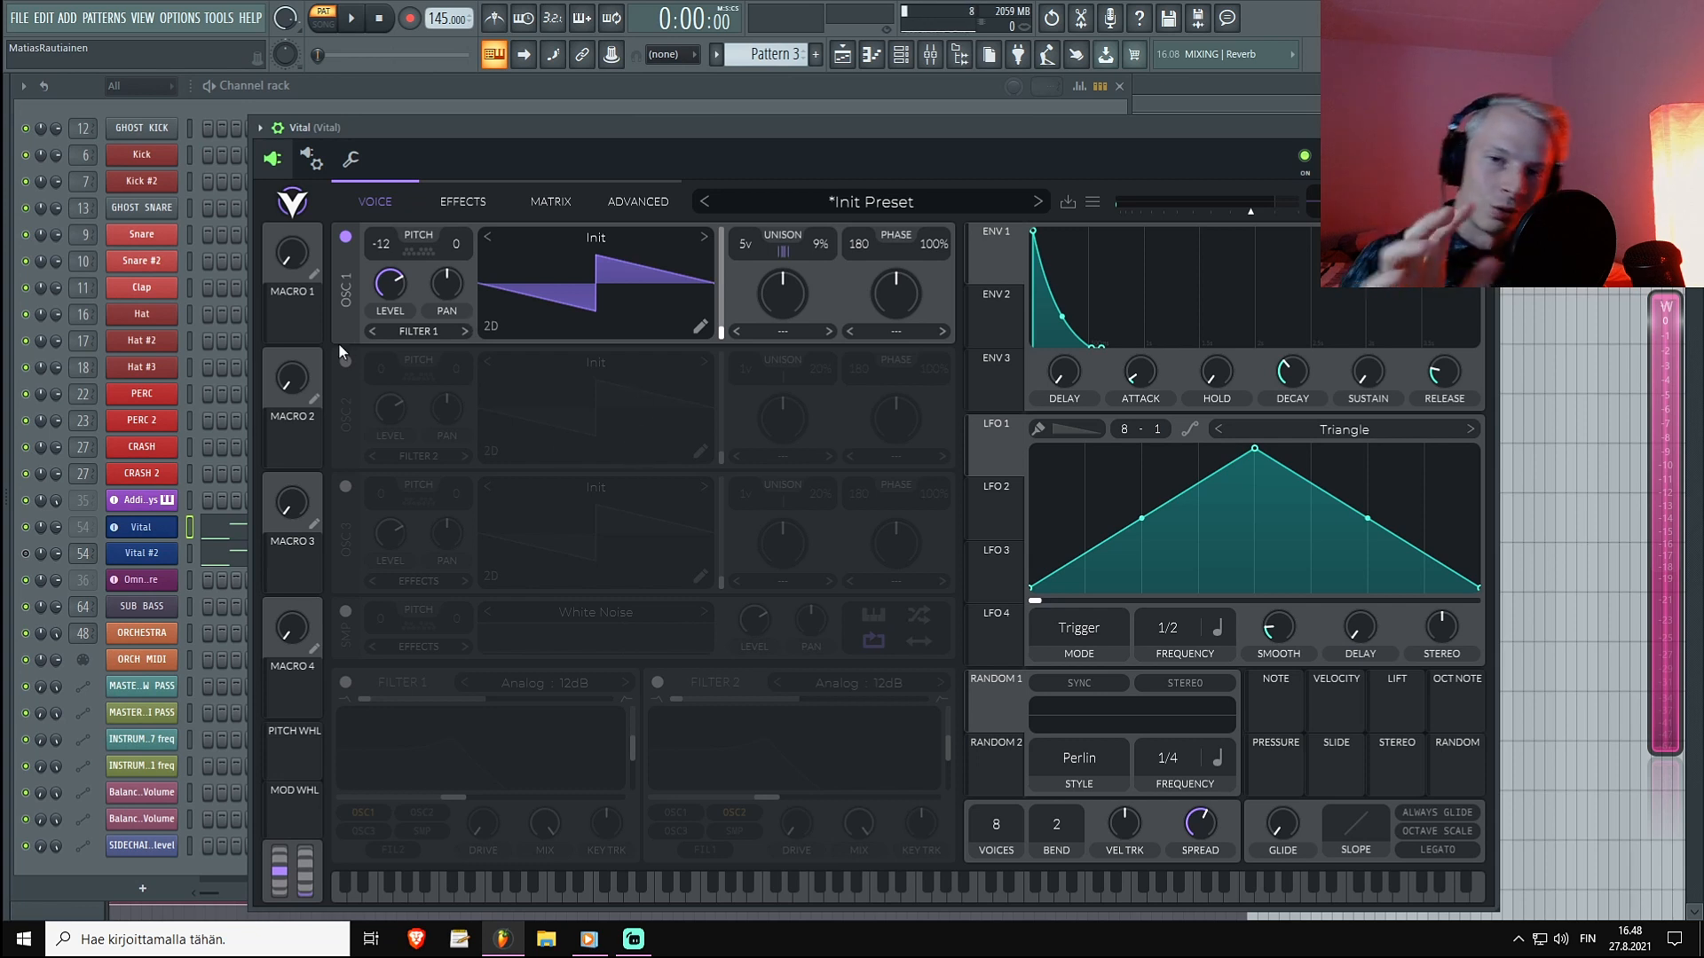